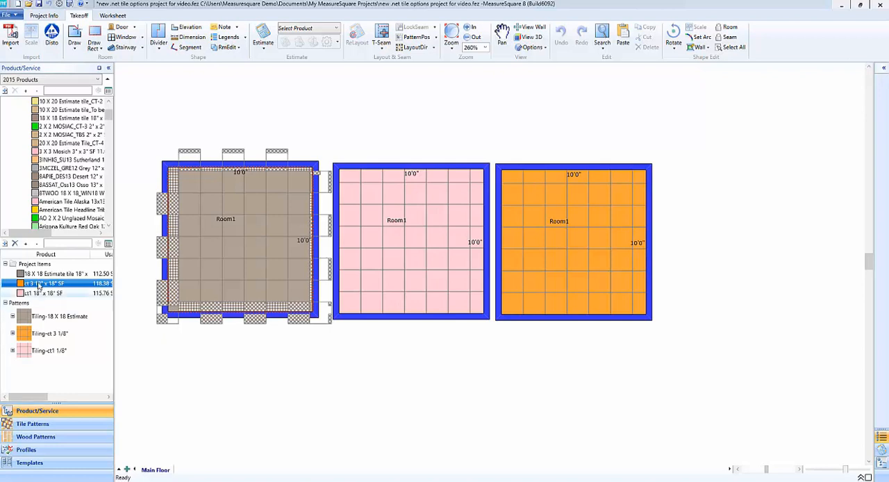
mouse_move(228, 240)
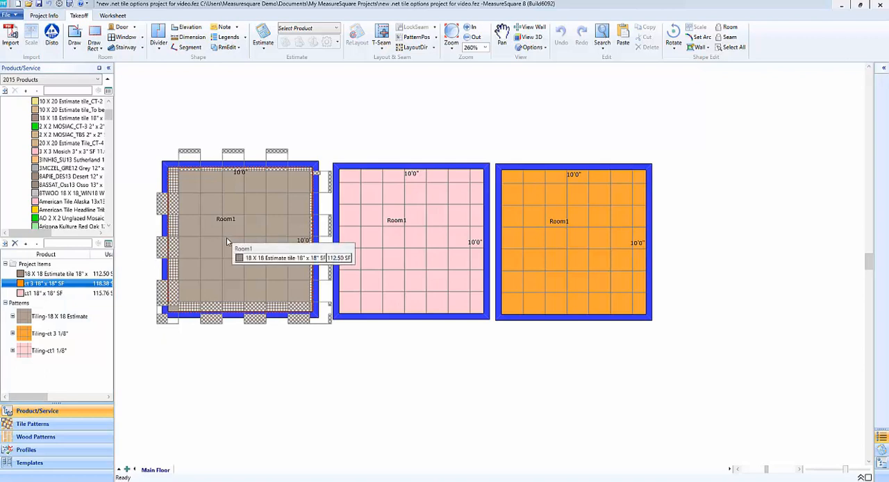
mouse_move(116, 220)
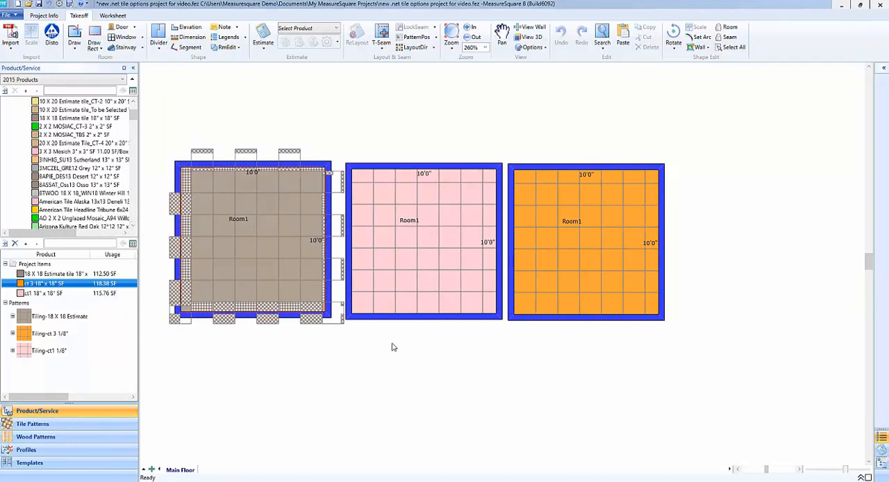
mouse_move(224, 364)
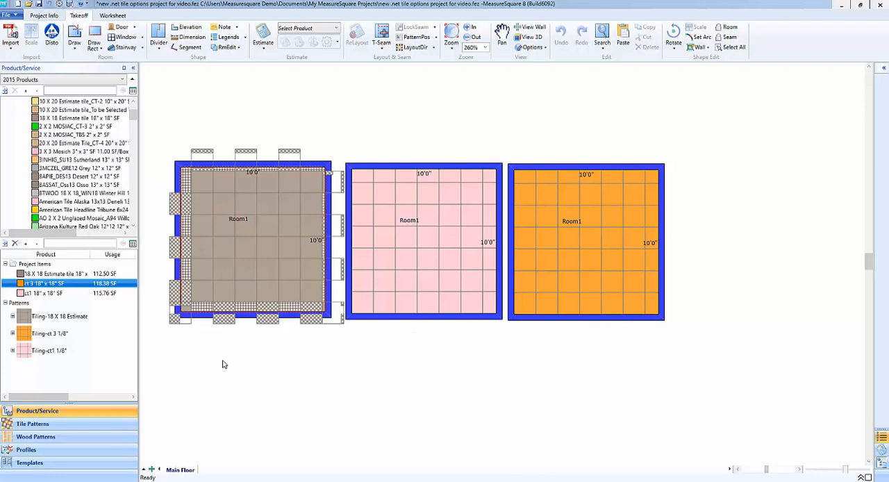
mouse_move(212, 364)
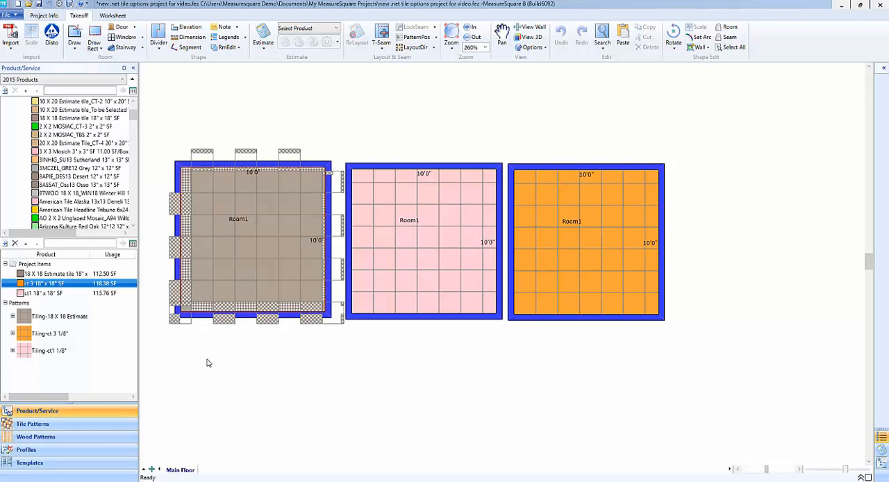
Step: Show the 18 X 18 Estimate tile's properties (Cut and Fit, 0% extra waste) beside its room
right_click(44, 274)
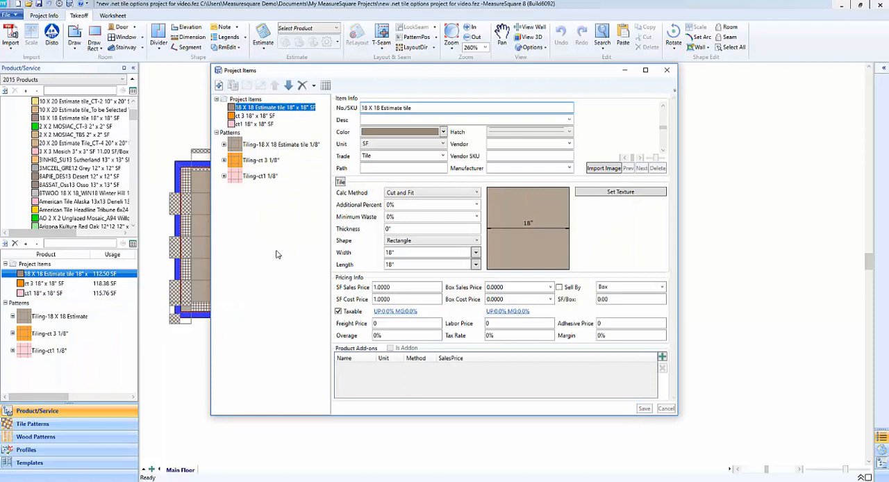
mouse_move(430, 191)
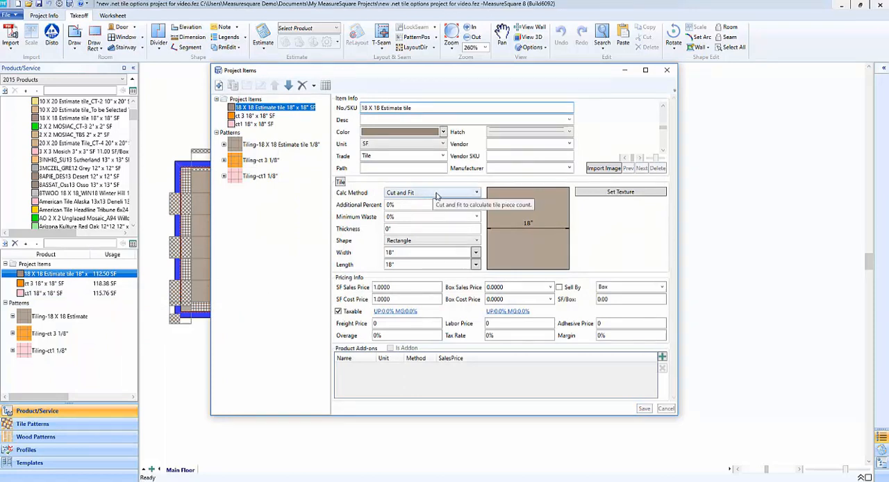
mouse_move(428, 200)
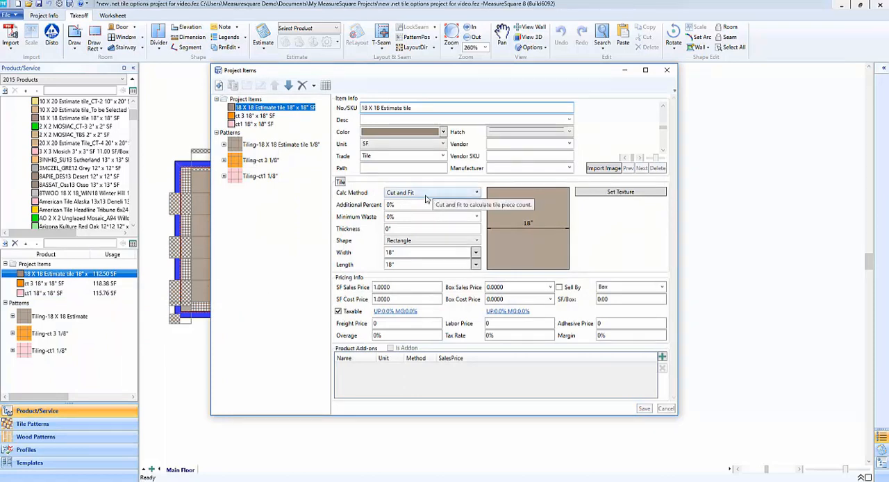
mouse_move(410, 204)
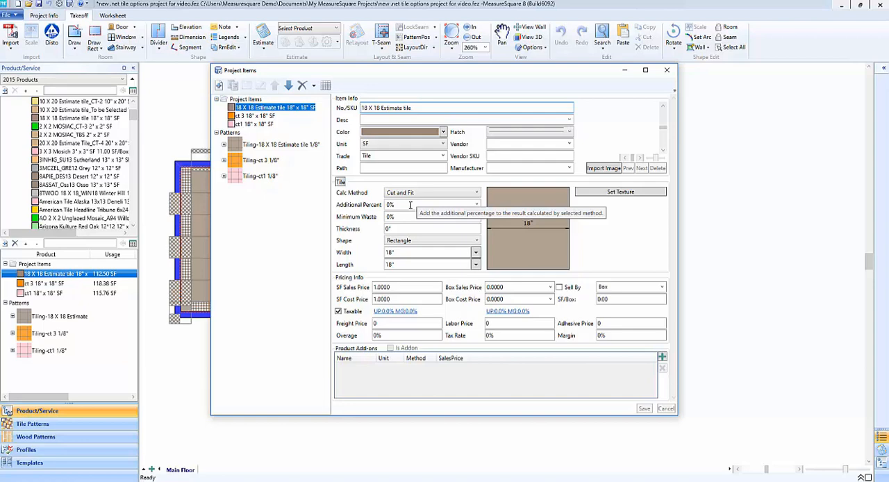
left_click_drag(445, 70, 479, 92)
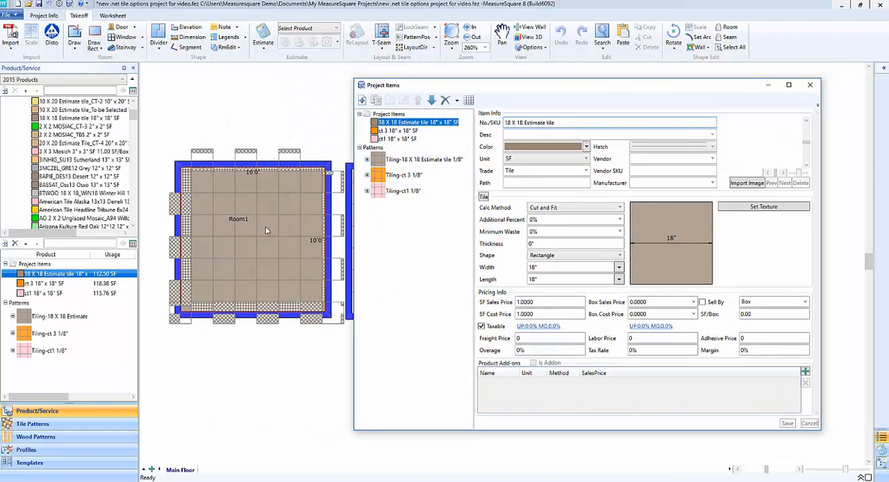
mouse_move(256, 234)
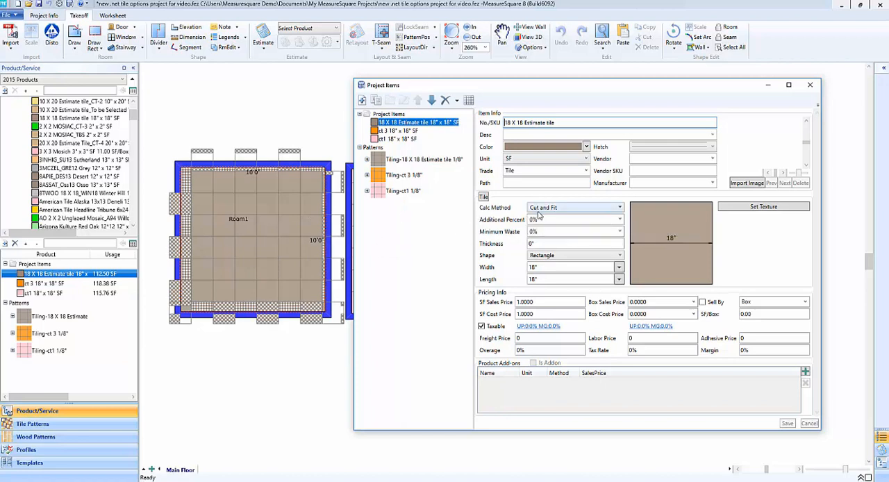
mouse_move(549, 219)
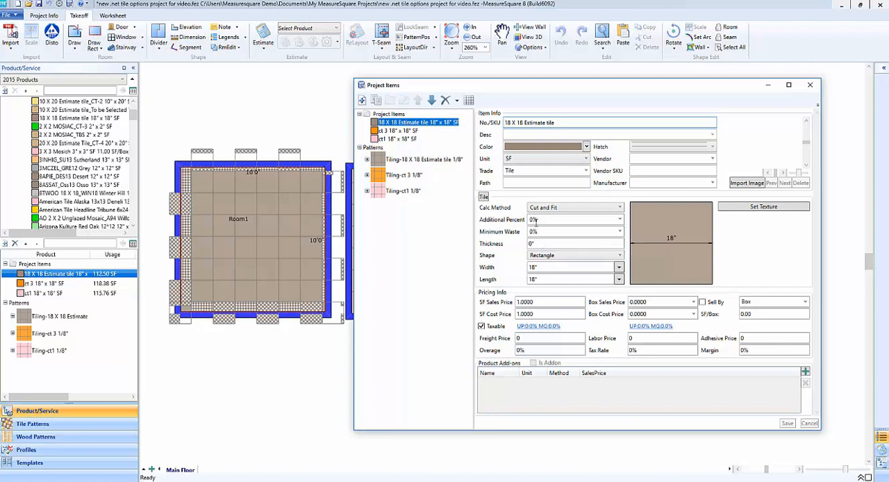
mouse_move(575, 220)
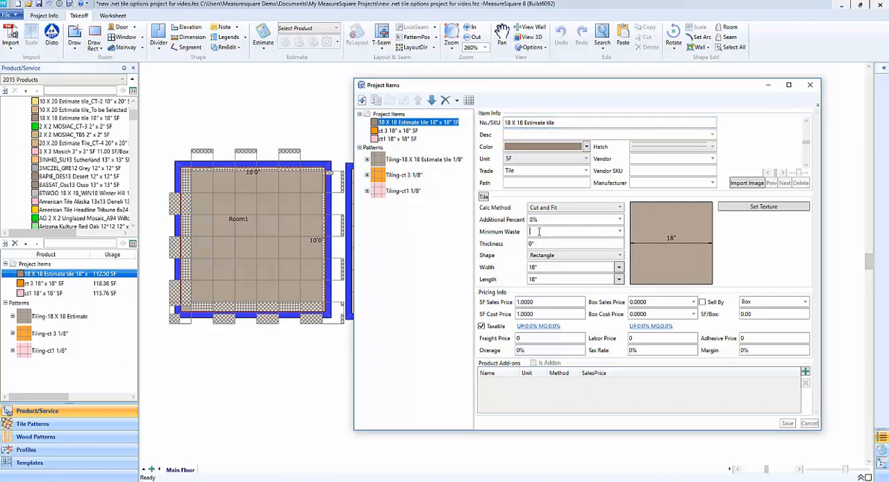
Step: Enter 20% minimum waste and 5% additional percent for the 18 X 18 tile
type("20%")
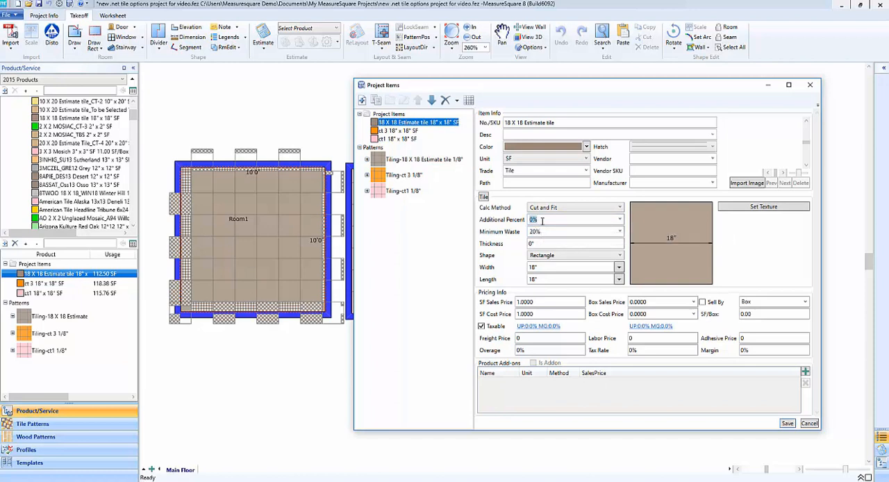
type("5")
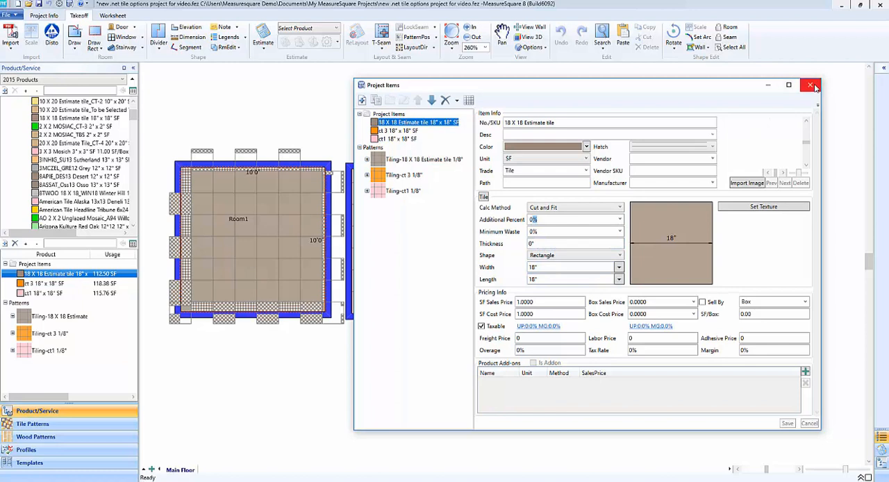
mouse_move(680, 155)
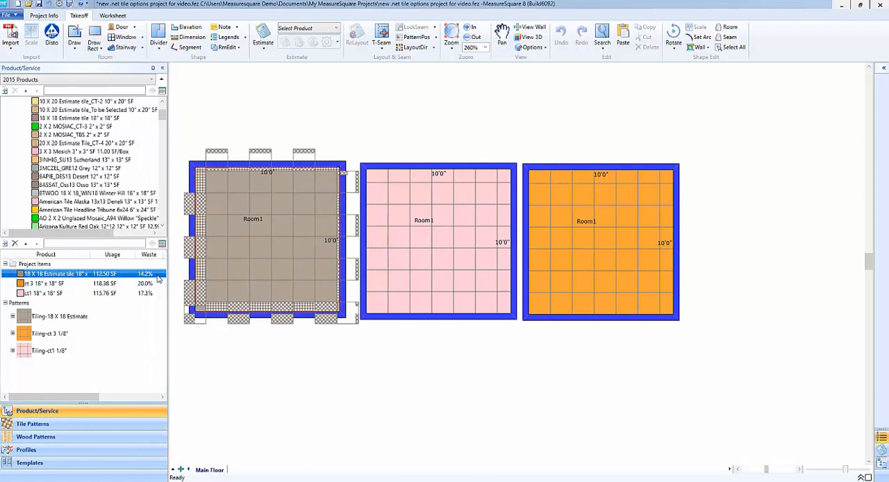
mouse_move(222, 254)
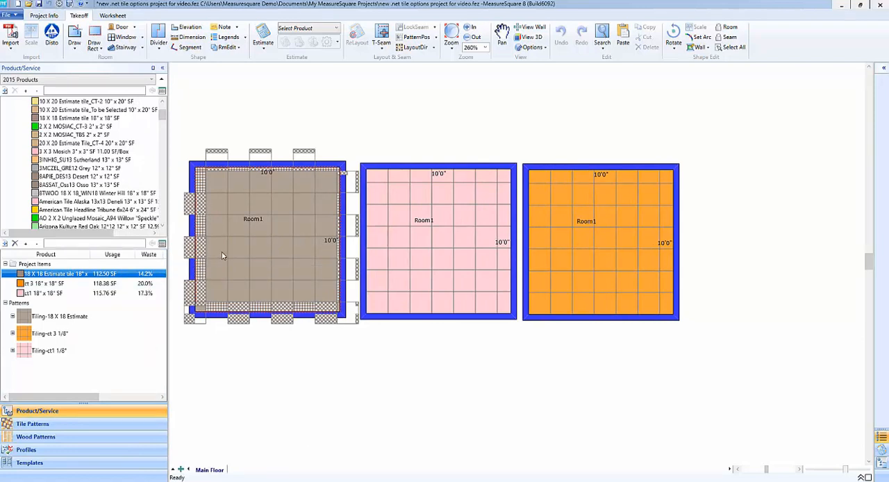
mouse_move(248, 247)
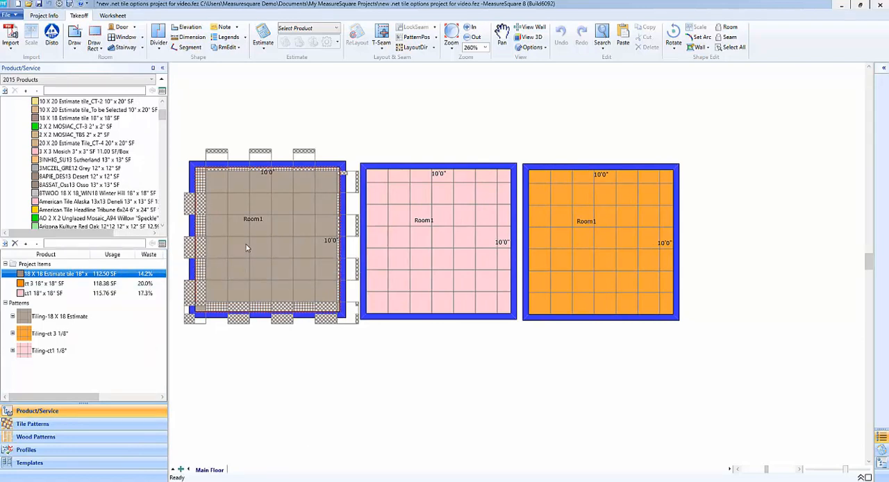
mouse_move(266, 243)
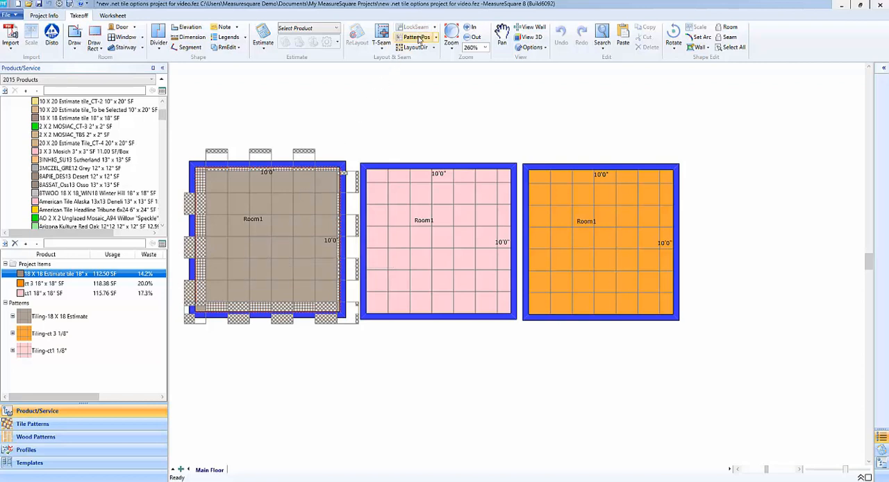
Step: Regenerate the brown room's tile layout so its waste reads 11.8%
left_click(417, 36)
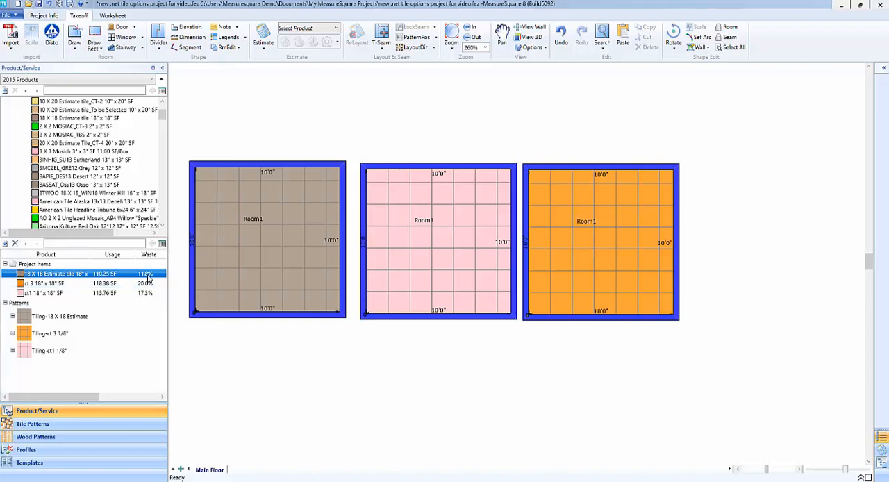
mouse_move(236, 269)
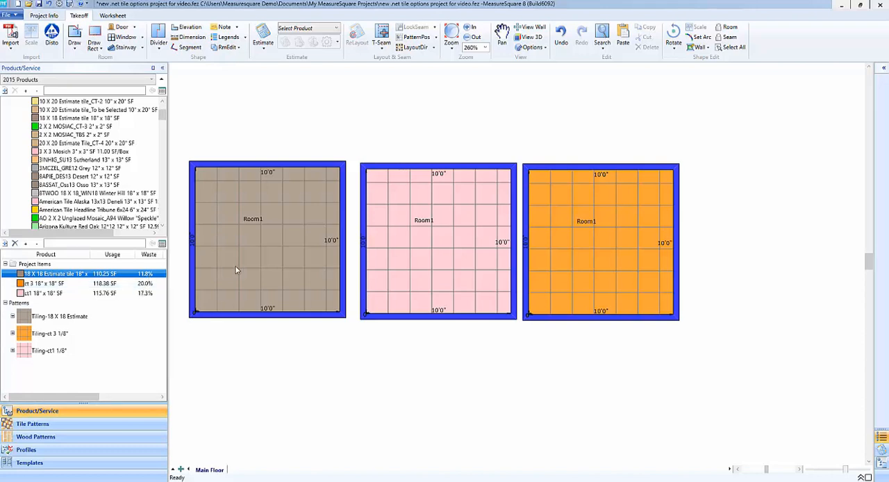
mouse_move(244, 268)
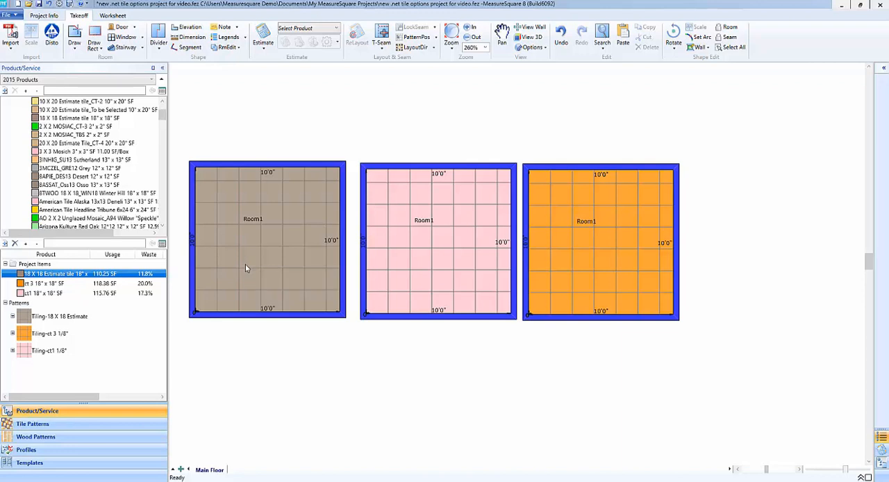
mouse_move(458, 270)
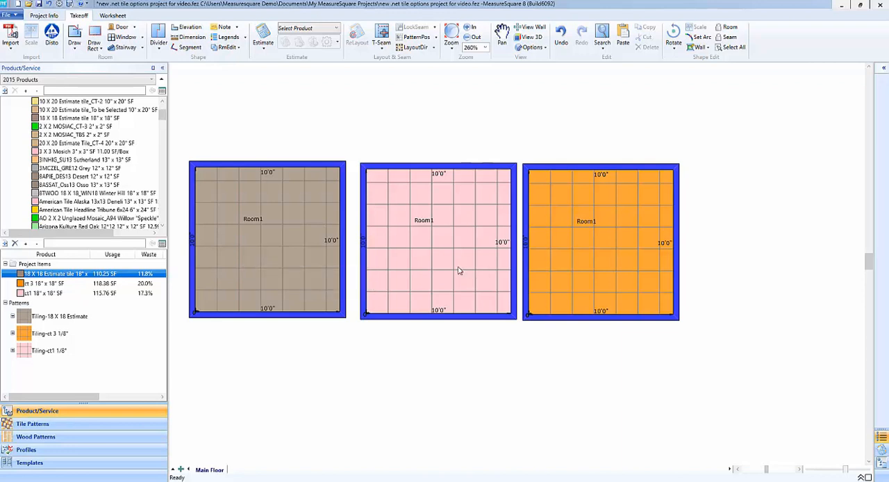
right_click(44, 292)
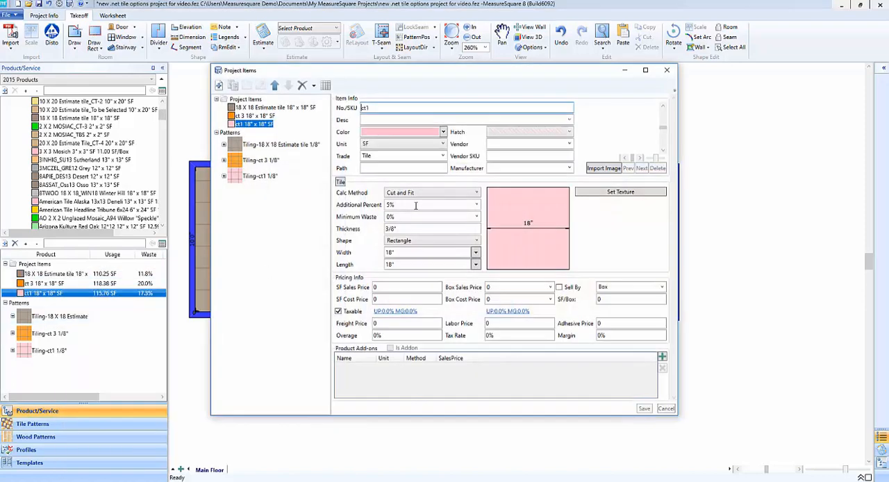
mouse_move(416, 205)
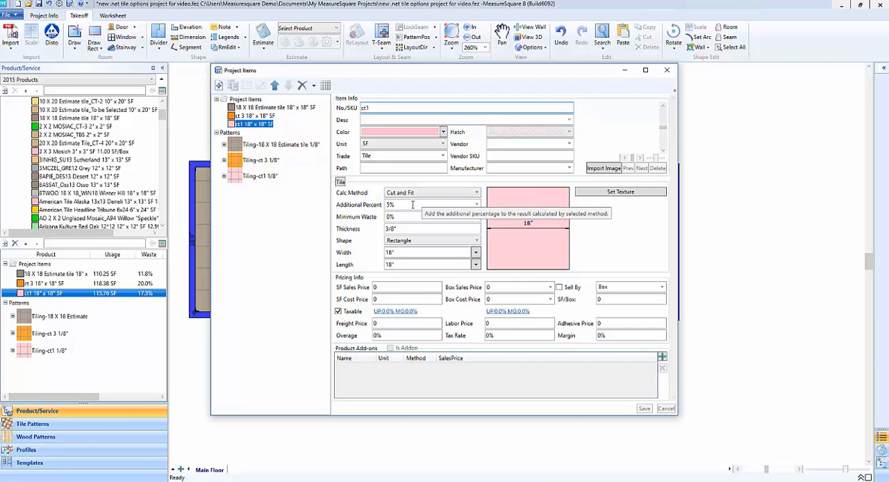
mouse_move(400, 216)
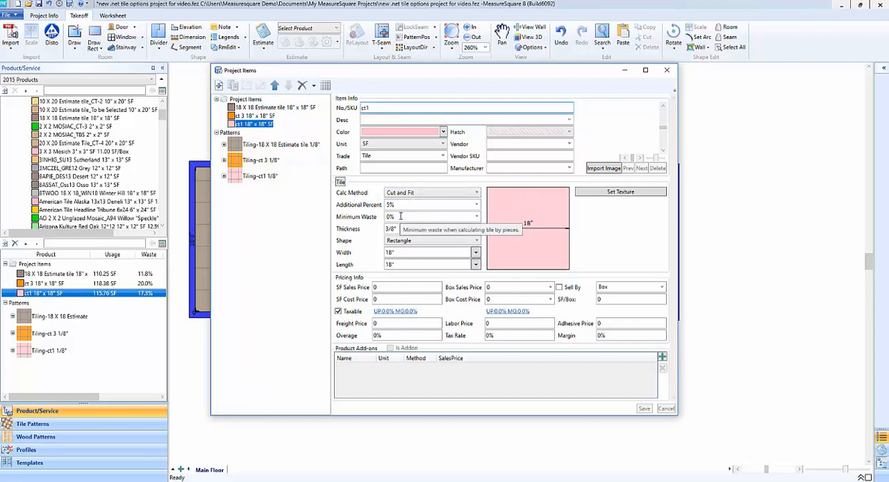
mouse_move(643, 395)
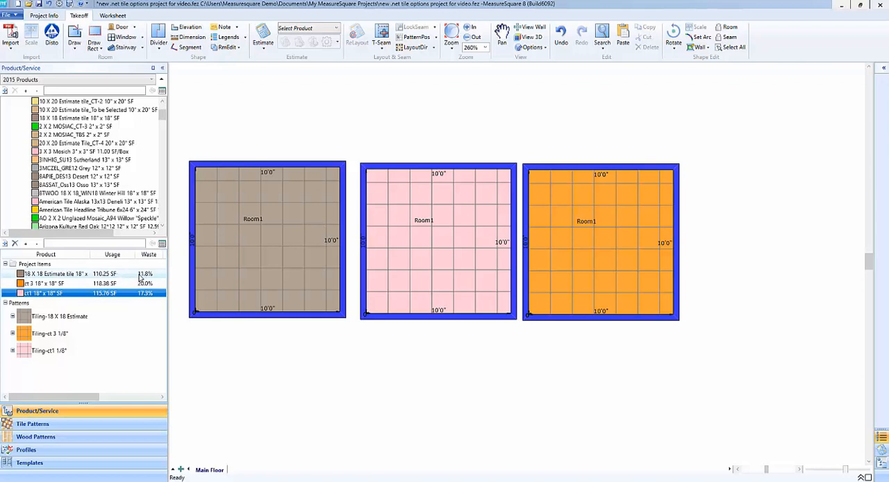
mouse_move(225, 254)
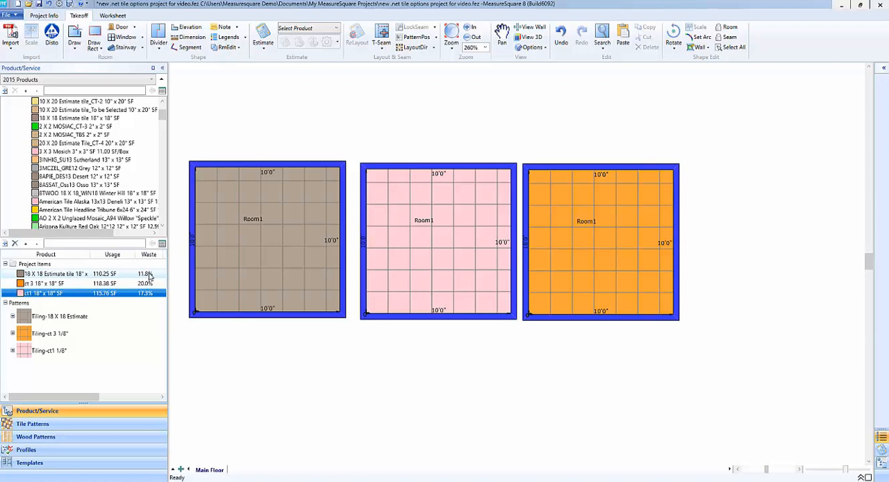
mouse_move(155, 278)
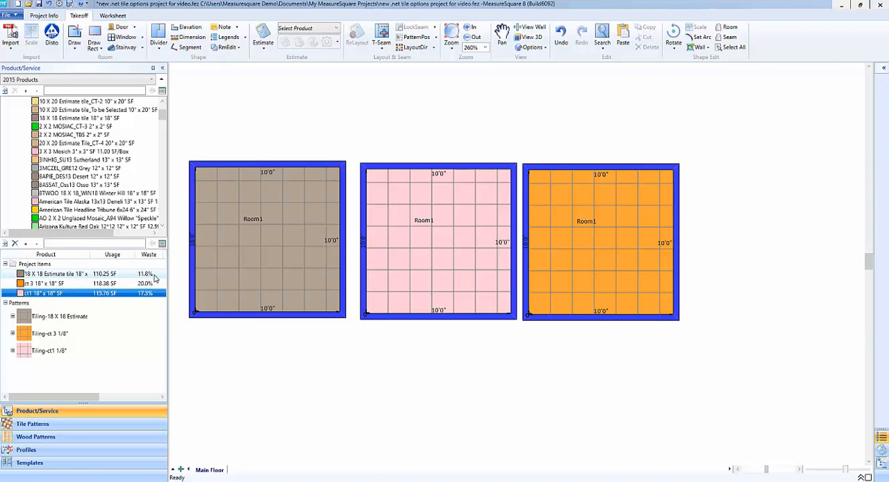
mouse_move(147, 295)
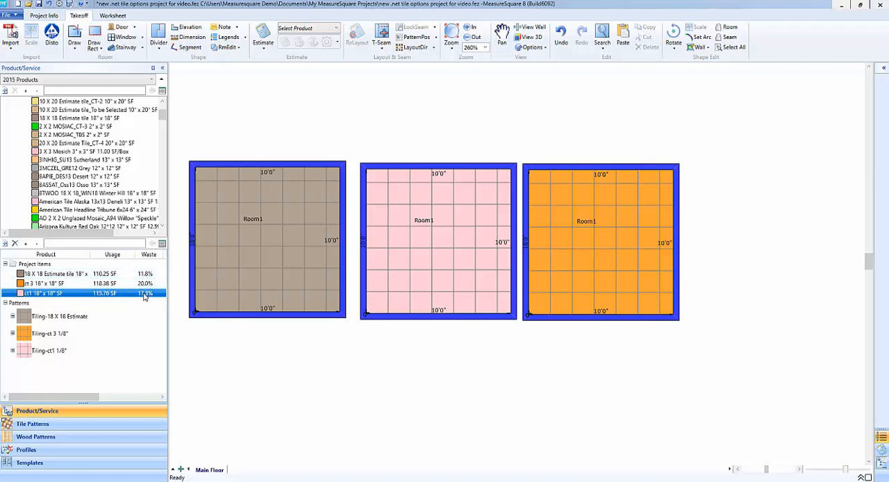
mouse_move(609, 276)
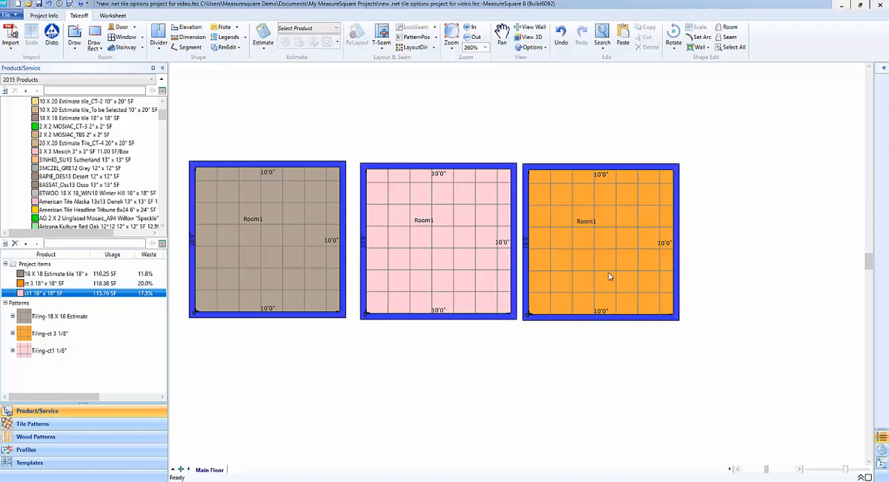
mouse_move(600, 269)
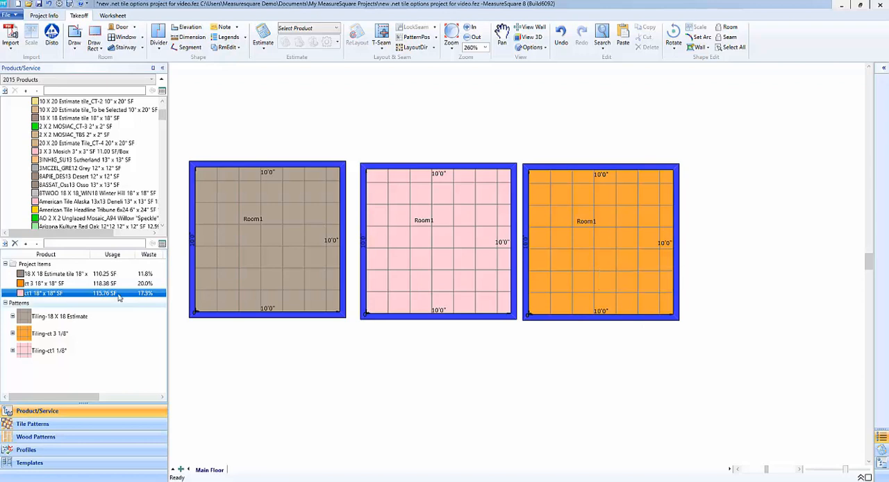
Step: View the orange 18" x 18" tile's detail: Cut and Fit, 5% additional, 20% minimum waste
right_click(42, 283)
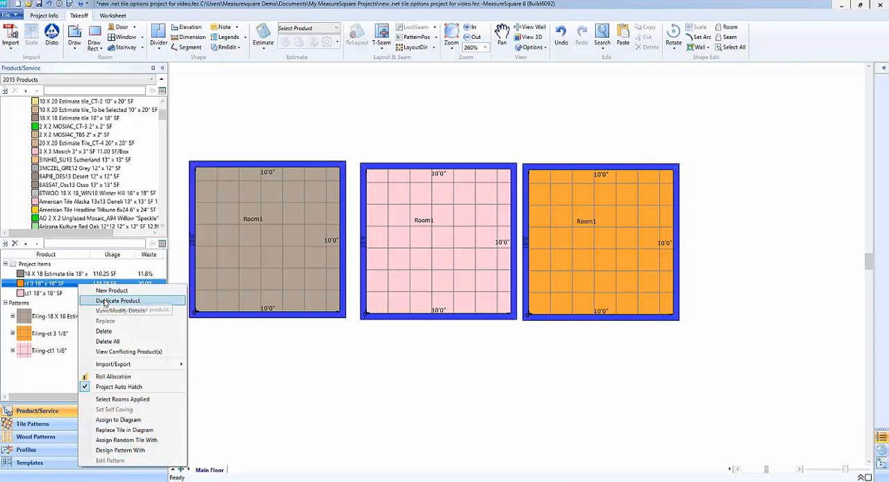
mouse_move(121, 311)
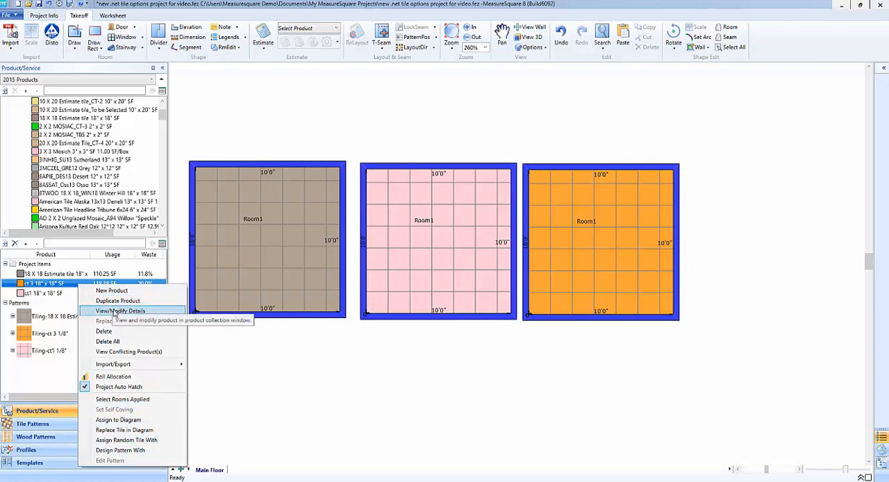
left_click(120, 311)
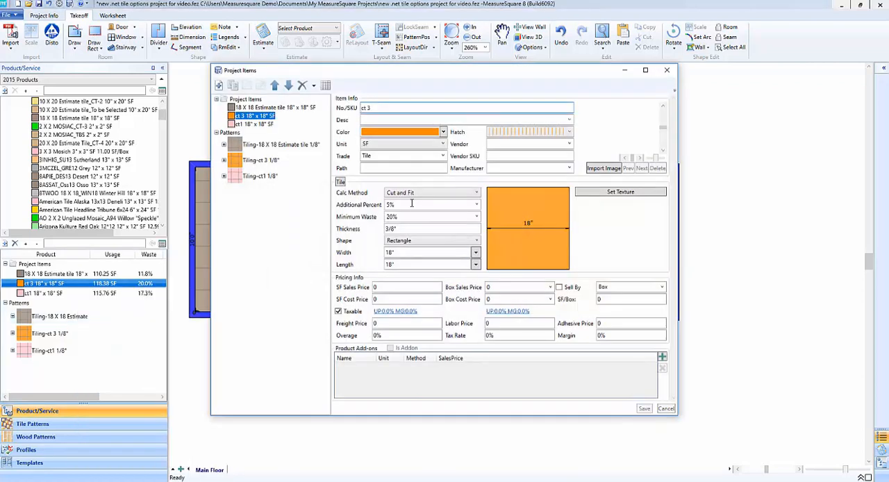
mouse_move(412, 206)
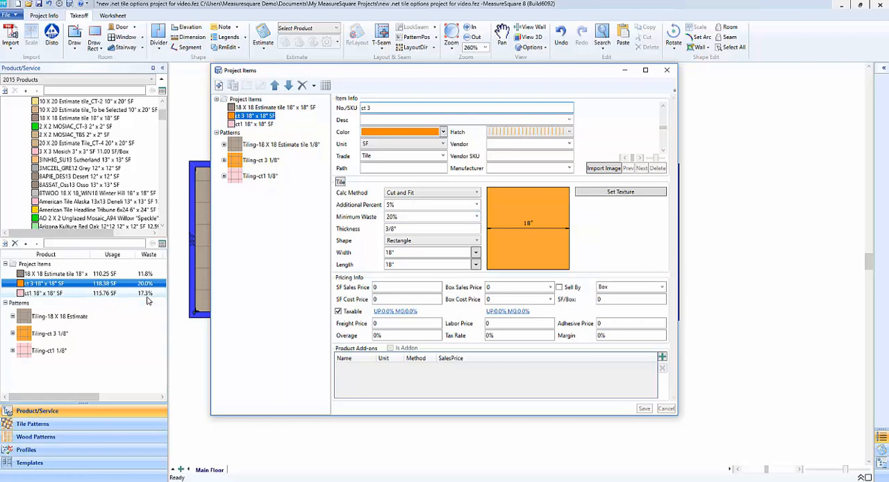
mouse_move(409, 204)
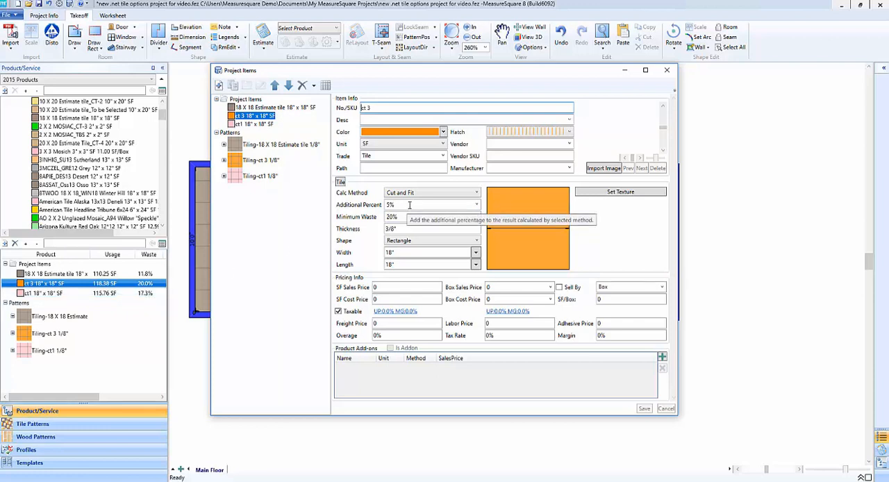
mouse_move(392, 216)
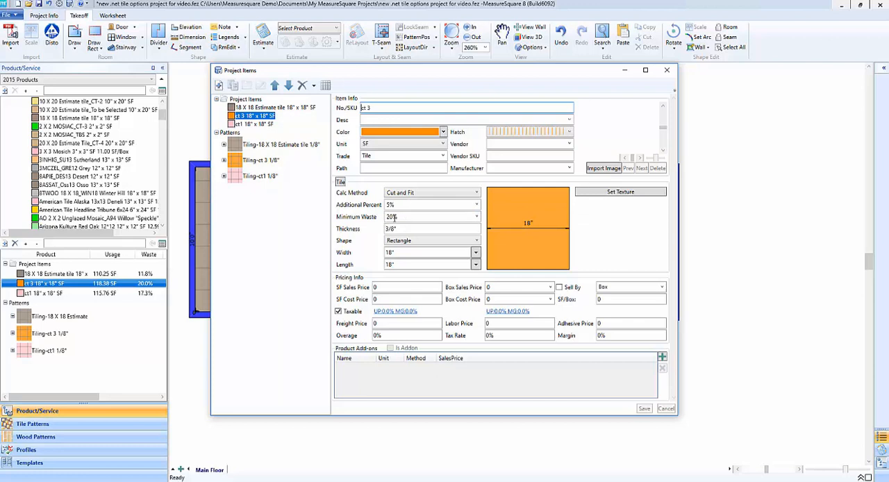
mouse_move(417, 217)
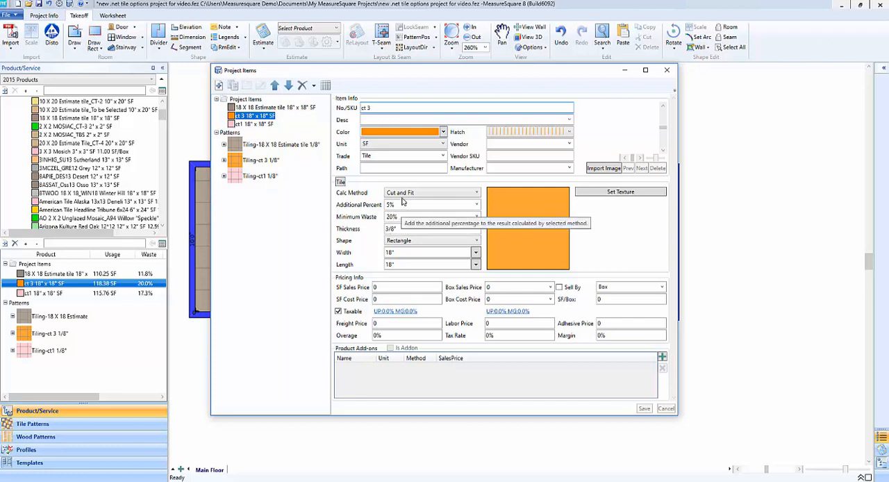
mouse_move(403, 217)
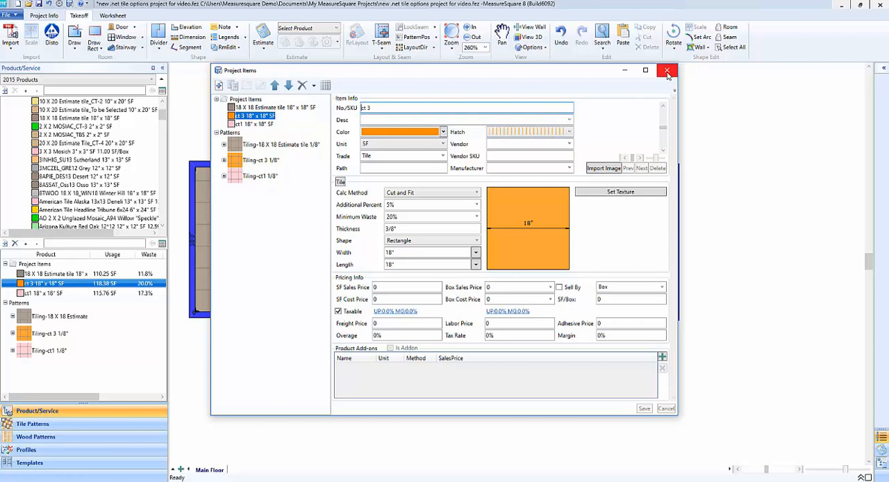
Step: Estimate the orange 18" x 18" tile with a reuse method instead of Cut and Fit
left_click(667, 70)
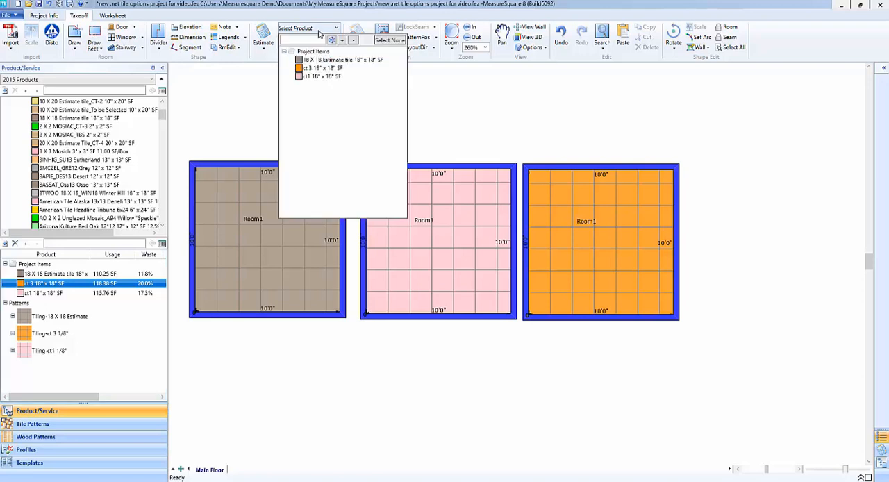
left_click(341, 58)
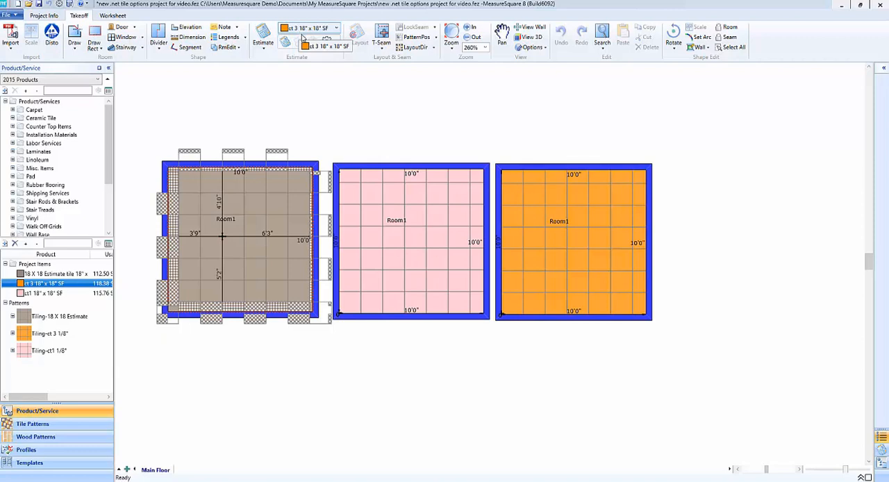
left_click(327, 42)
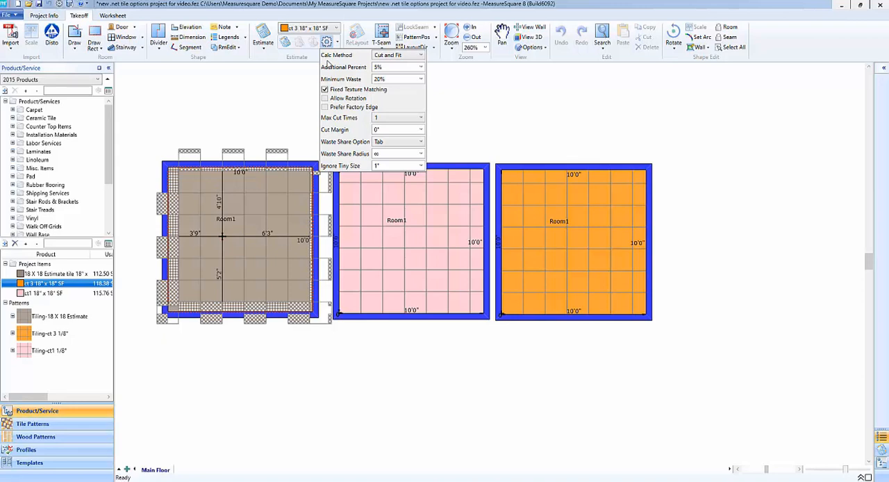
mouse_move(396, 56)
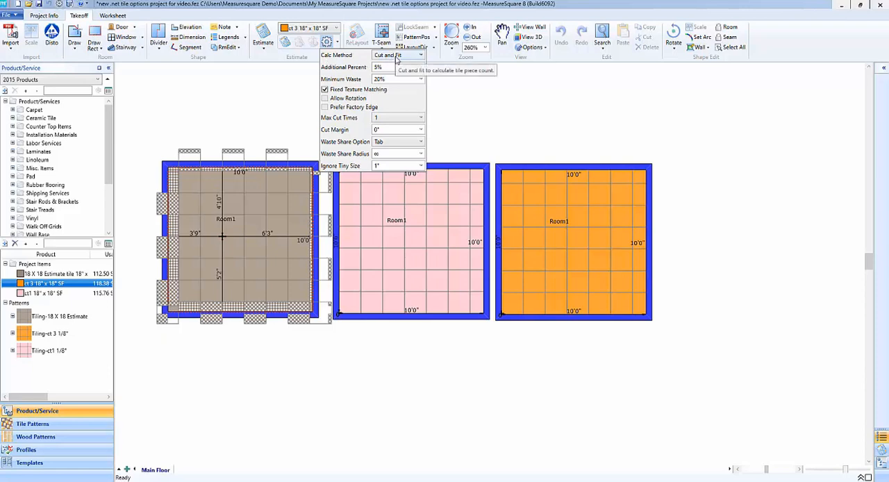
left_click(398, 56)
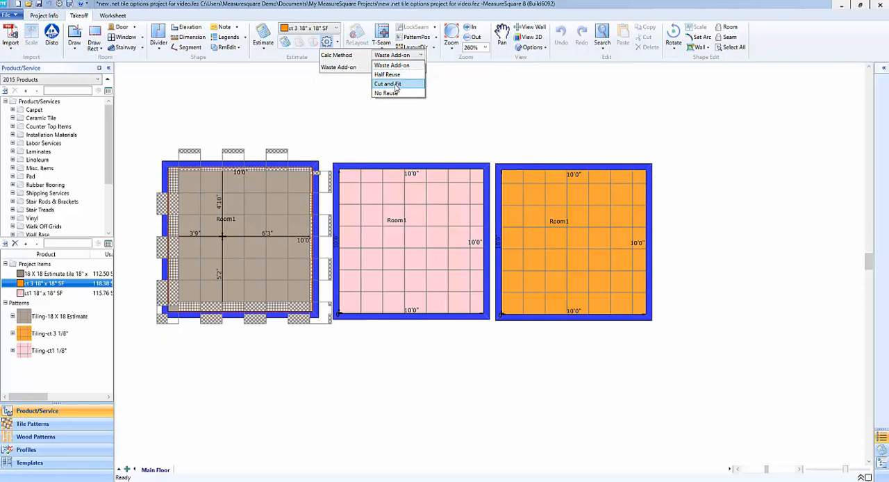
left_click(386, 75)
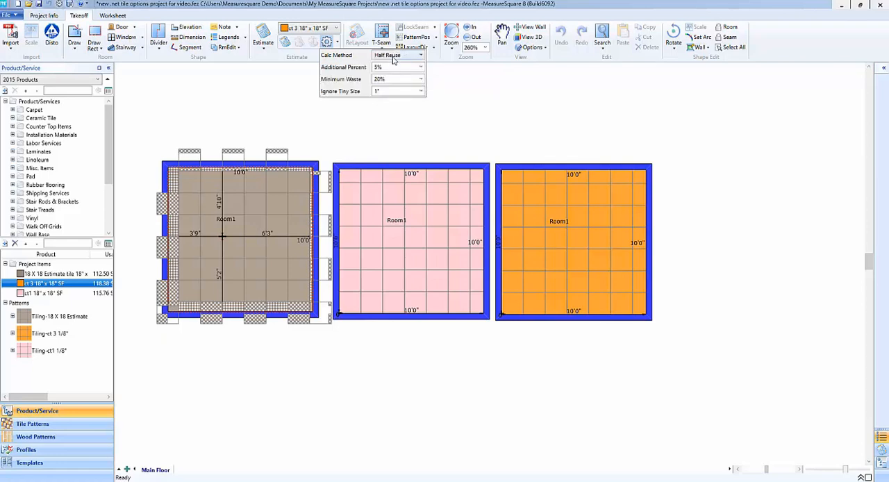
left_click(396, 55)
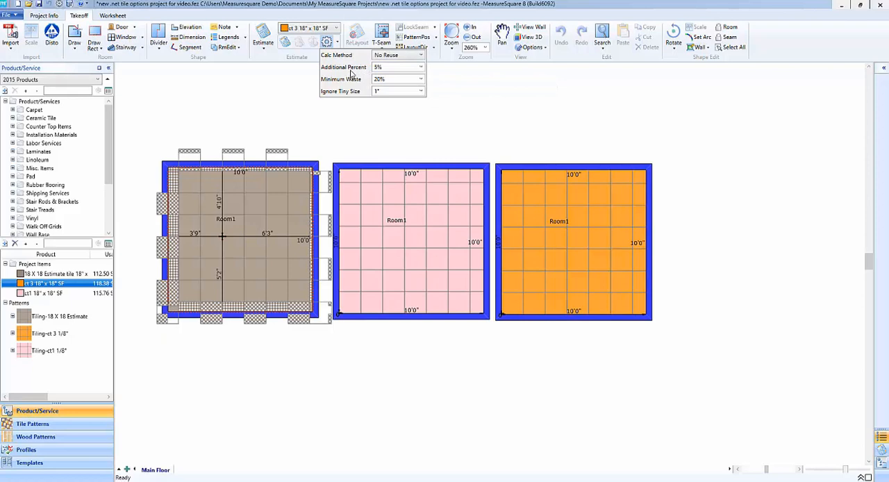
mouse_move(350, 78)
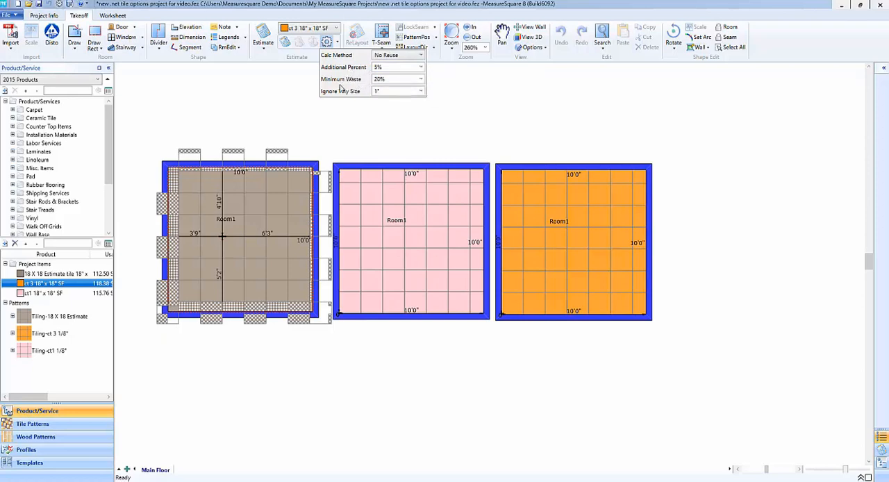
mouse_move(342, 92)
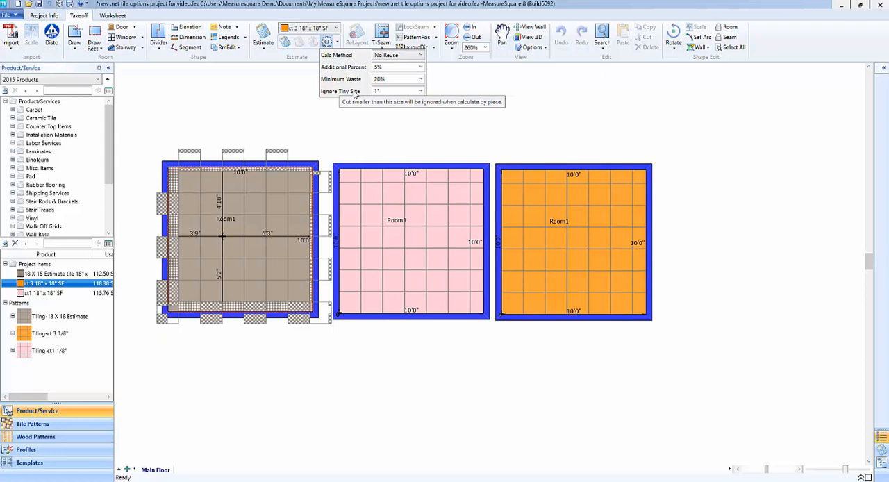
Step: Return the calc method to Cut and Fit and choose an ignore-tiny-size value
left_click(420, 56)
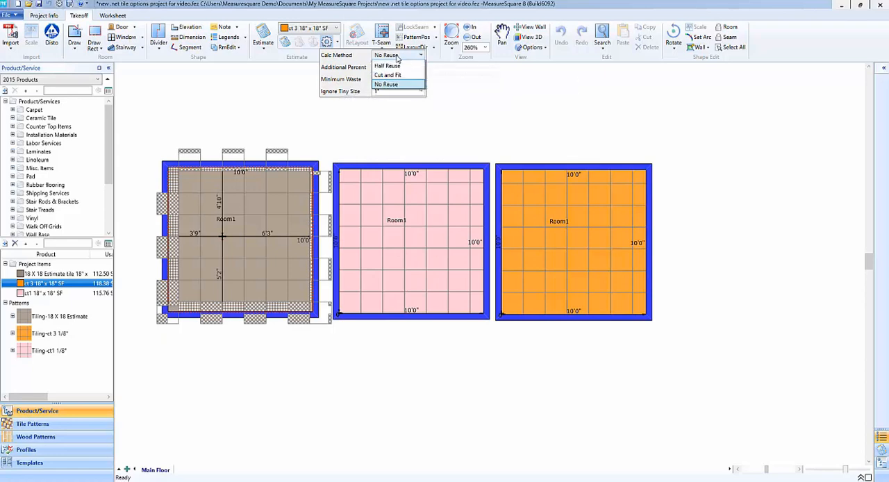
left_click(388, 75)
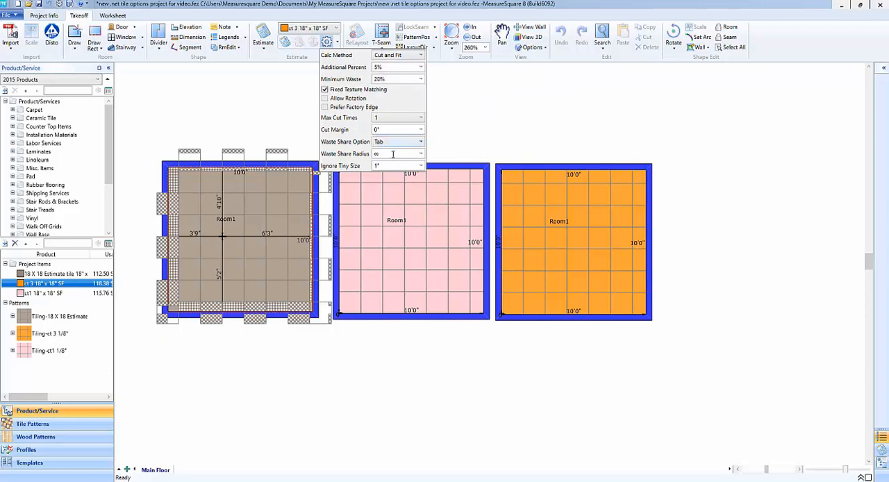
left_click(421, 165)
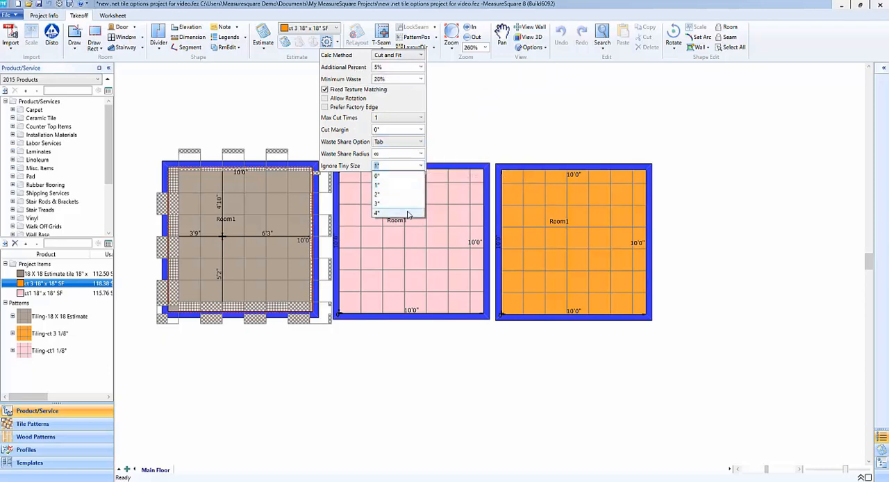
left_click(377, 213)
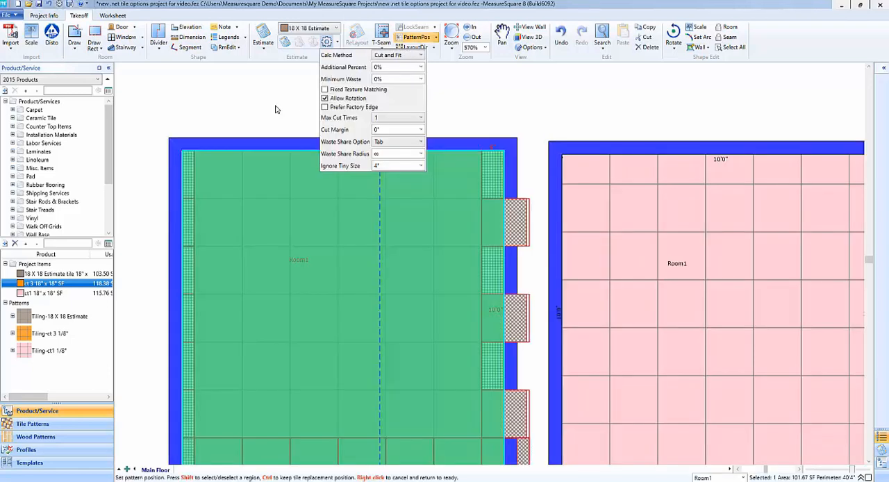
mouse_move(256, 116)
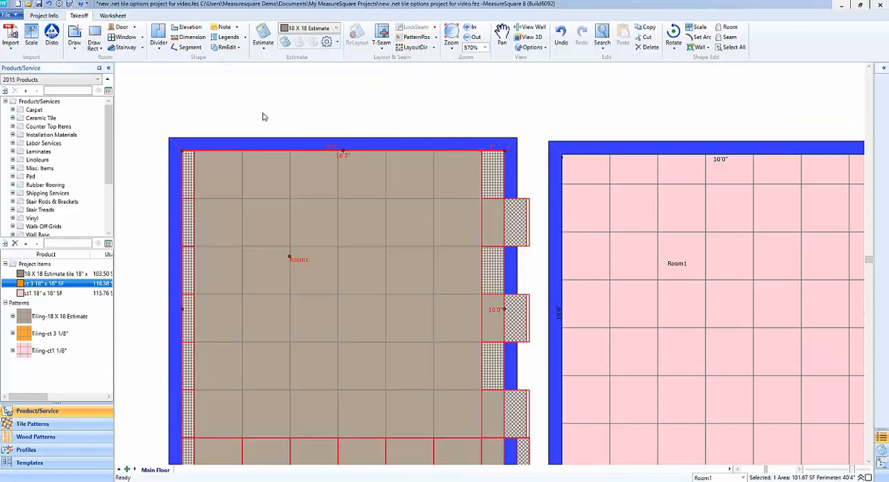
mouse_move(314, 169)
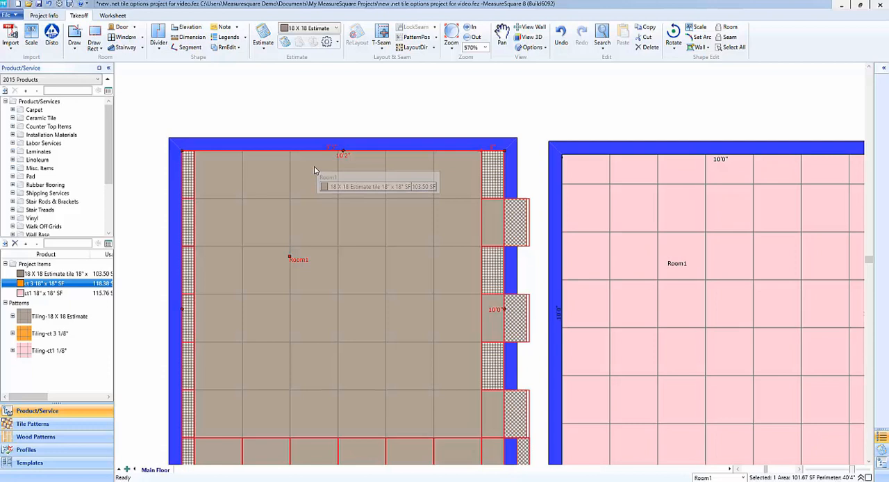
mouse_move(423, 153)
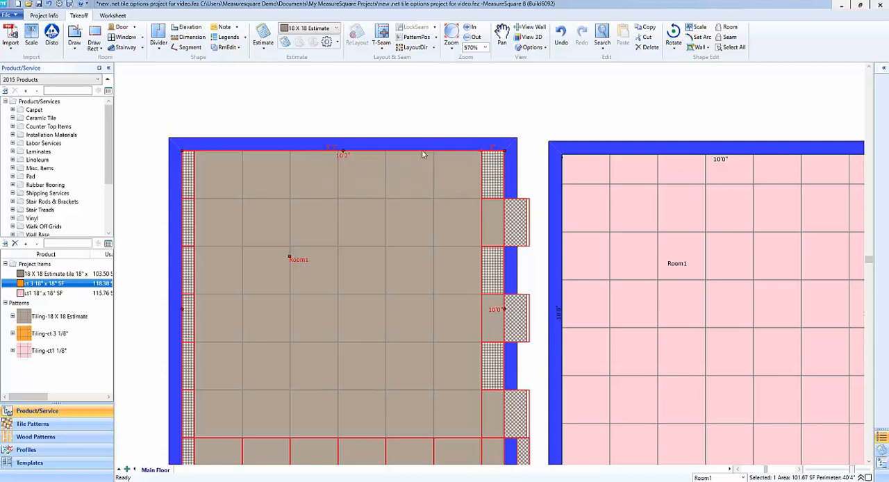
mouse_move(489, 167)
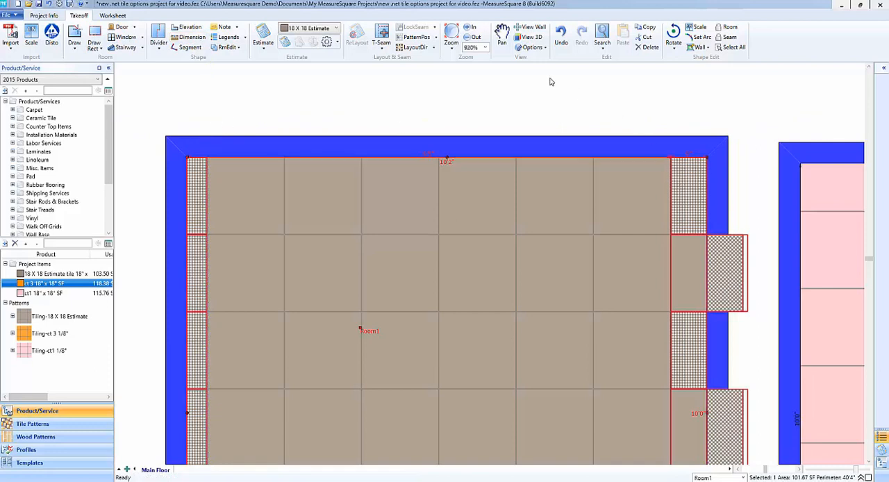
Step: Re-lay Room1's tiles without edge cut strips, then start and cancel a dimension
left_click(416, 36)
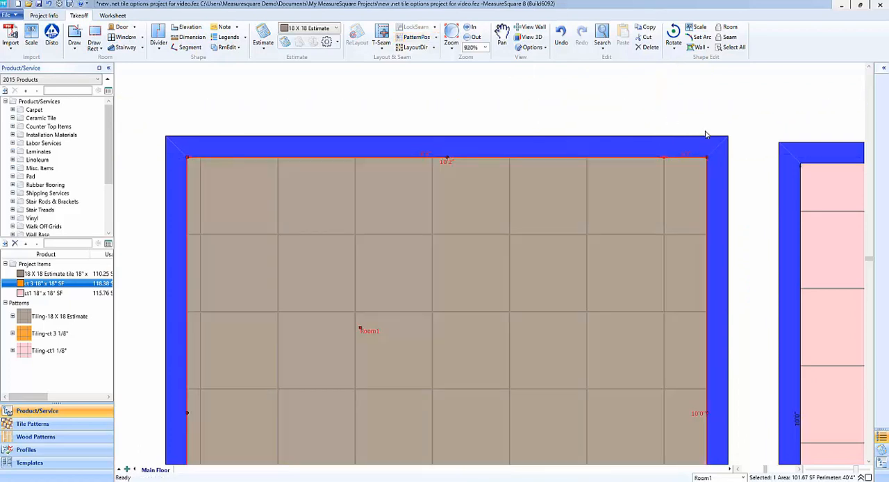
mouse_move(192, 181)
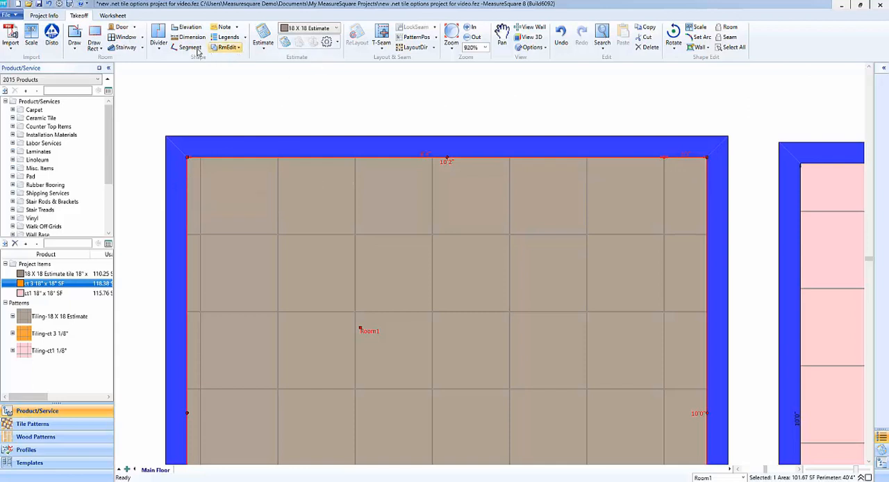
left_click(189, 36)
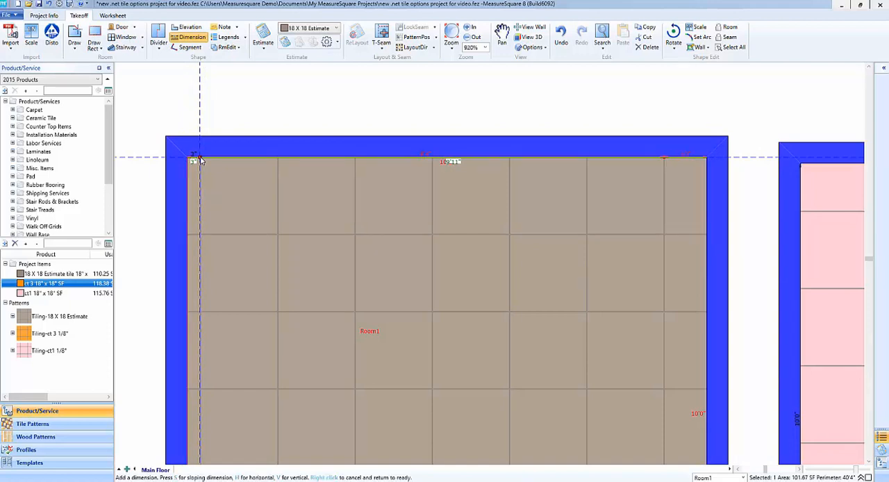
left_click(326, 42)
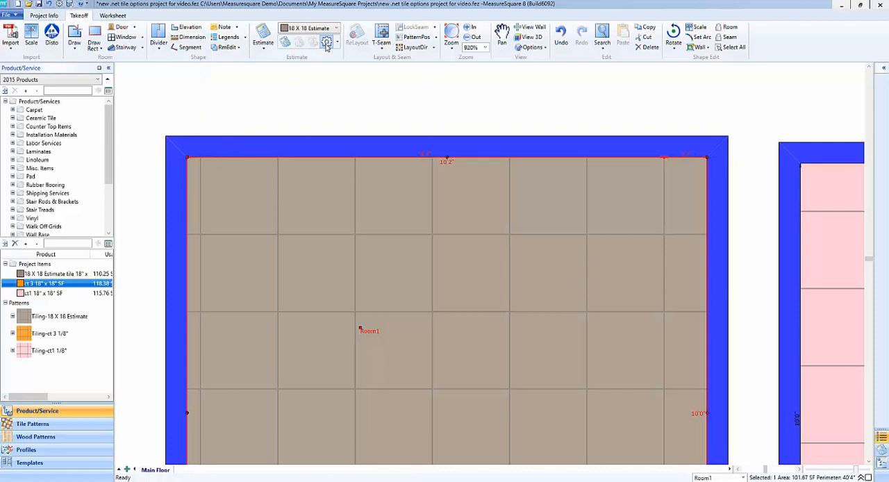
Step: Set Ignore Tiny Size to 3" in the tile's Cut and Fit options
left_click(327, 42)
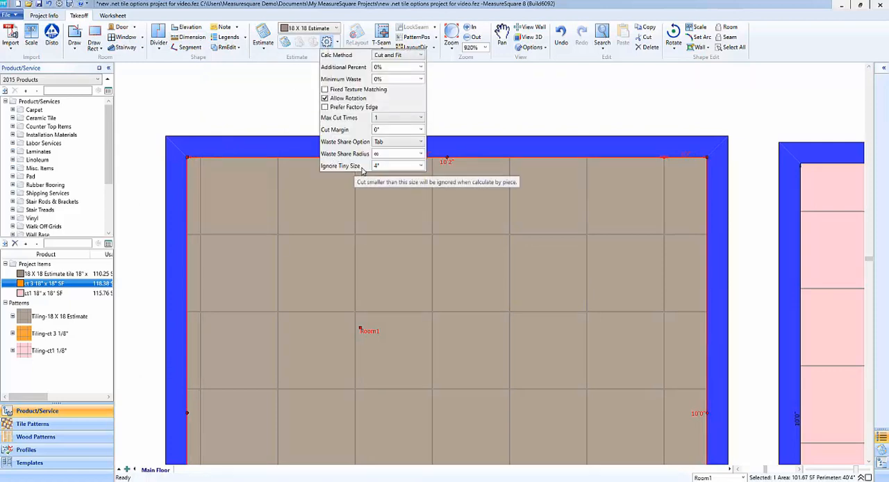
mouse_move(194, 180)
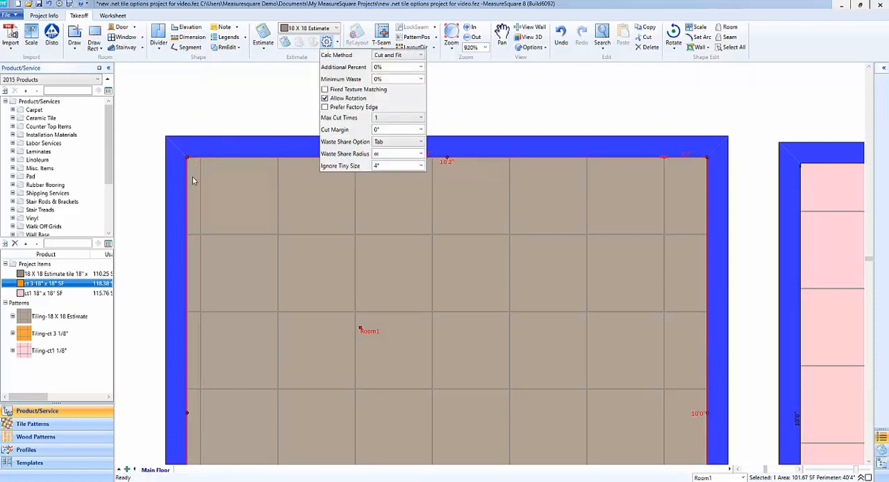
mouse_move(420, 165)
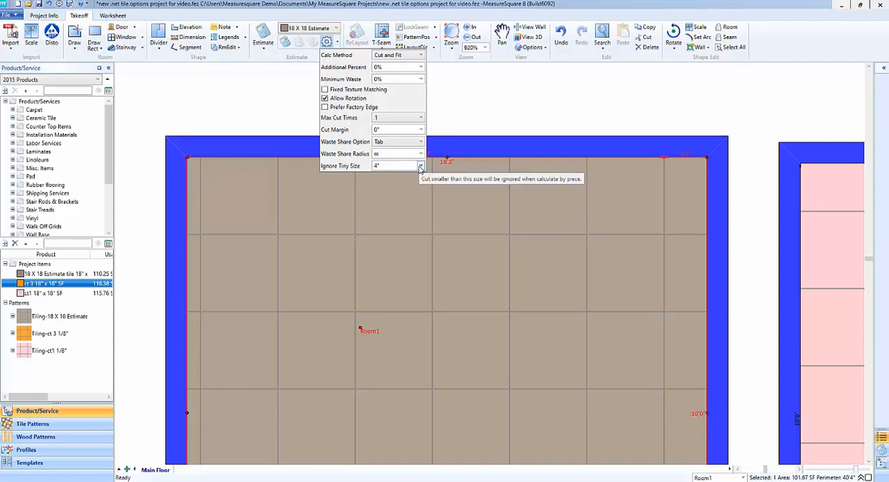
left_click(420, 165)
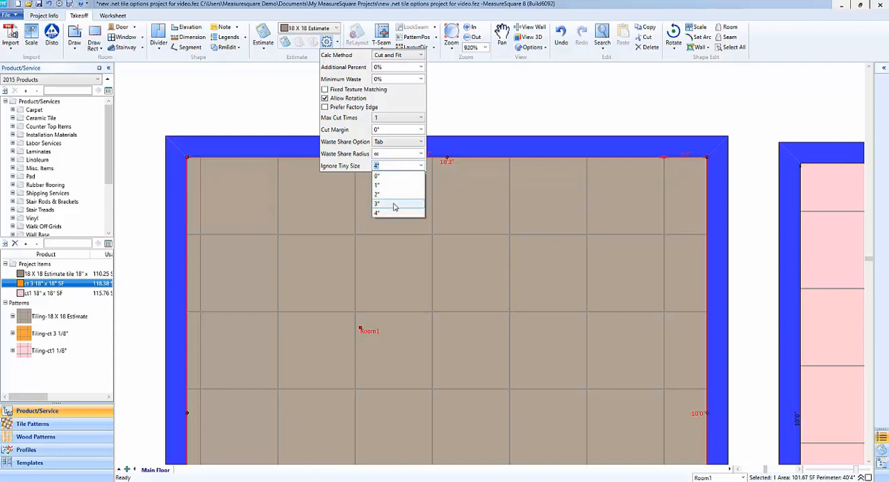
left_click(391, 205)
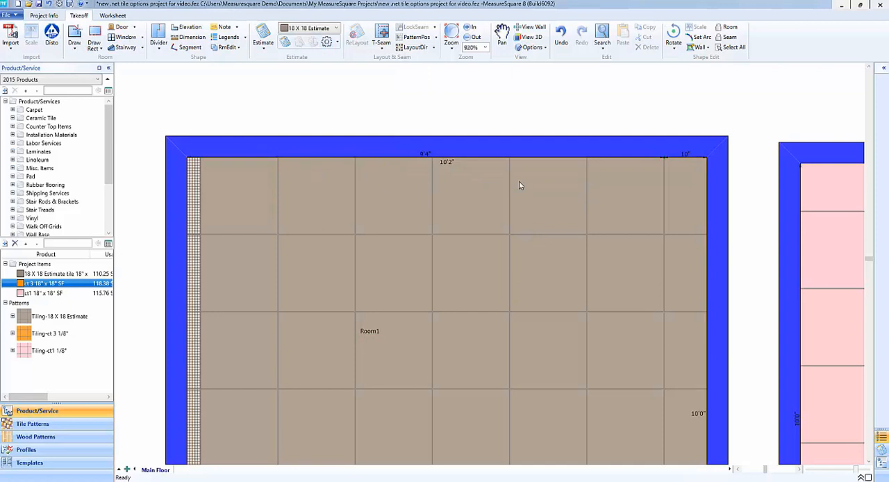
mouse_move(764, 183)
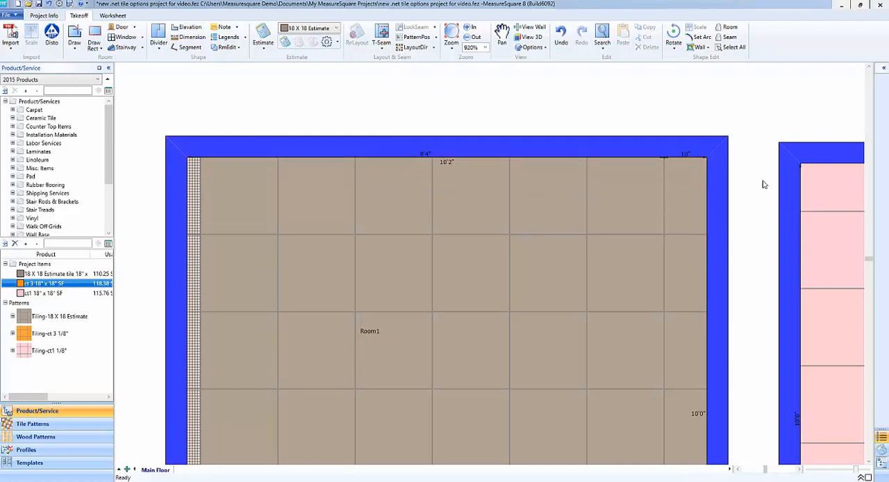
mouse_move(200, 228)
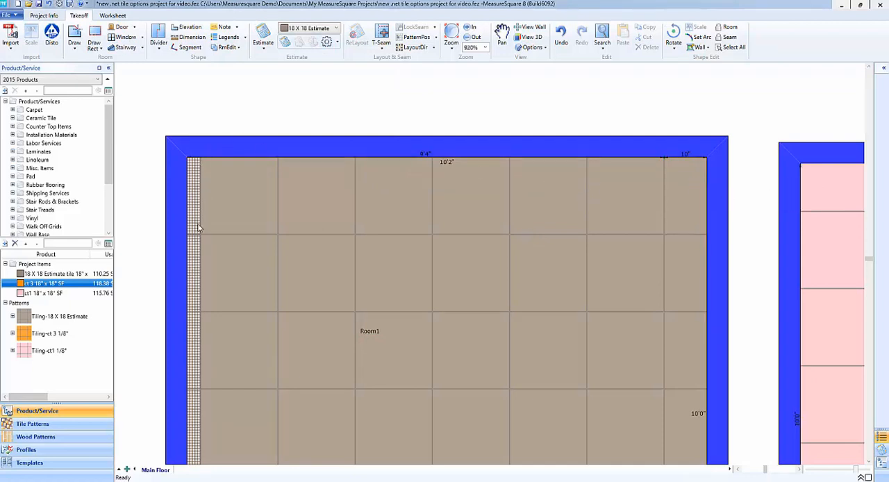
mouse_move(187, 241)
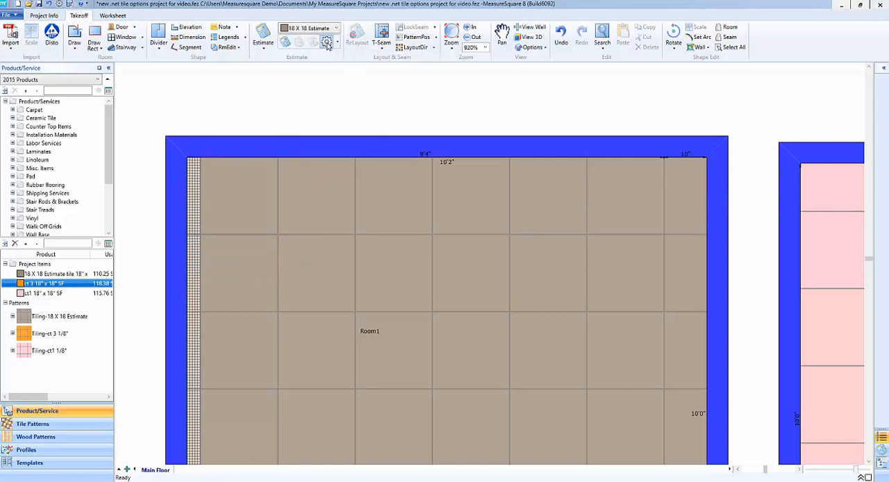
Step: Try No Reuse, then settle on Half Reuse as the waste calculation method
left_click(327, 40)
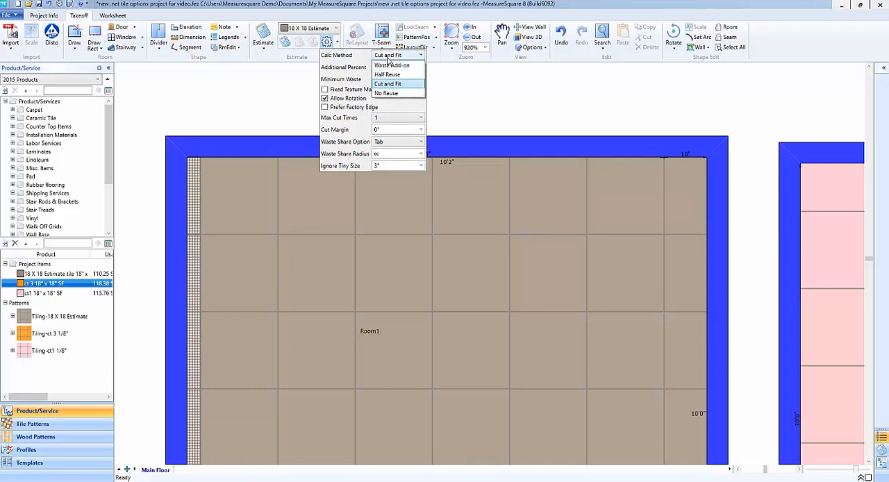
left_click(386, 93)
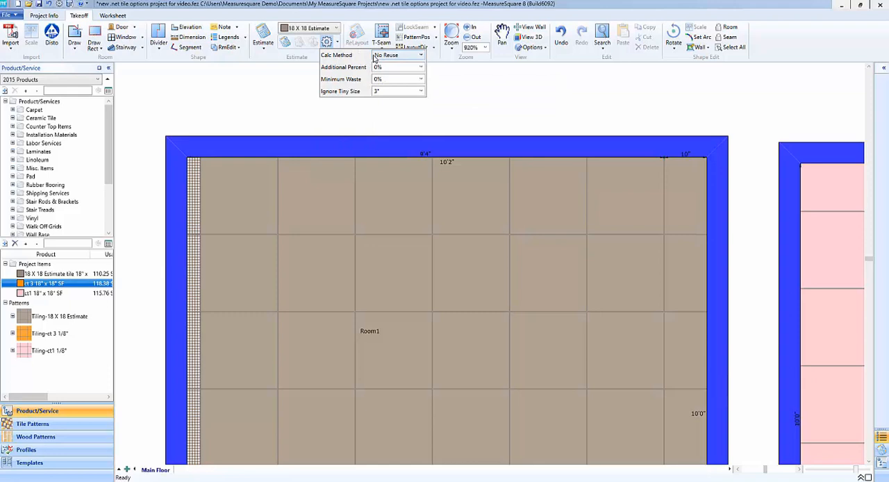
left_click(397, 56)
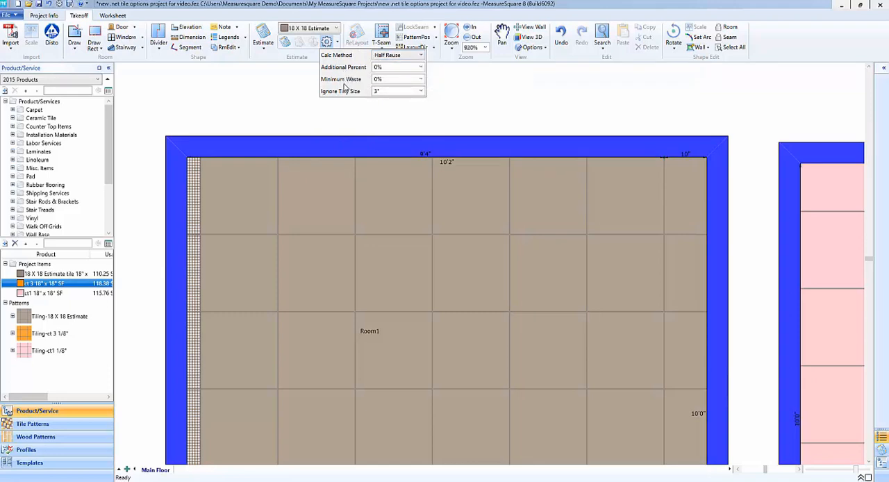
mouse_move(247, 111)
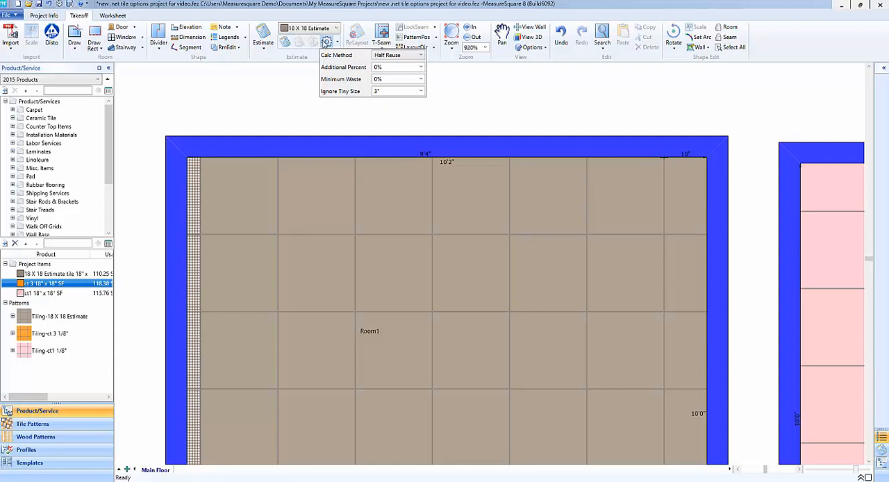
left_click(398, 56)
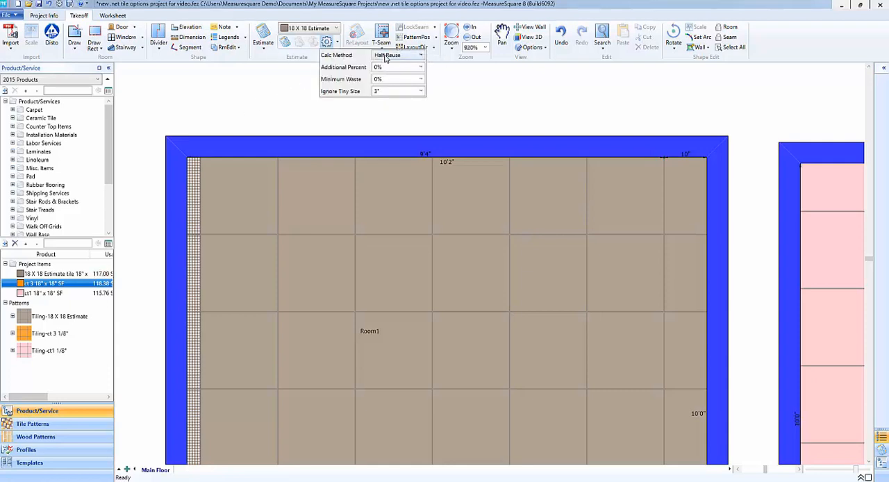
Step: Switch back to Cut and Fit with Fixed Texture Matching on and close the options
left_click(397, 55)
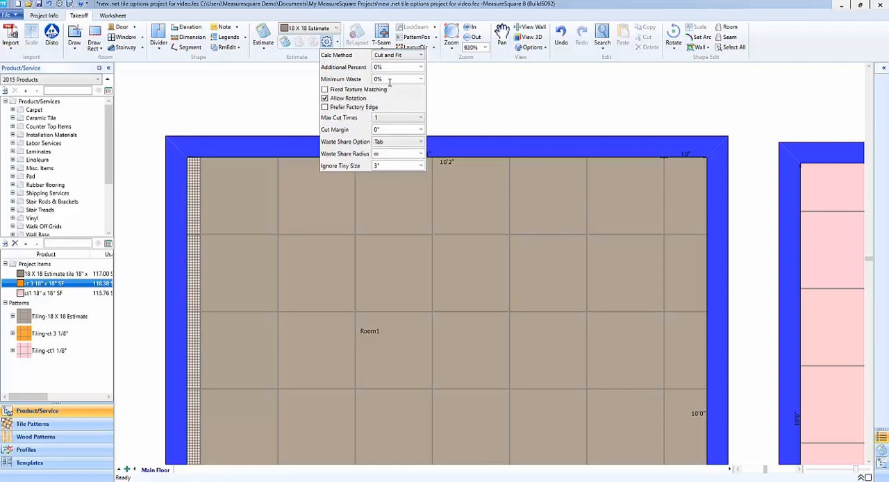
mouse_move(347, 98)
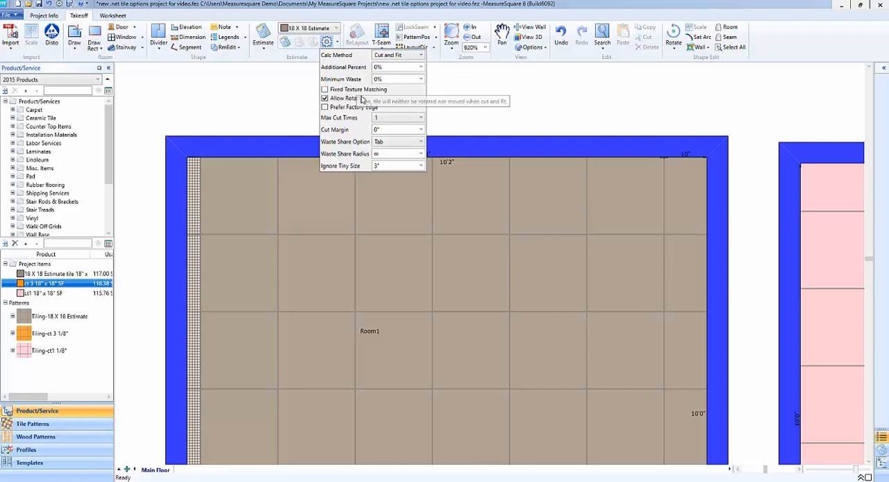
mouse_move(350, 111)
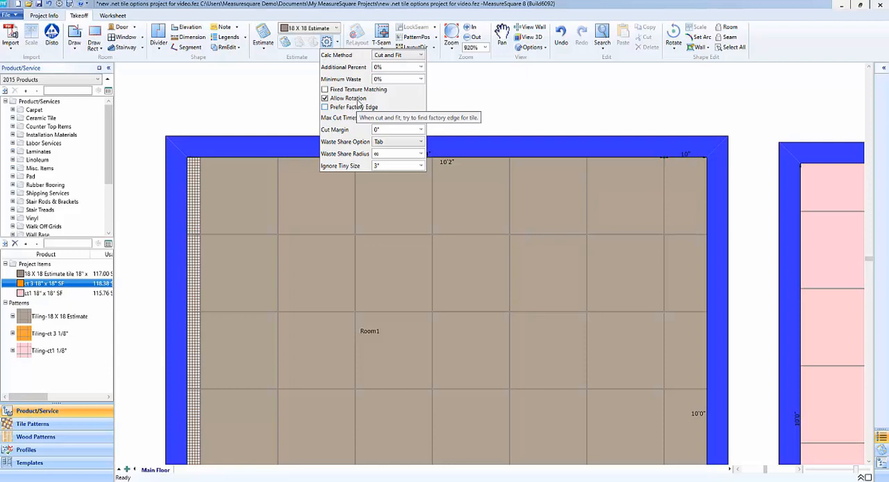
left_click(325, 89)
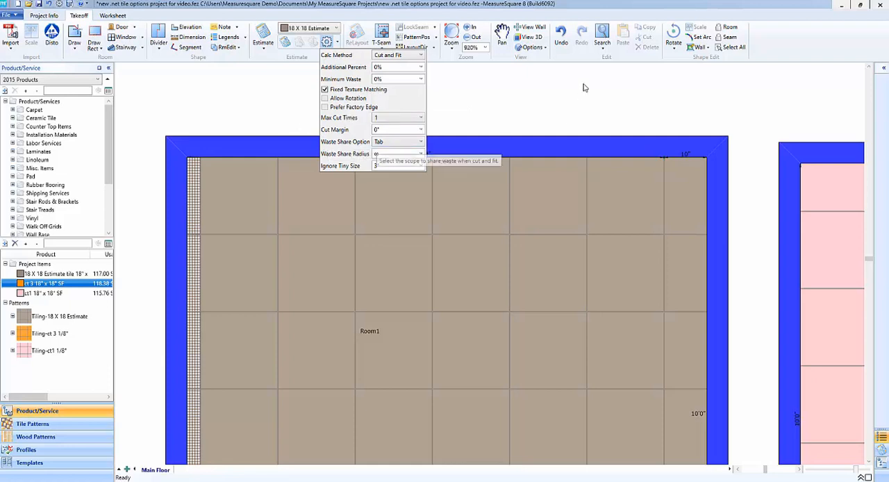
left_click(531, 47)
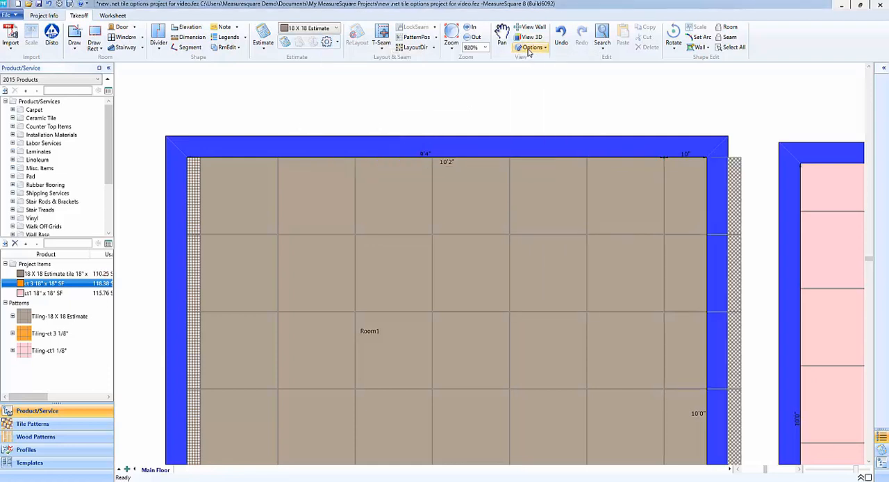
Step: Show tile direction arrows, review the Cut and Fit settings, and start repositioning the pink room's tile pattern
left_click(531, 48)
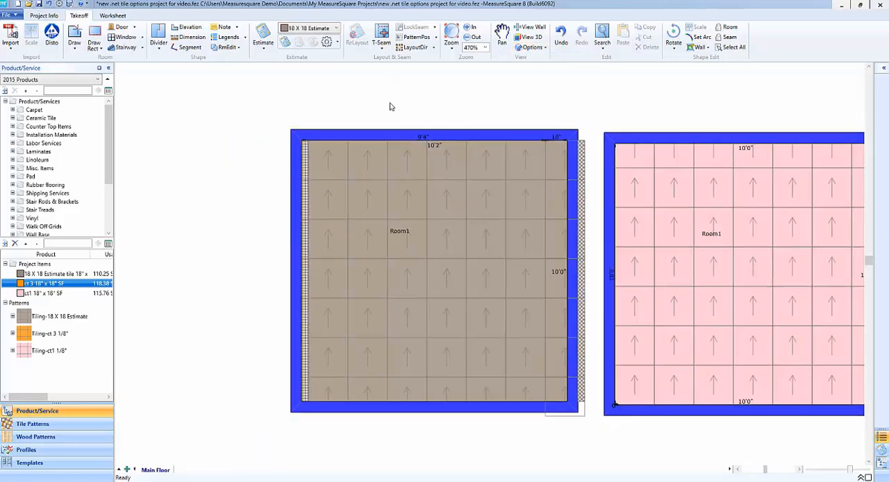
left_click(328, 41)
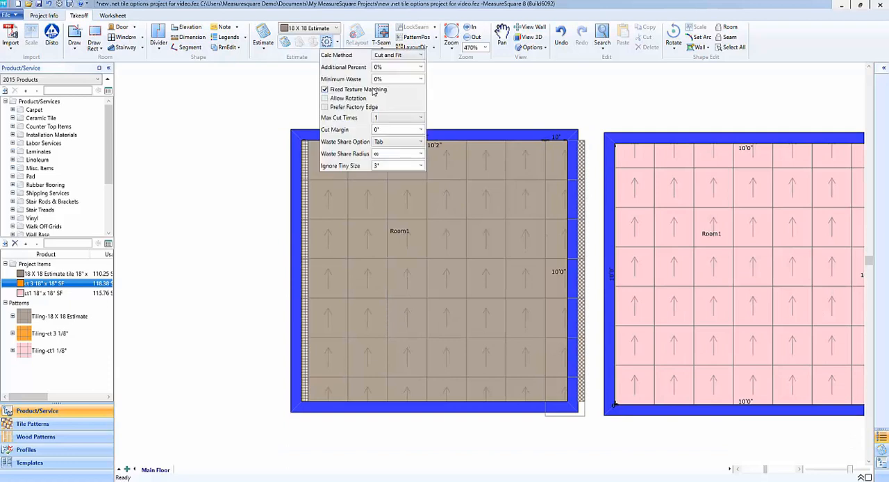
left_click(494, 411)
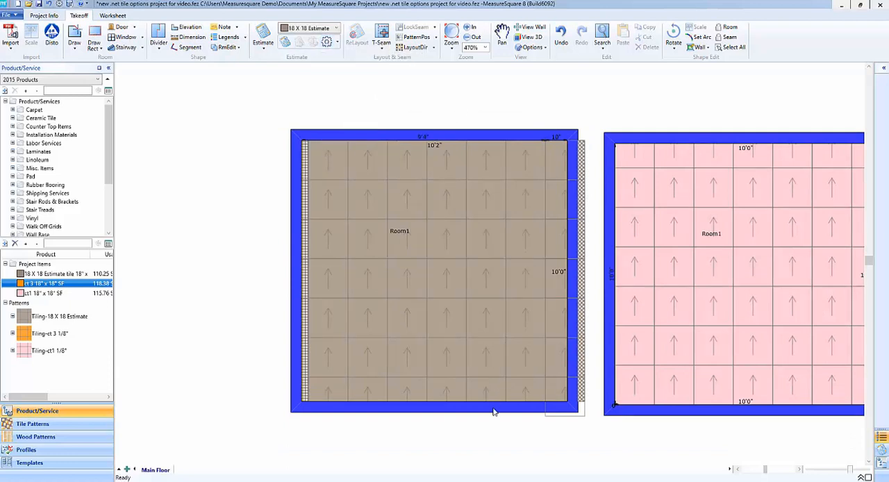
mouse_move(475, 161)
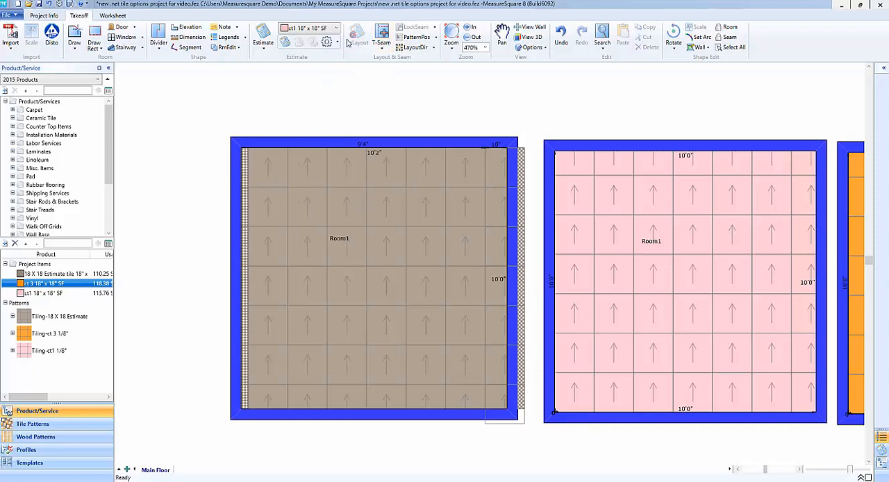
left_click(327, 42)
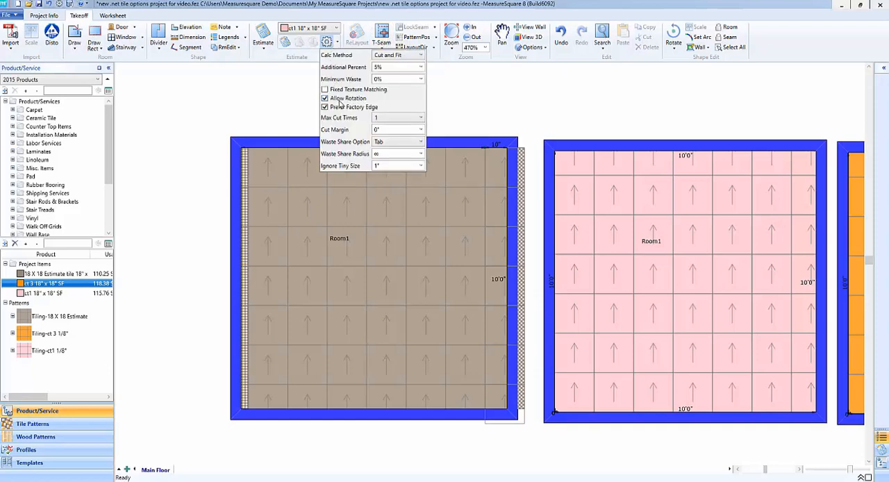
mouse_move(348, 98)
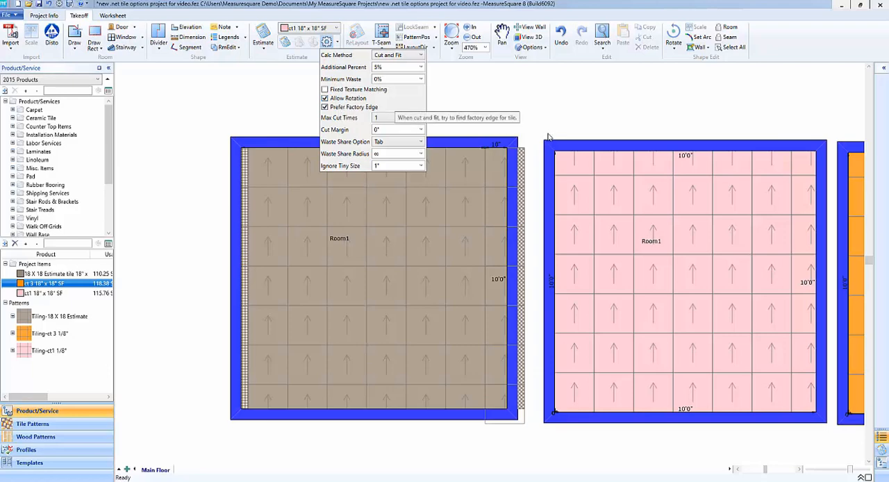
mouse_move(639, 193)
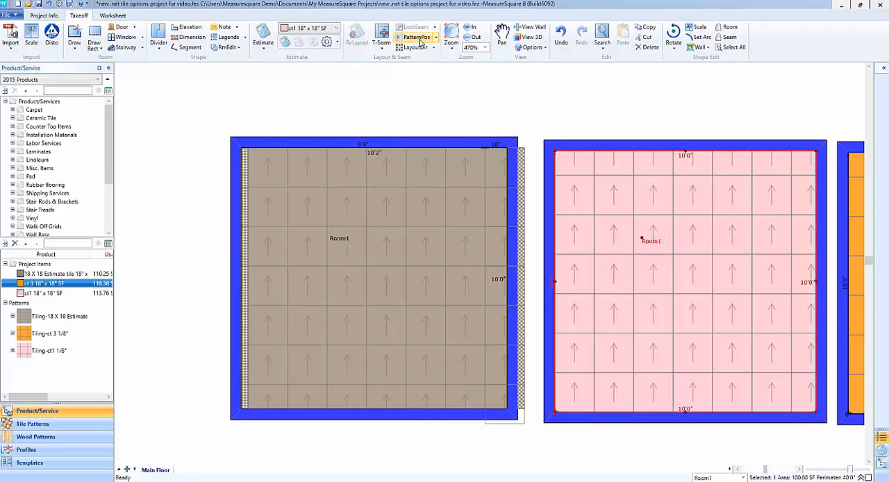
left_click(417, 47)
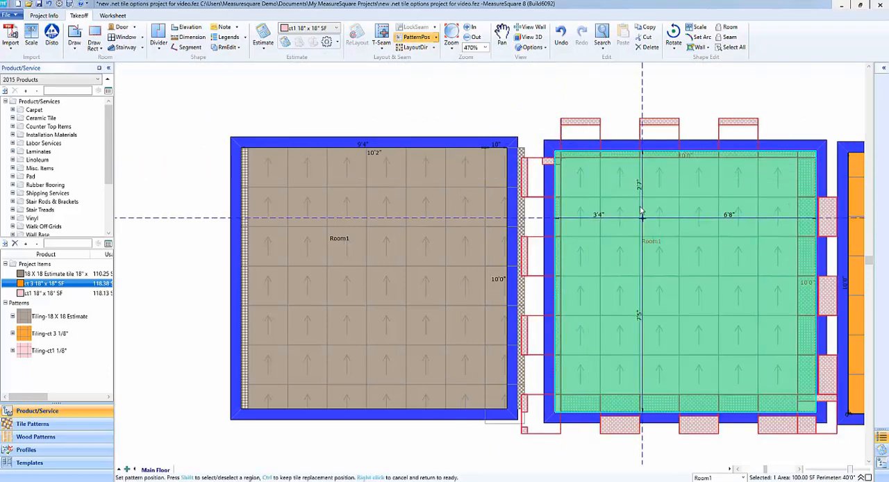
mouse_move(539, 108)
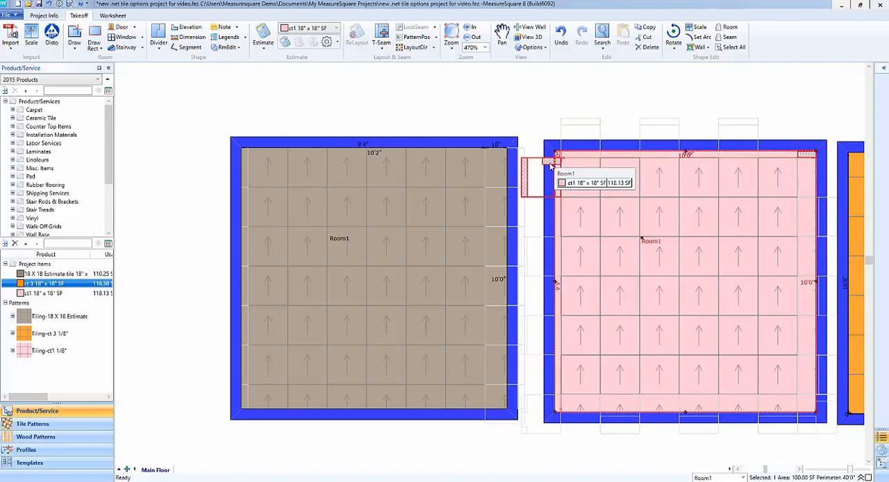
mouse_move(806, 155)
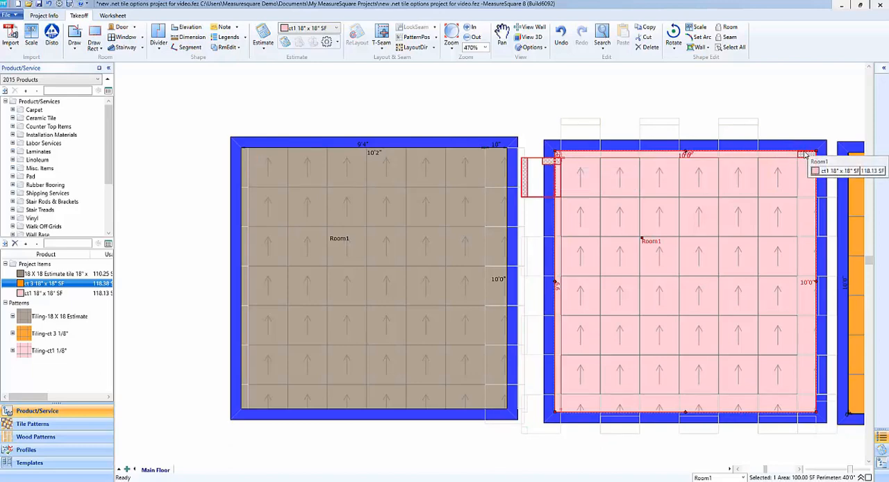
mouse_move(425, 96)
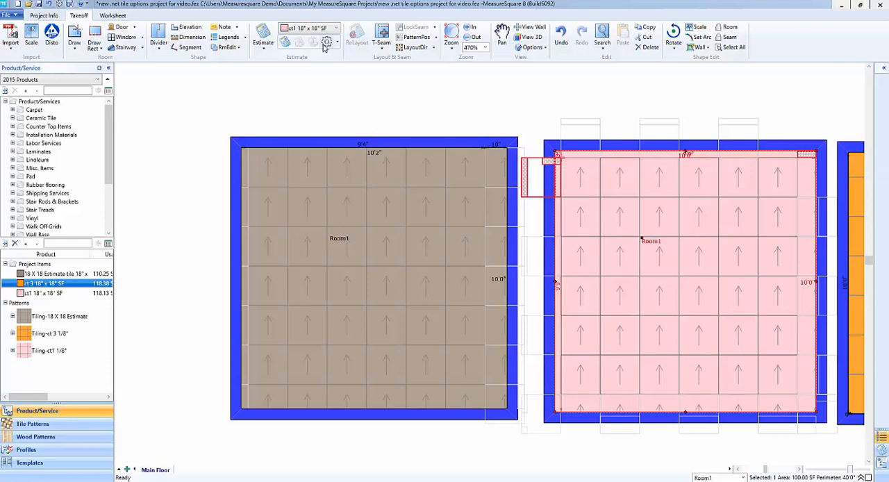
Step: Disable Allow Rotation to compare the pink room's layout, then enable rotated cut pieces again
left_click(326, 41)
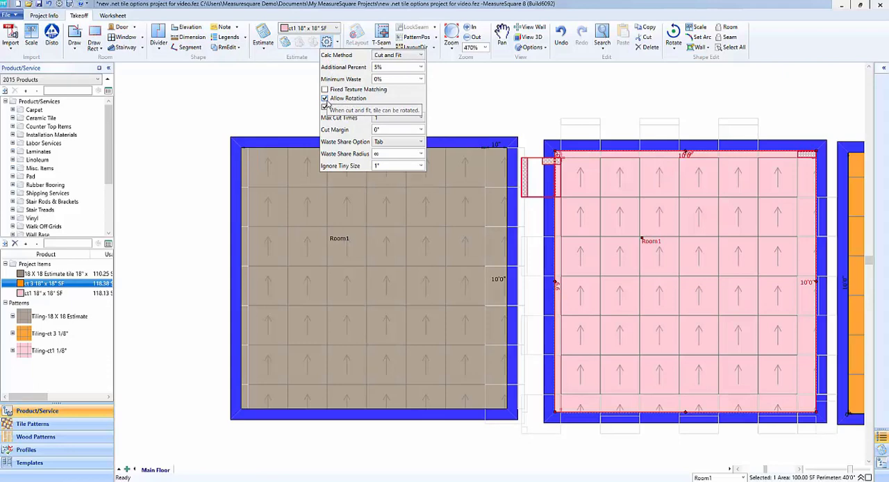
left_click(325, 97)
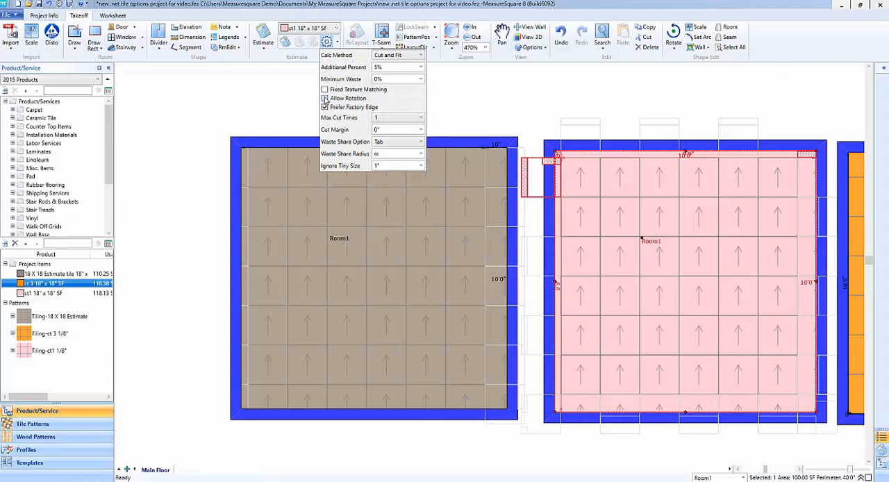
left_click(291, 103)
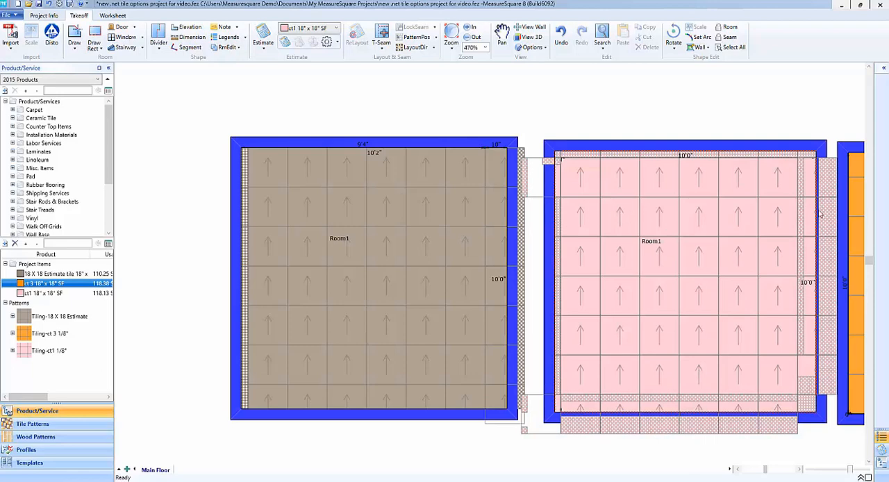
mouse_move(836, 189)
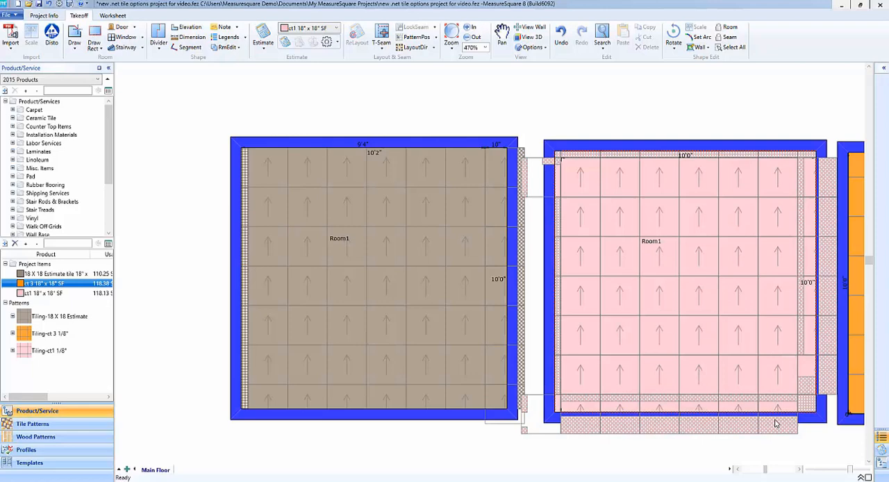
mouse_move(764, 409)
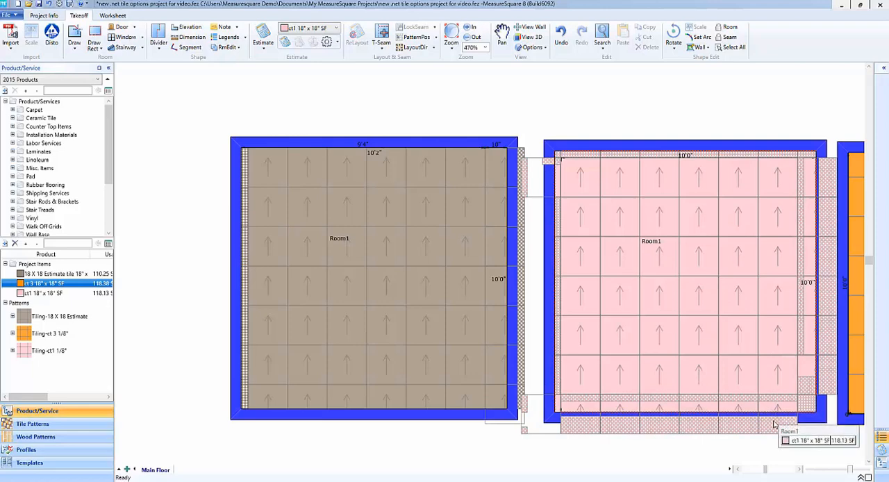
left_click(326, 41)
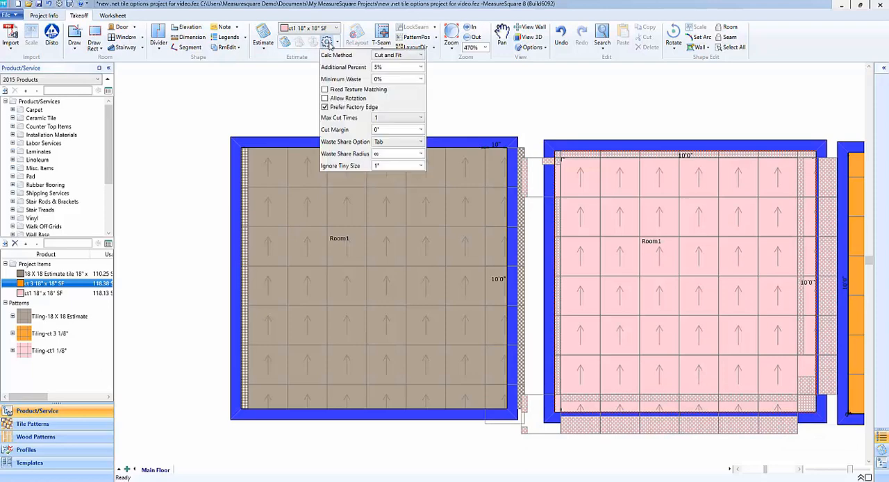
mouse_move(325, 97)
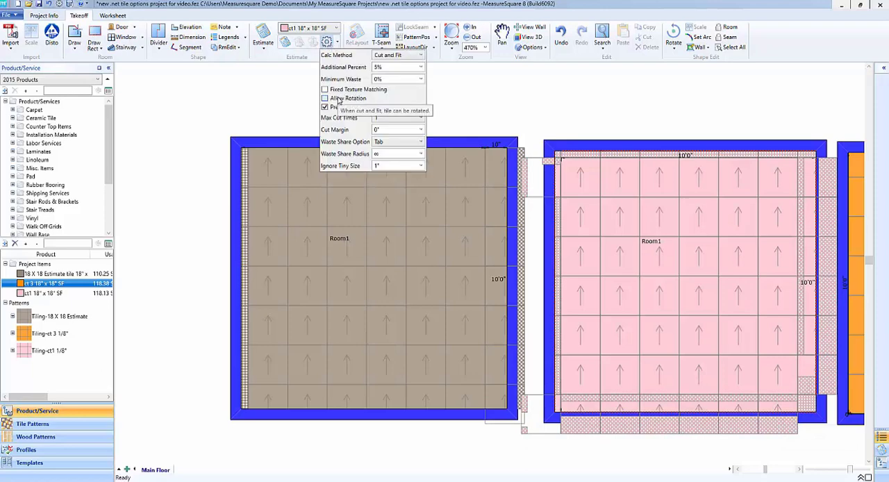
left_click(325, 97)
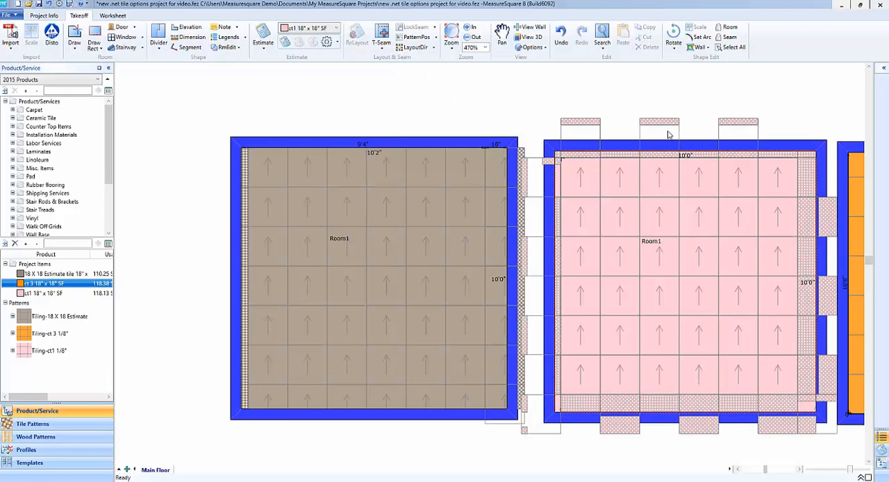
mouse_move(744, 131)
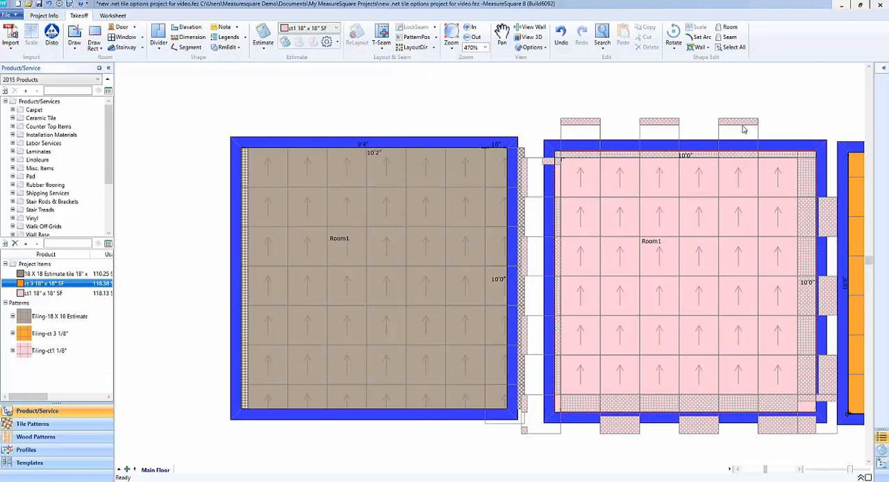
mouse_move(561, 245)
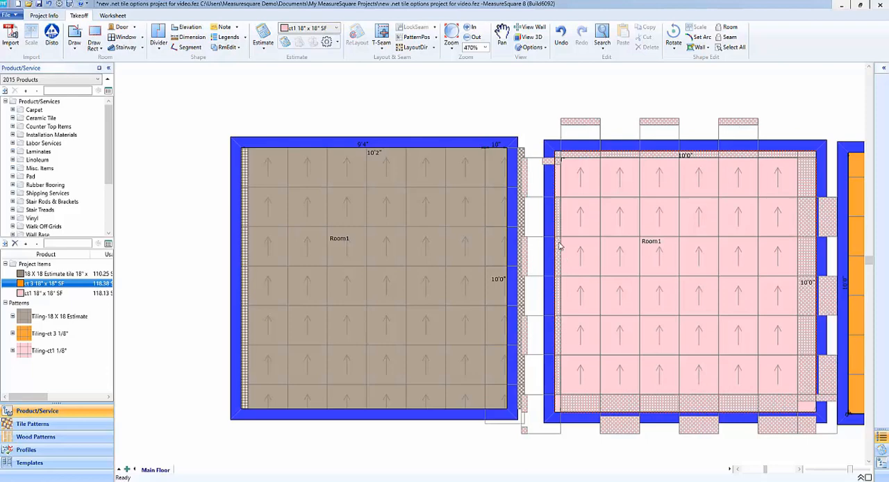
mouse_move(560, 385)
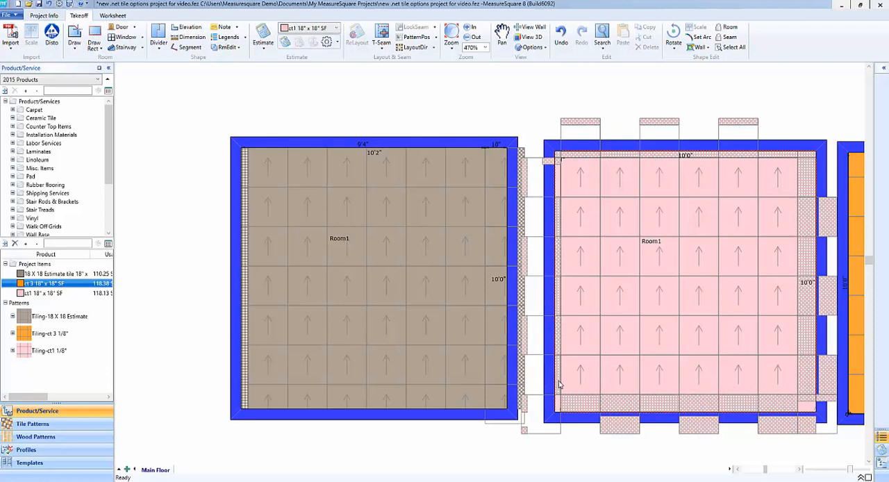
mouse_move(559, 216)
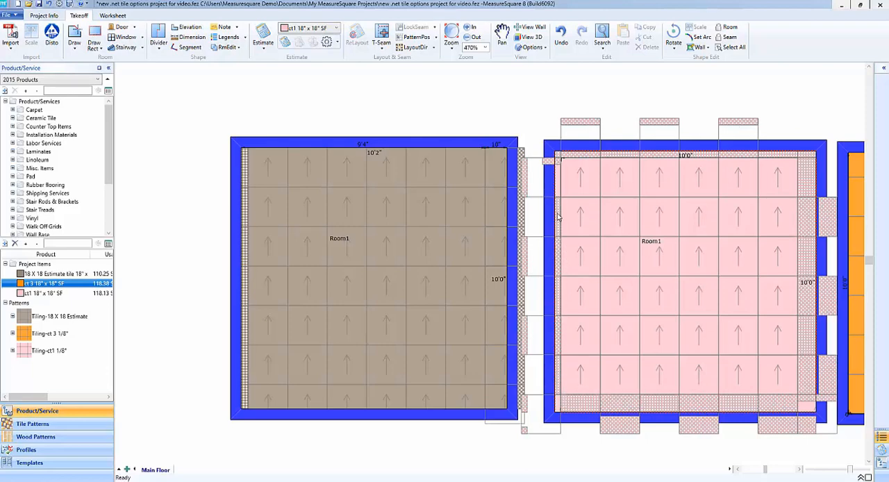
mouse_move(375, 61)
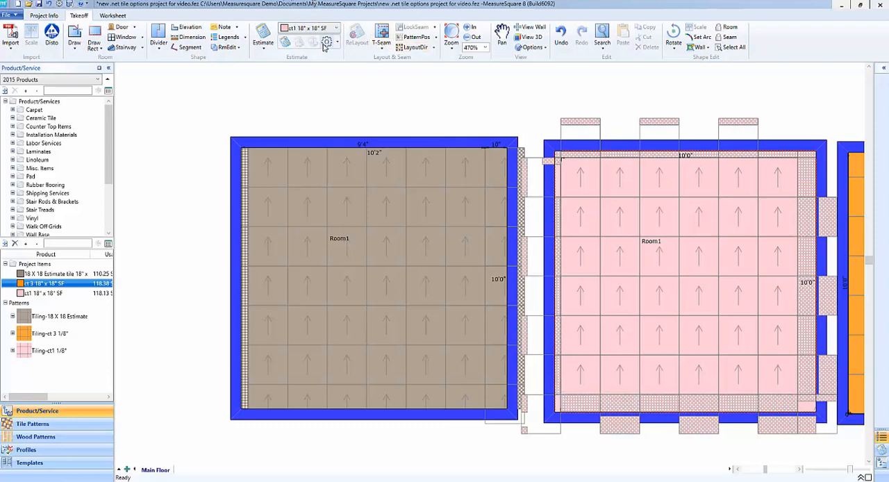
Step: Toggle Prefer Factory Edge in Cut and Fit, recalculate, and inspect the pink room's offcuts
left_click(326, 41)
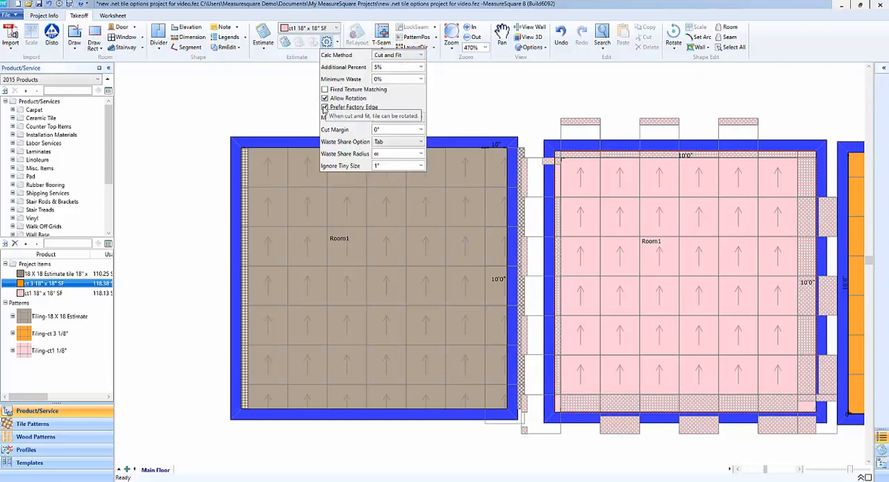
mouse_move(326, 107)
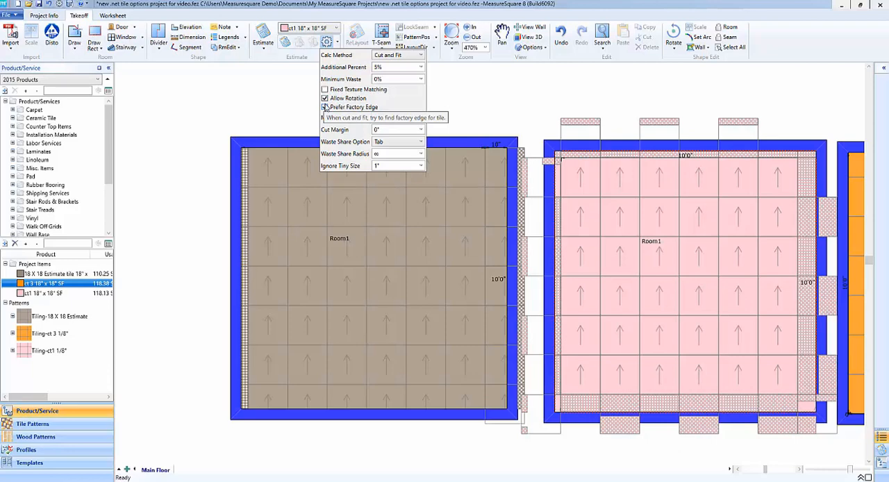
left_click(325, 107)
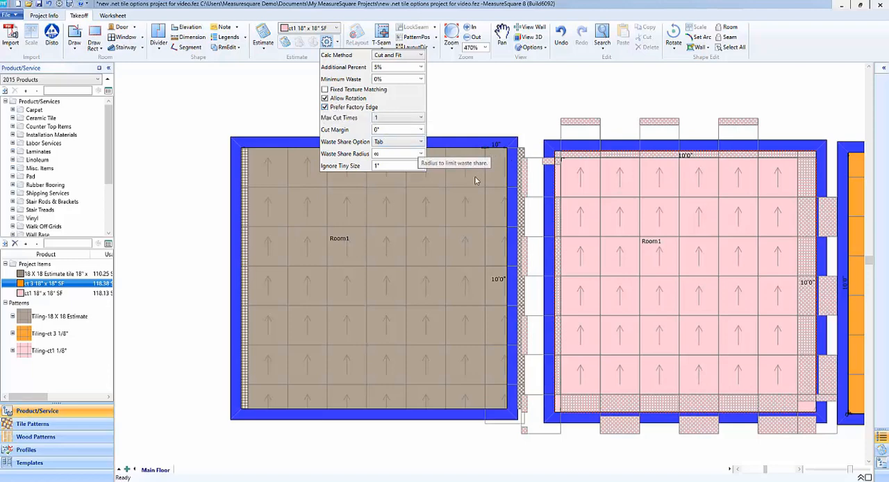
mouse_move(492, 165)
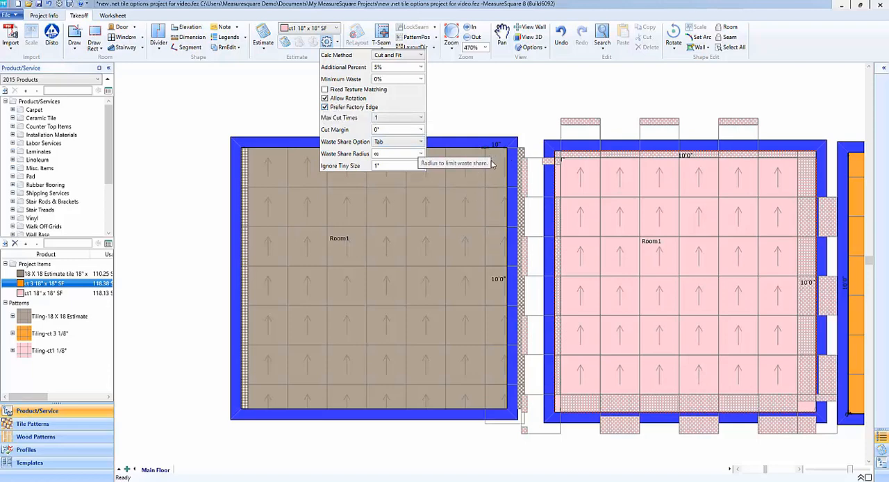
mouse_move(497, 179)
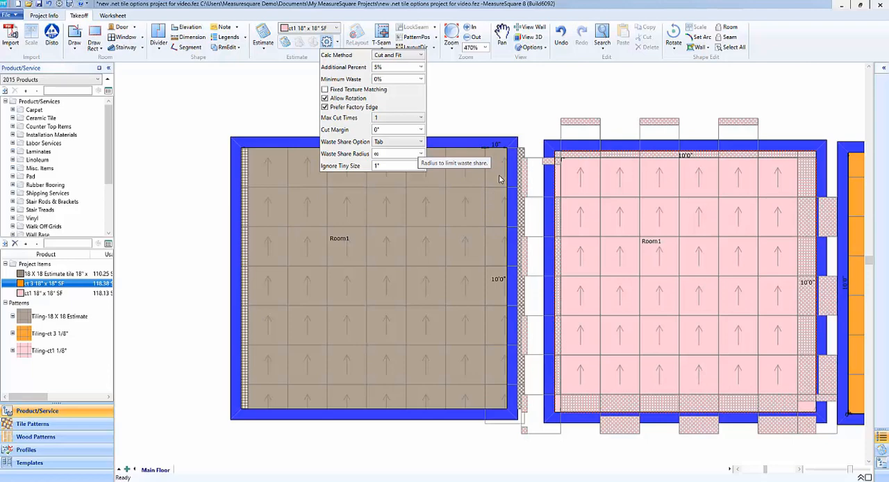
mouse_move(333, 118)
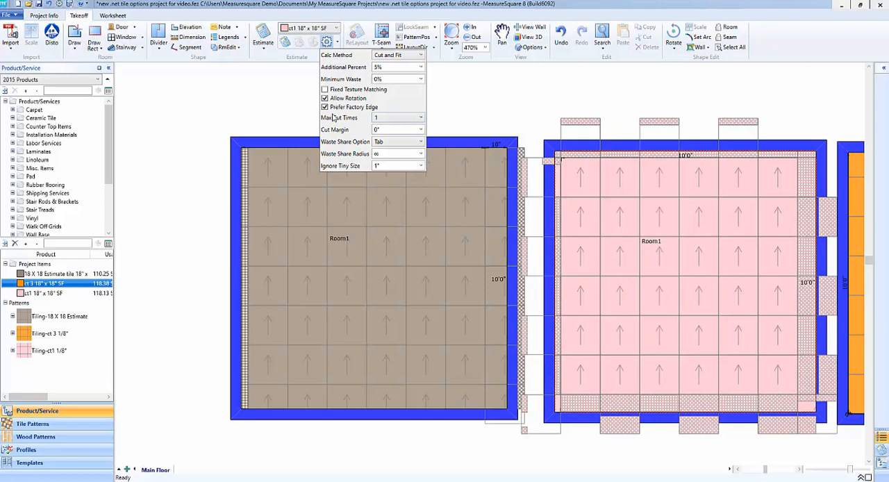
left_click(325, 98)
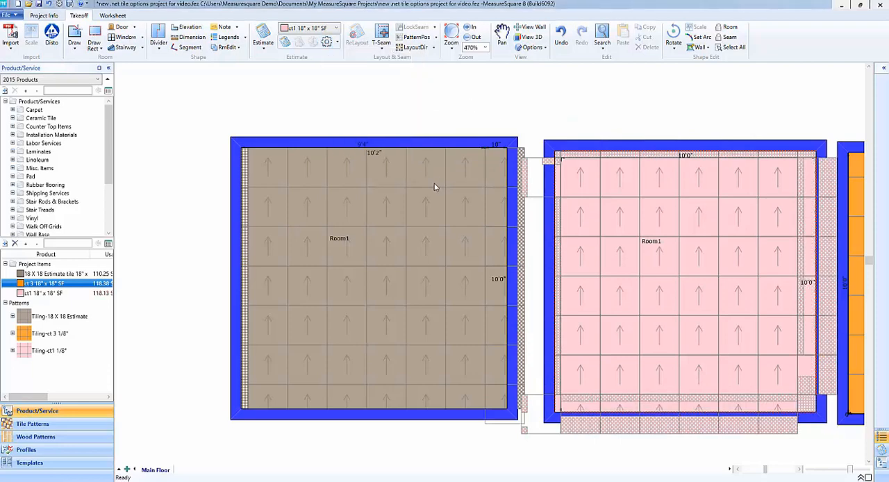
left_click(625, 219)
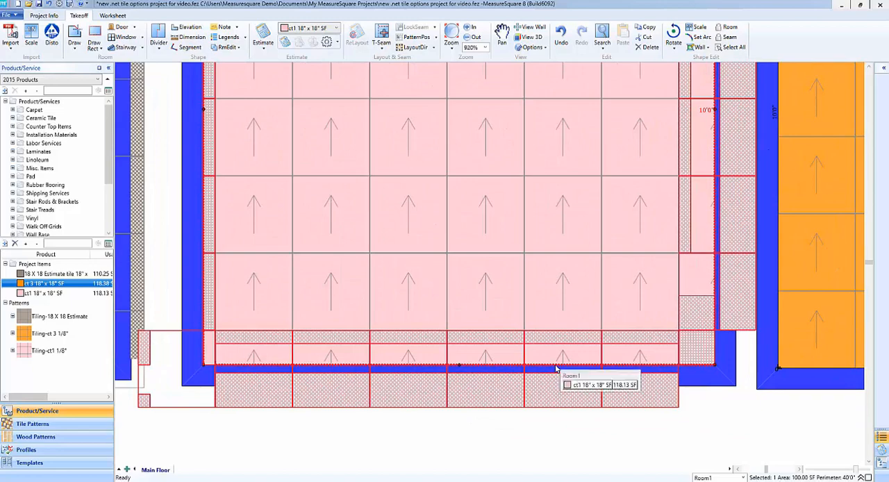
scroll("down", 3)
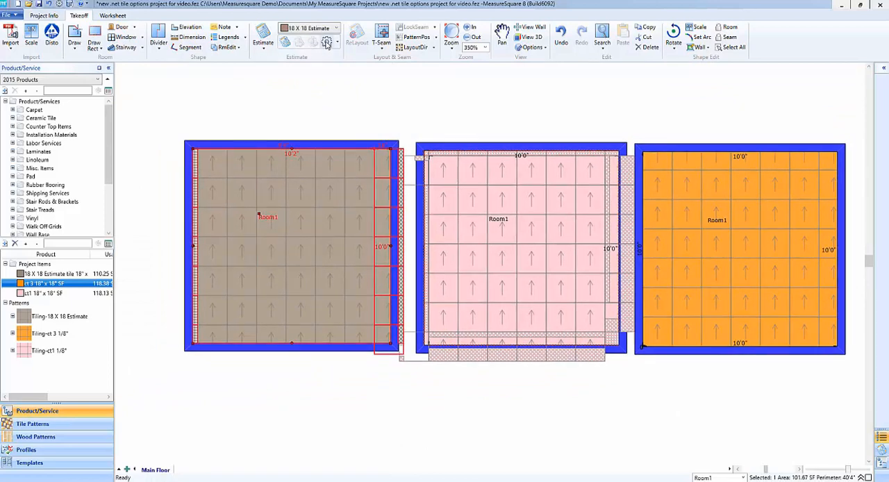
Step: Review the Cut and Fit options and estimate the brown 18 X 18 room, showing right-edge offcuts
left_click(326, 42)
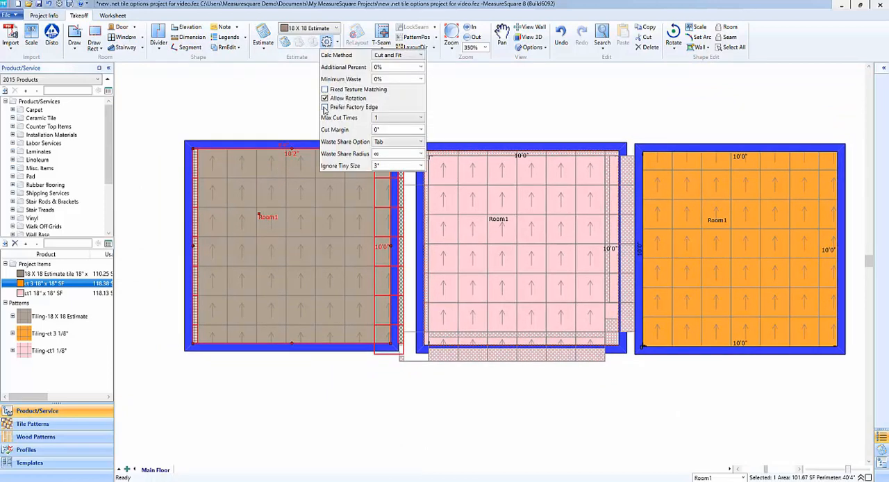
left_click(324, 97)
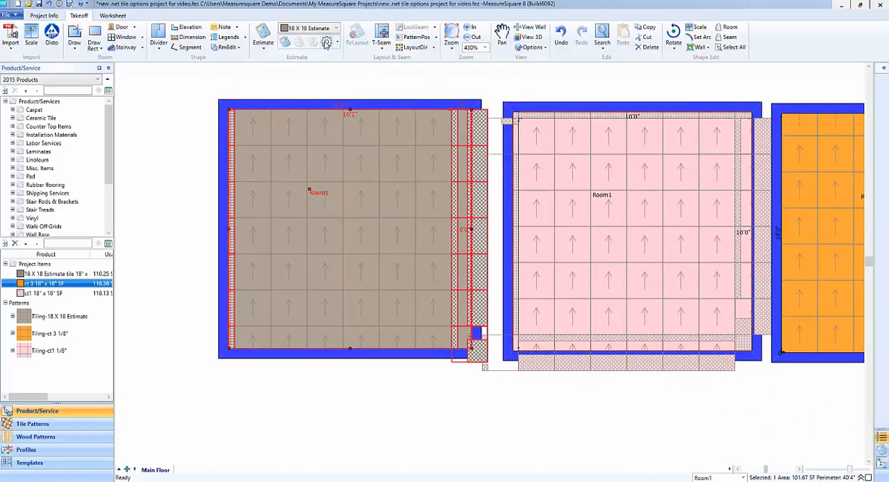
left_click(327, 42)
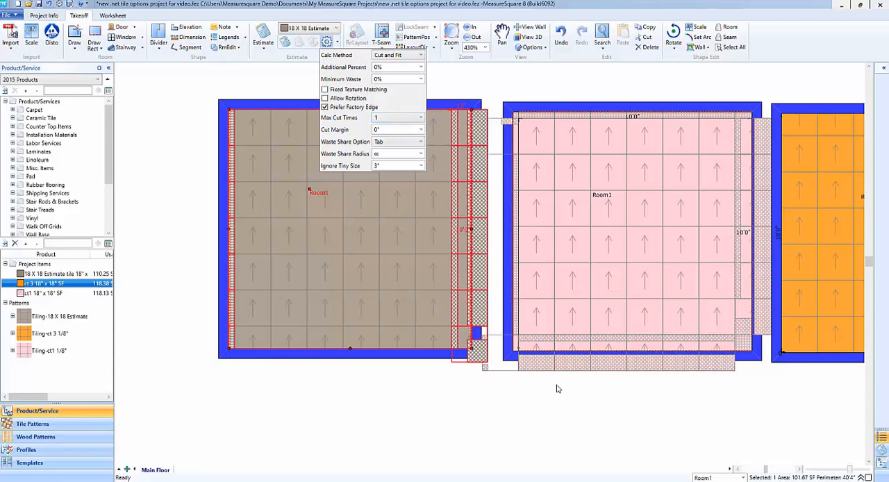
mouse_move(406, 210)
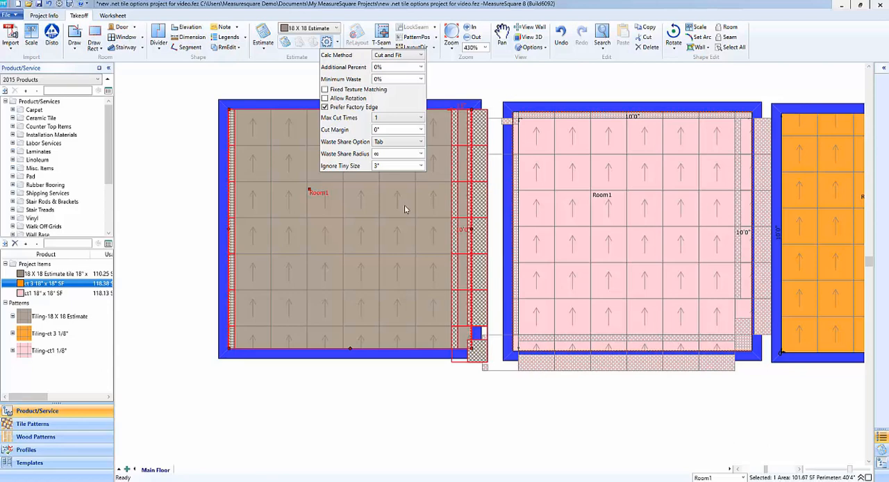
mouse_move(419, 118)
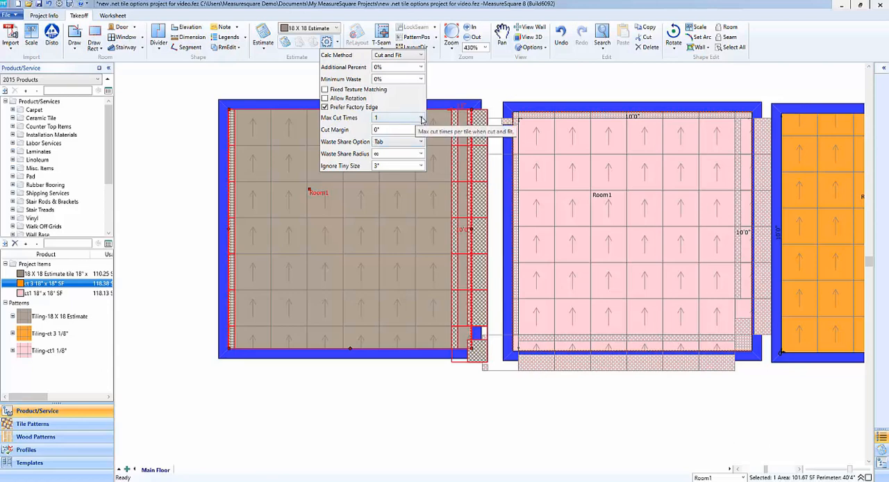
Step: Choose a new Max Cut Times value for the tile and reopen the Cut and Fit settings
left_click(419, 116)
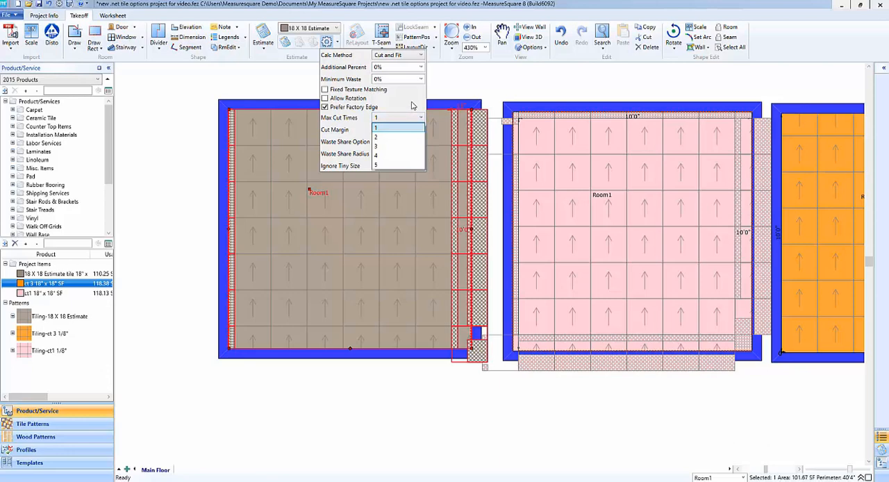
mouse_move(387, 131)
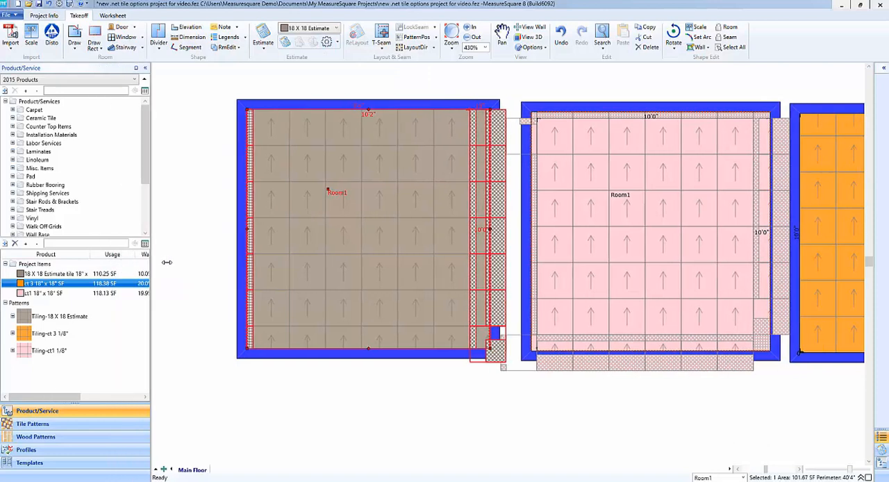
left_click(326, 41)
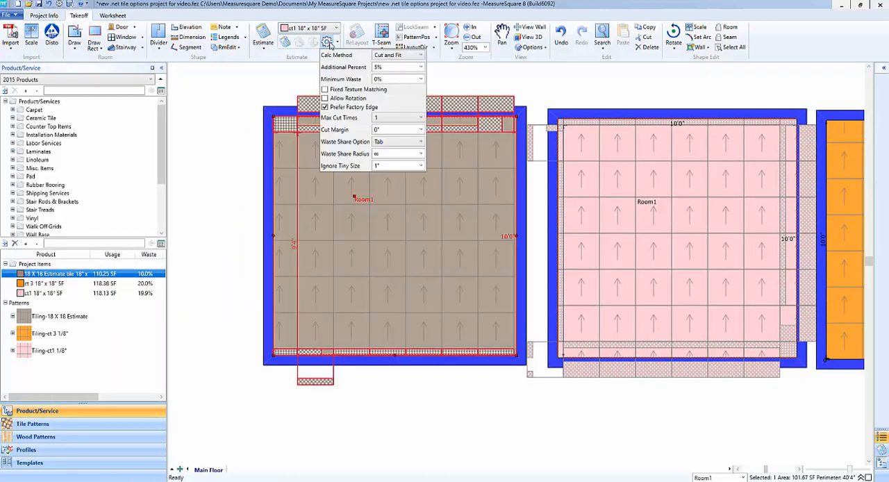
Step: Apply the Max Cut Times setting and recalculate the 18" x 18" estimate for the brown and pink rooms
left_click(419, 117)
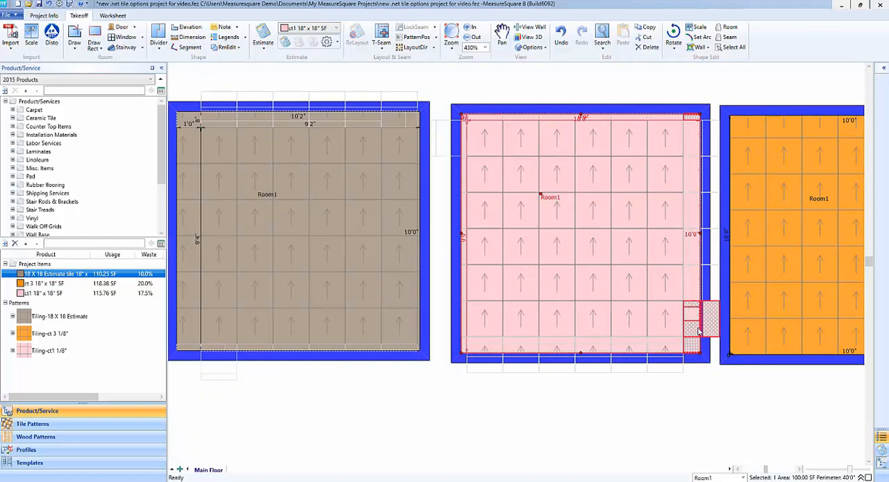
mouse_move(692, 341)
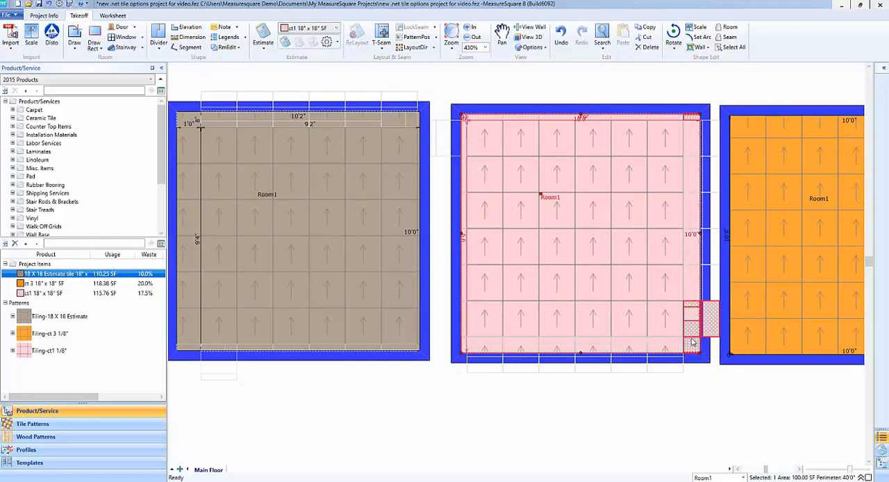
mouse_move(678, 200)
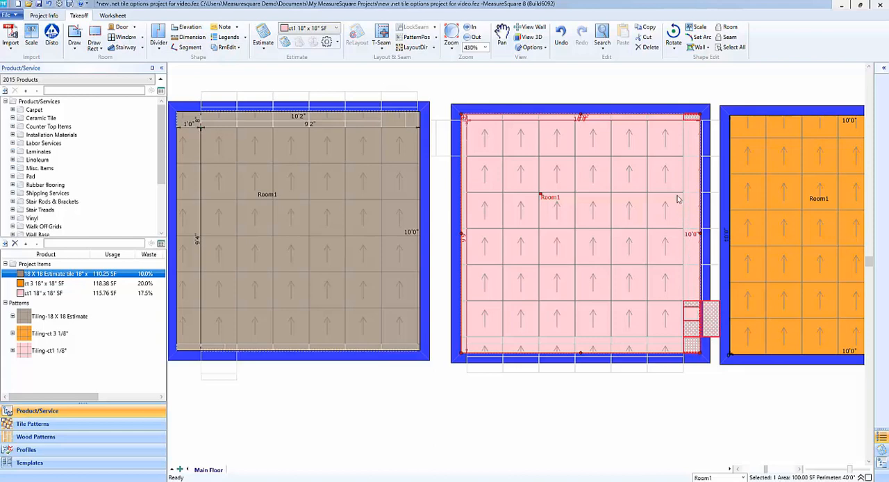
left_click(688, 434)
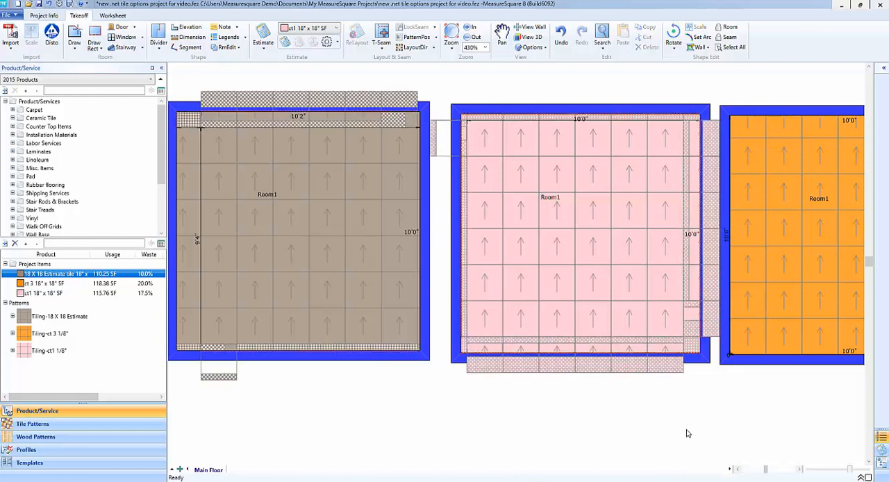
mouse_move(700, 335)
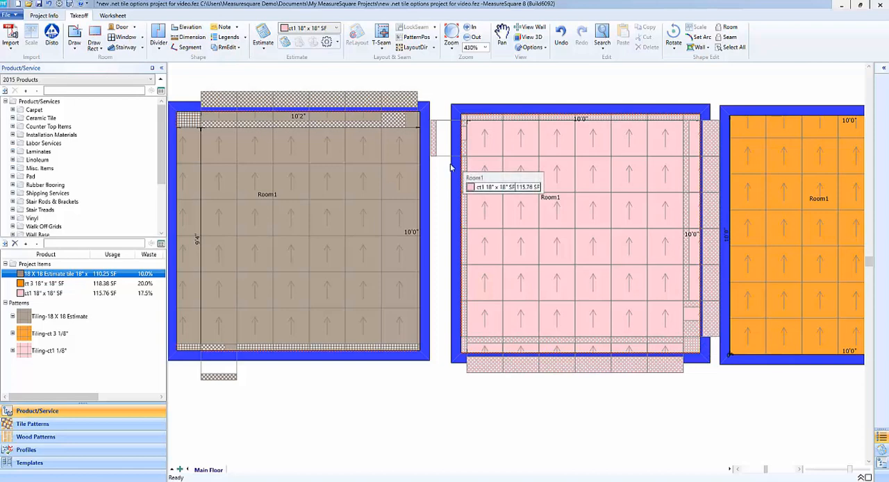
mouse_move(284, 41)
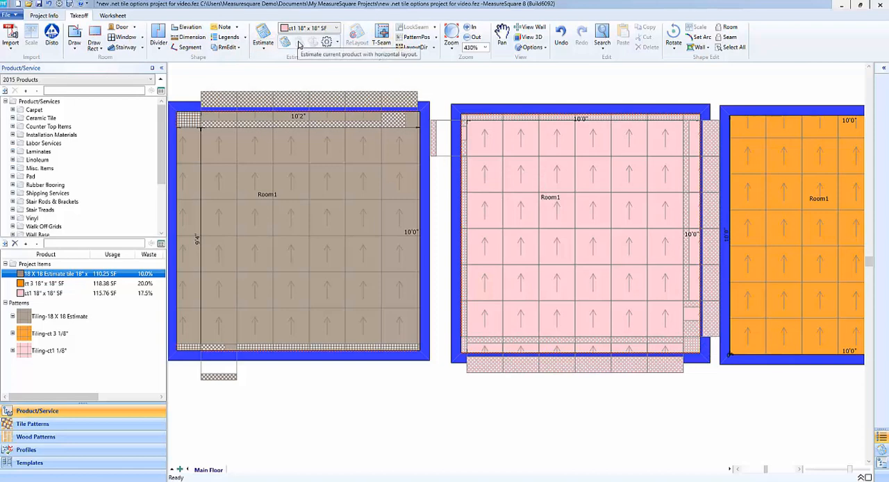
mouse_move(331, 43)
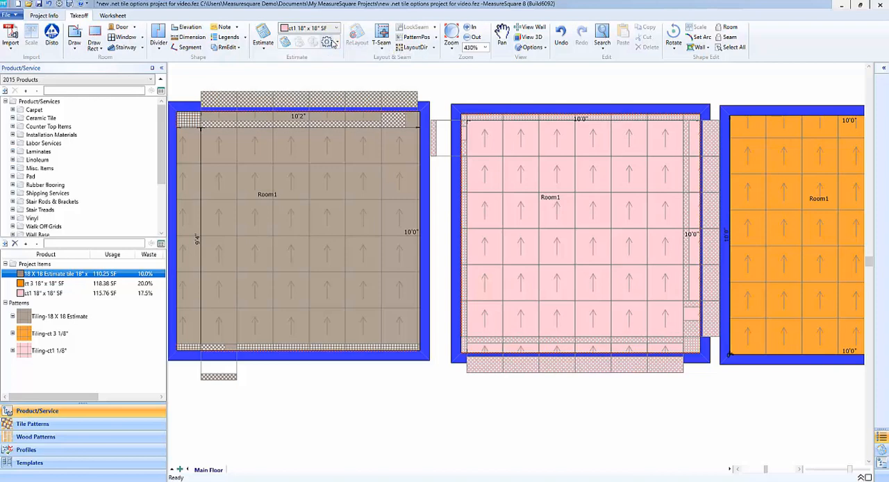
Step: Change Max Cut Times in Cut and Fit and re-estimate the pink room with the adjusted settings
left_click(328, 42)
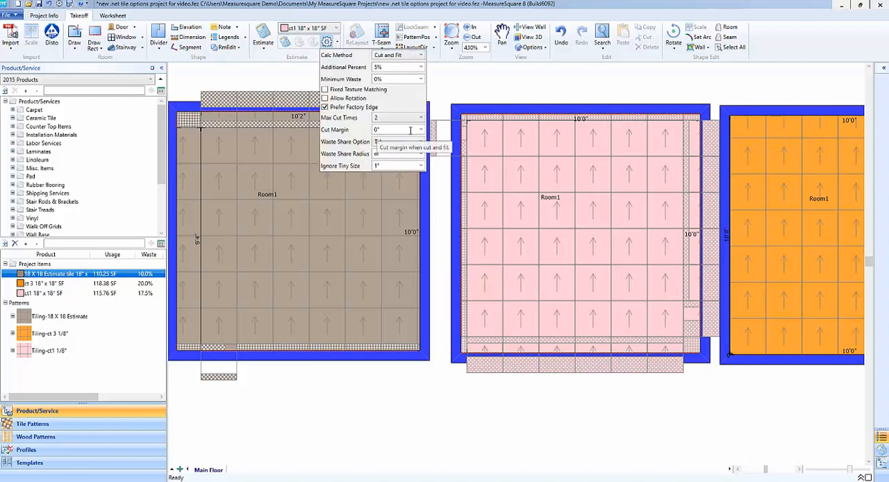
mouse_move(420, 117)
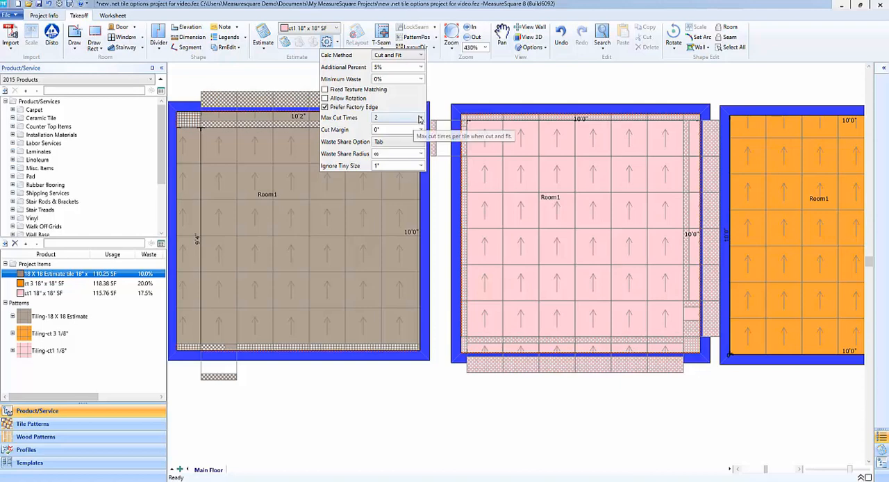
left_click(420, 116)
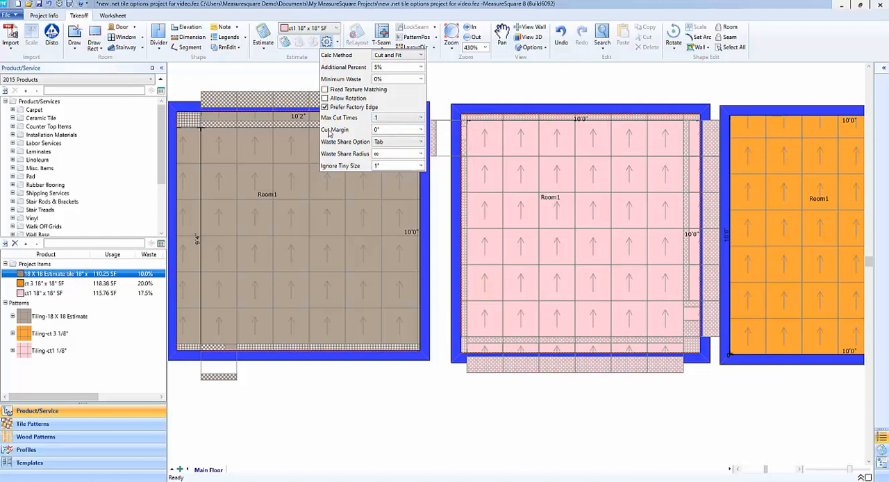
mouse_move(336, 136)
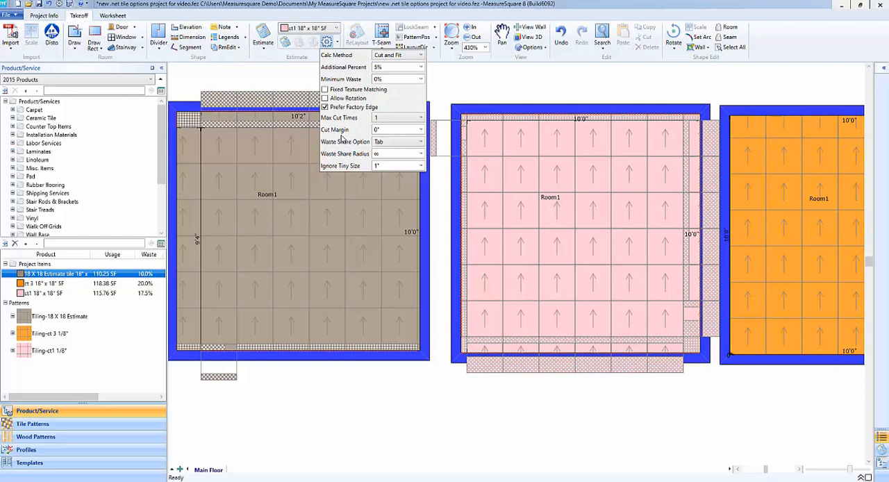
mouse_move(431, 358)
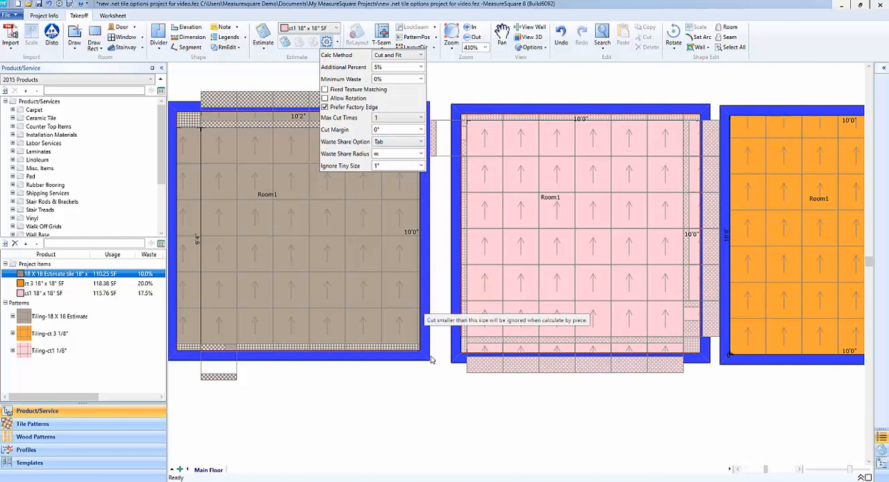
mouse_move(489, 344)
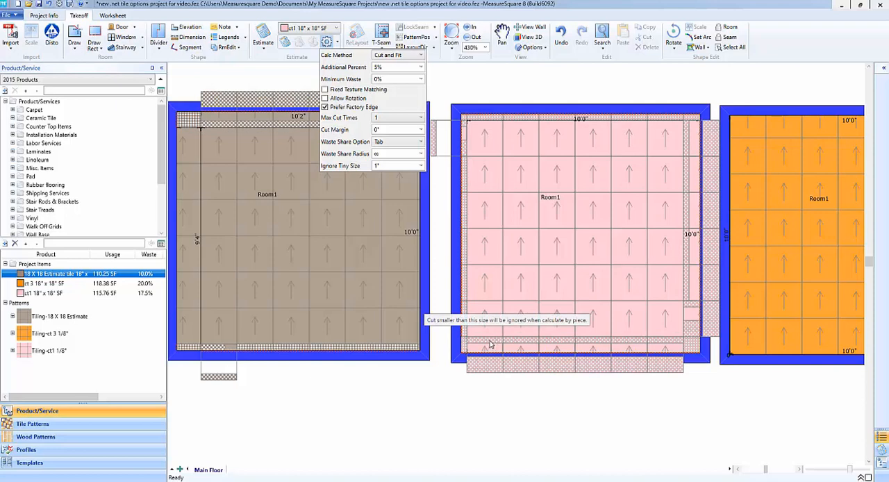
mouse_move(474, 348)
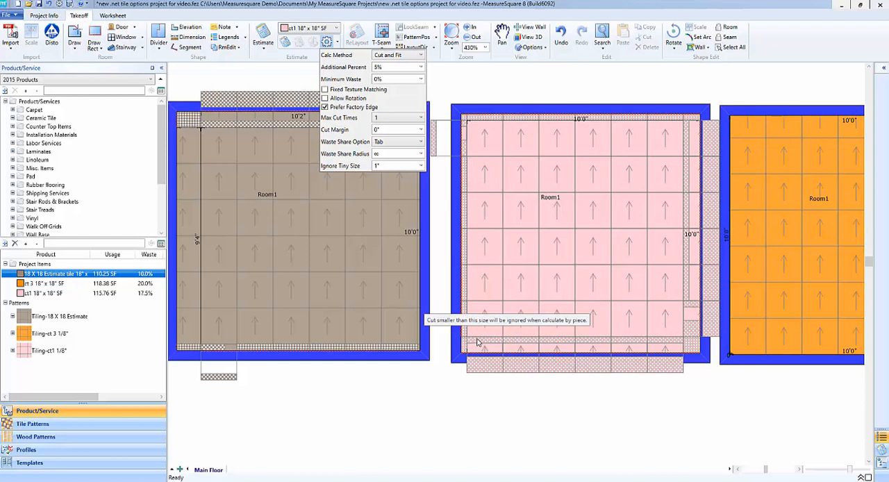
mouse_move(503, 337)
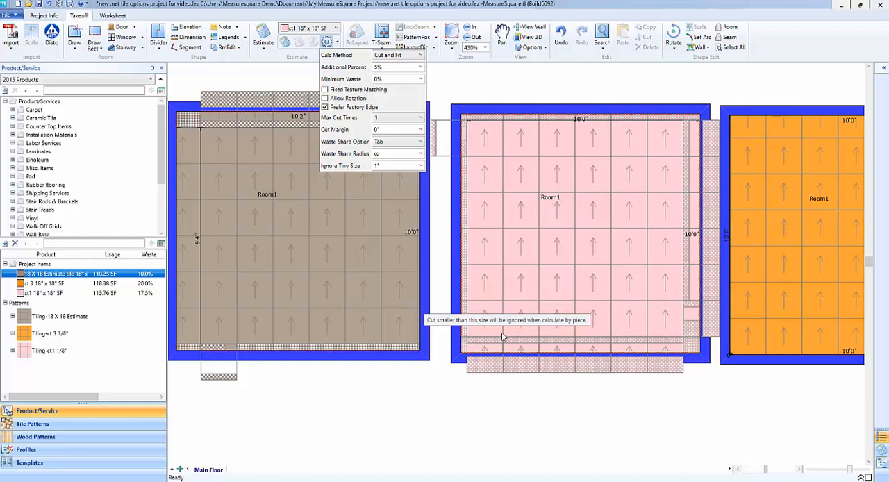
mouse_move(506, 356)
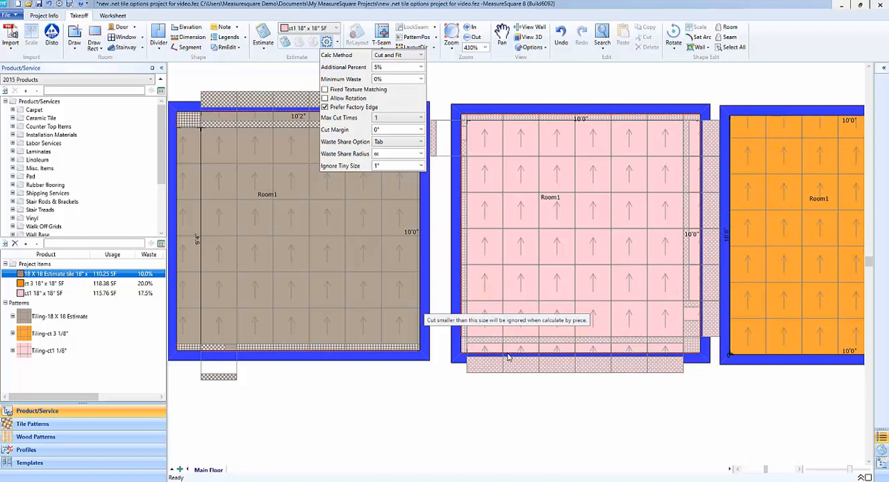
mouse_move(508, 340)
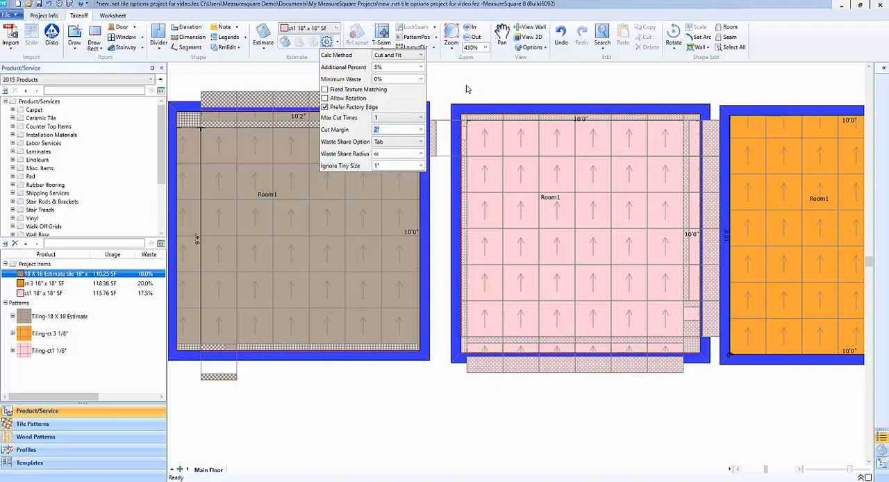
left_click(467, 87)
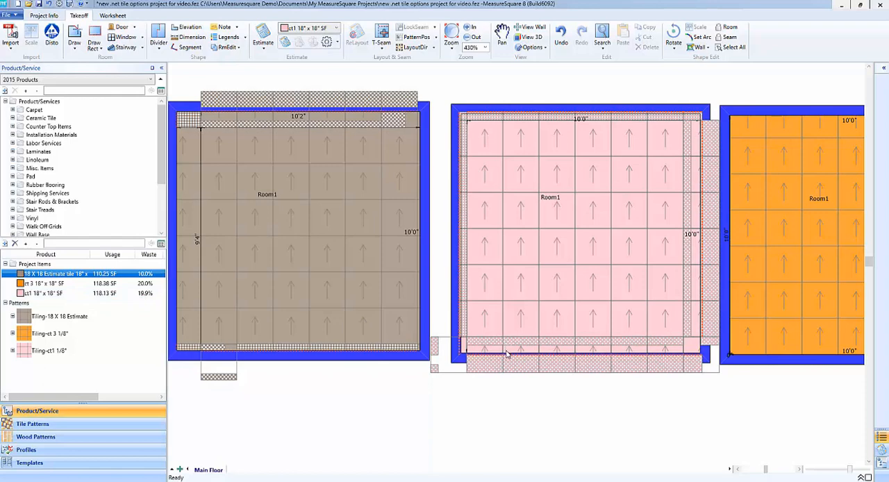
mouse_move(472, 338)
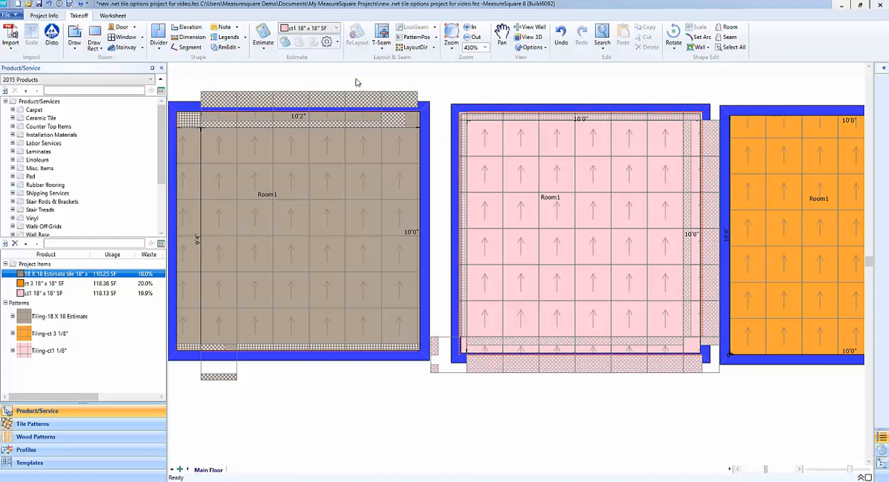
mouse_move(326, 42)
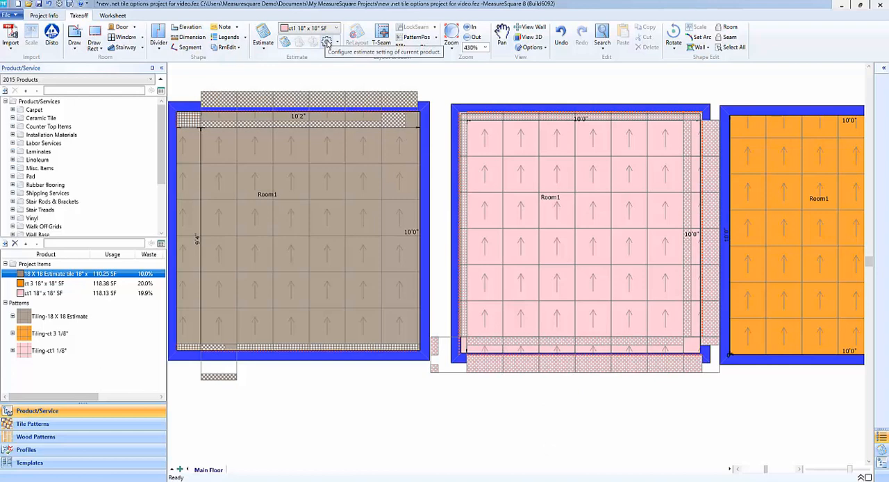
Step: Change the Waste Share Option from Tab to Project for the selected tile
left_click(326, 42)
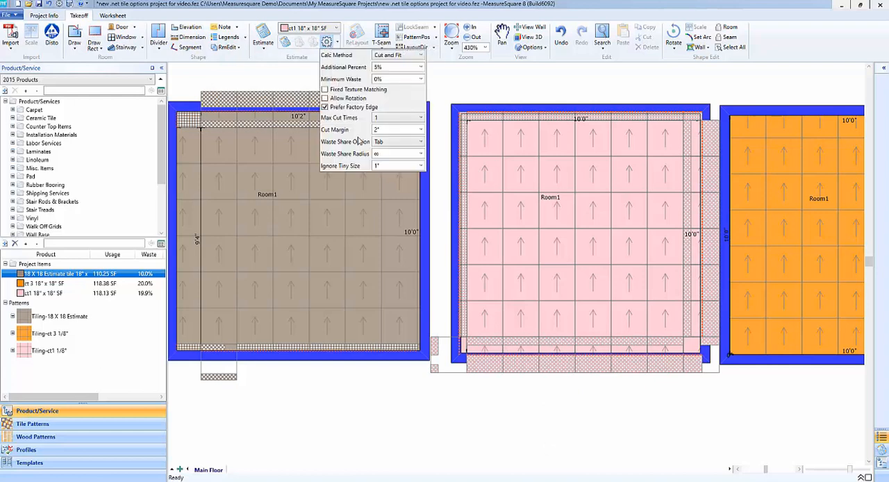
mouse_move(386, 146)
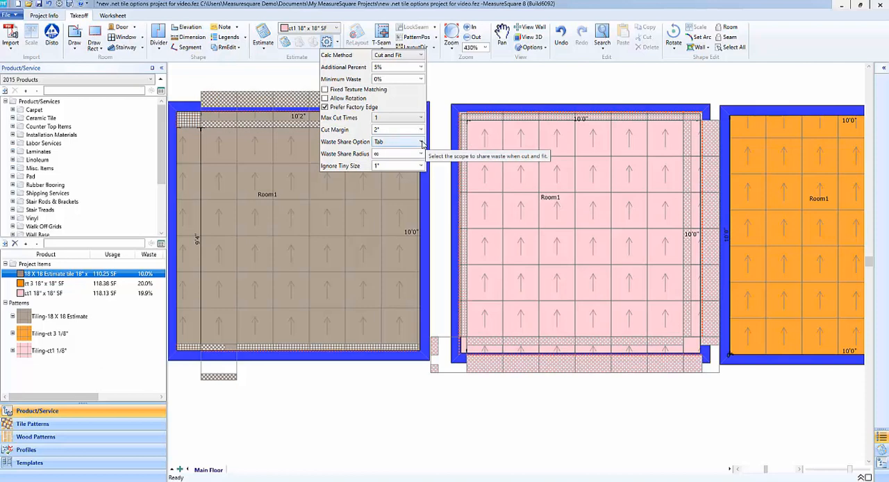
mouse_move(486, 231)
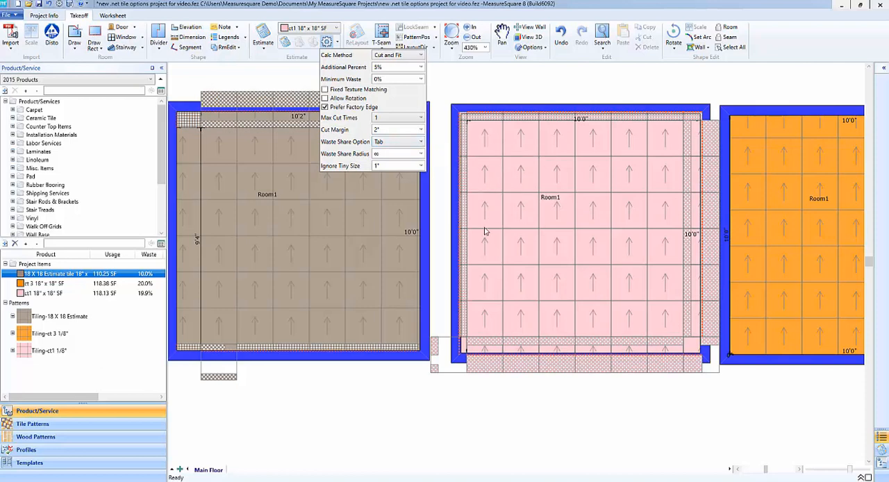
mouse_move(506, 225)
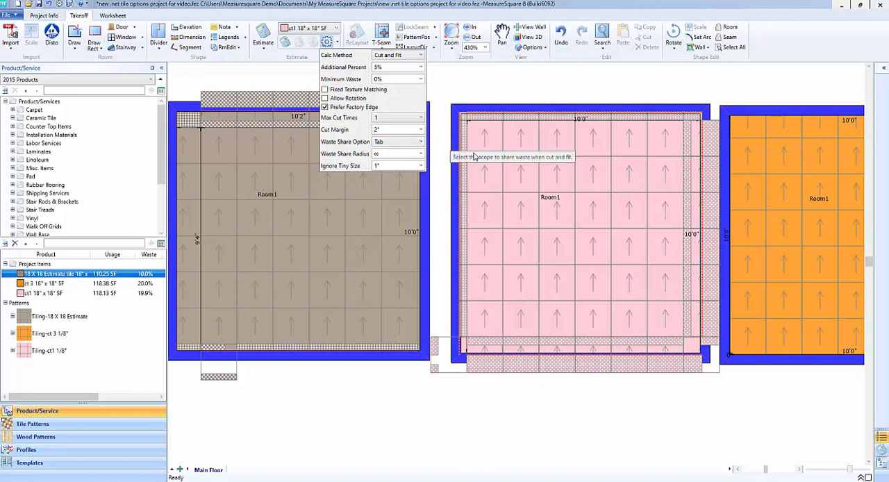
mouse_move(561, 206)
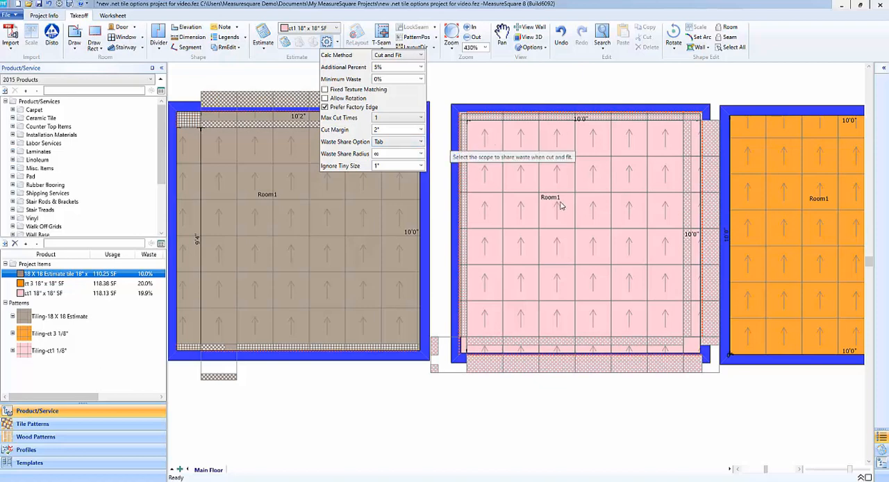
left_click(420, 142)
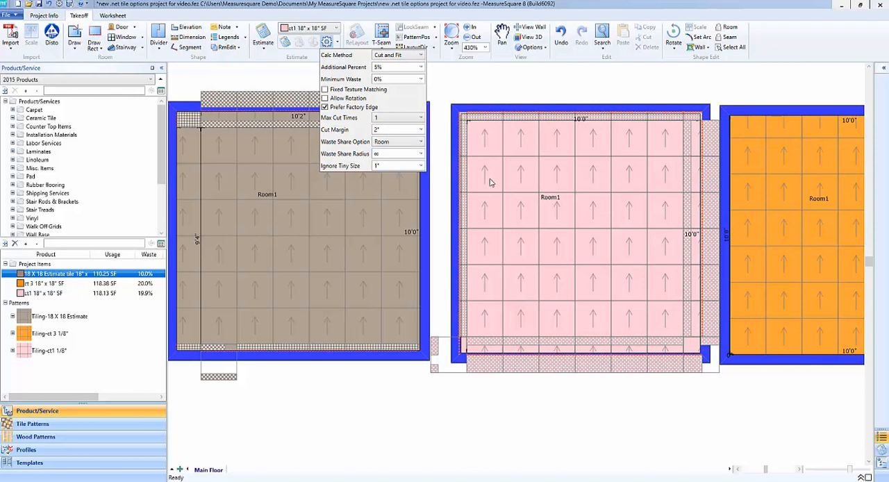
mouse_move(598, 252)
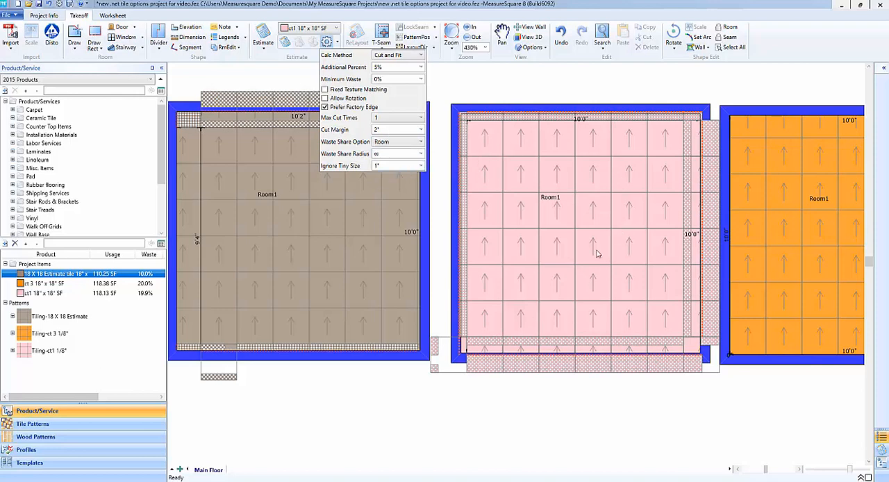
mouse_move(575, 262)
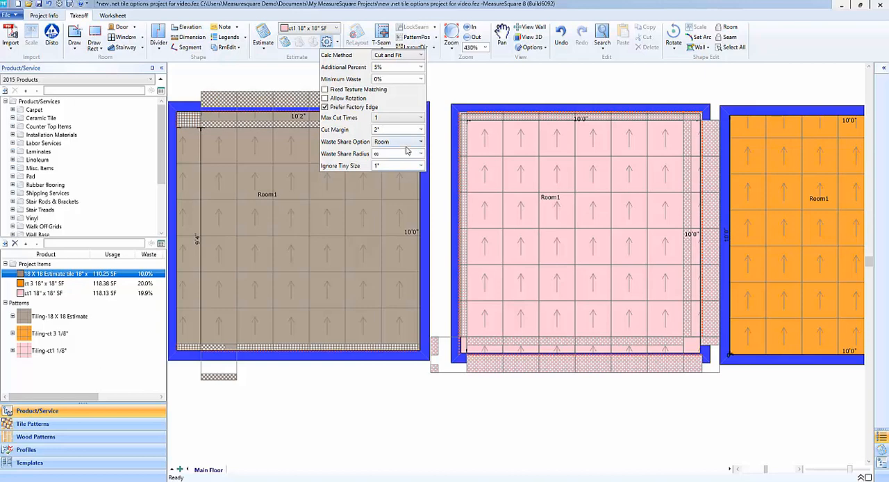
left_click(419, 142)
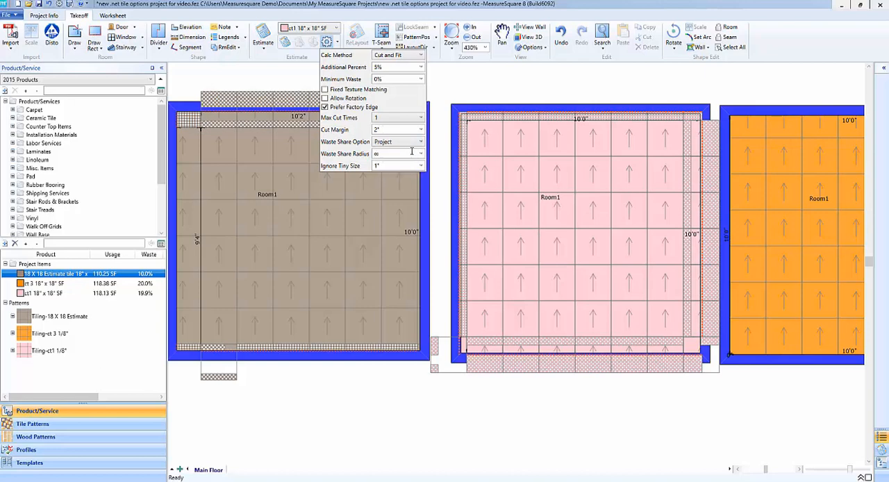
mouse_move(410, 152)
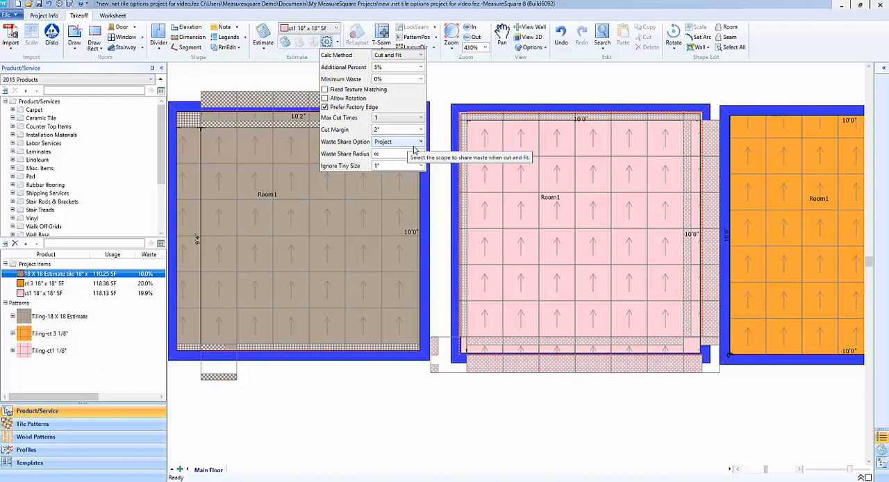
mouse_move(359, 153)
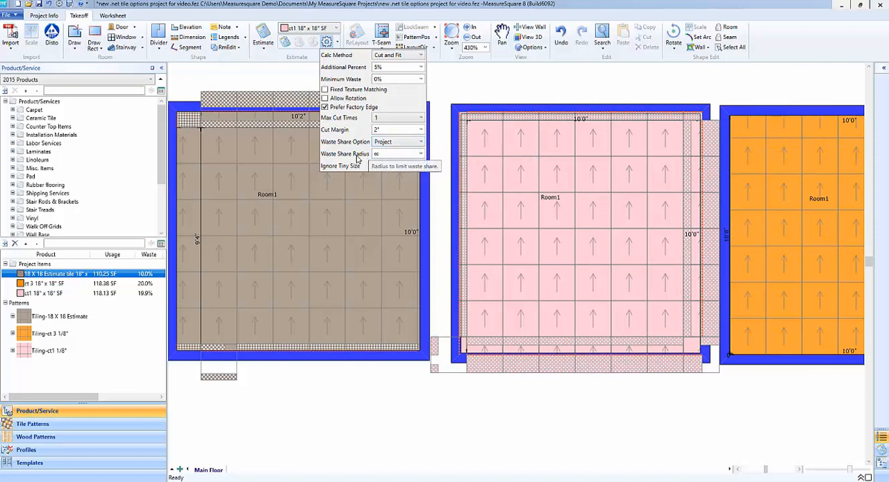
mouse_move(358, 153)
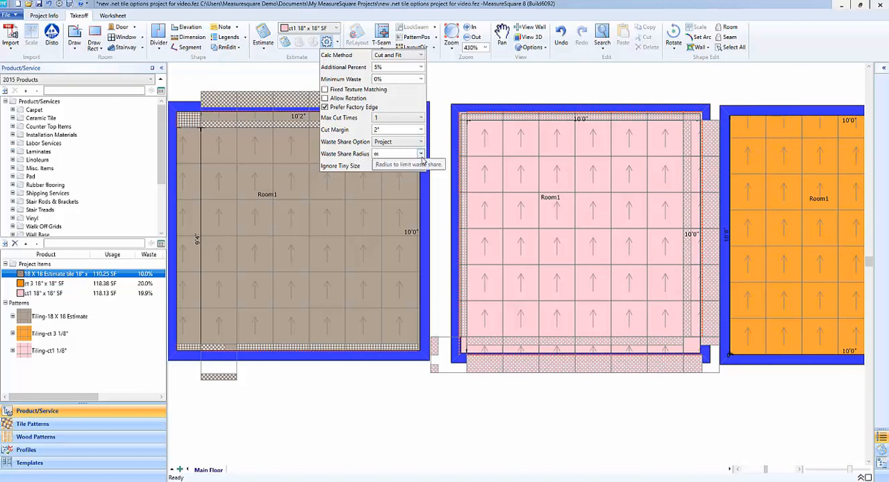
Step: Switch to wall view and cover Room1's four wall elevations with the pink 18" x 18" tile
left_click(419, 153)
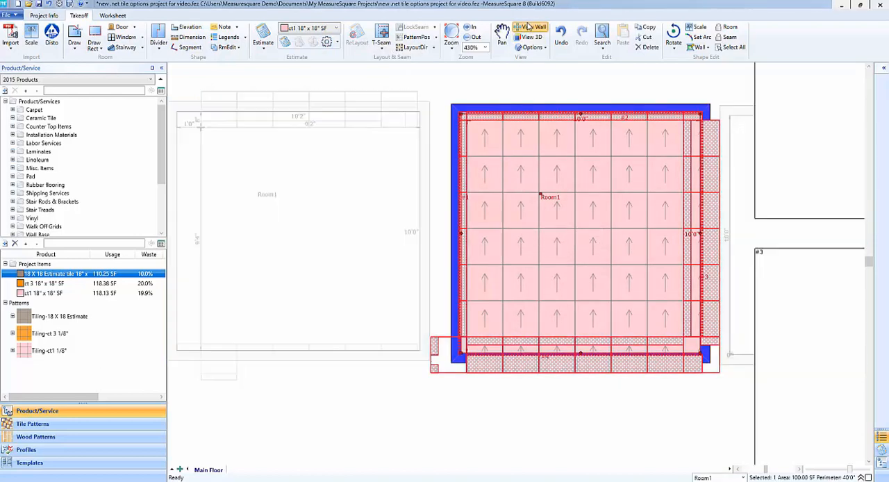
left_click(472, 36)
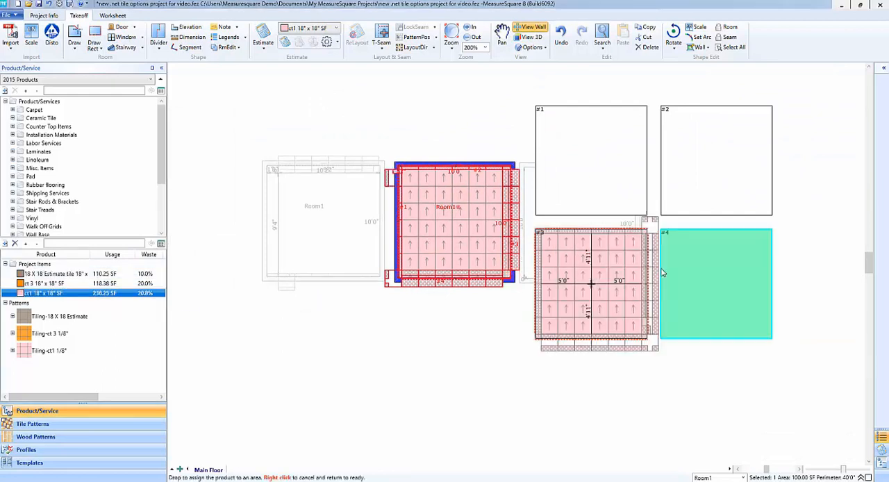
left_click(590, 188)
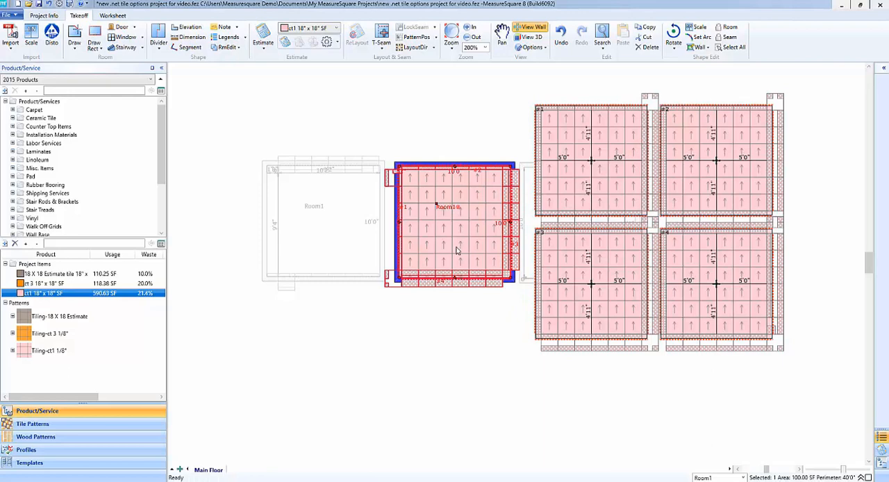
mouse_move(429, 192)
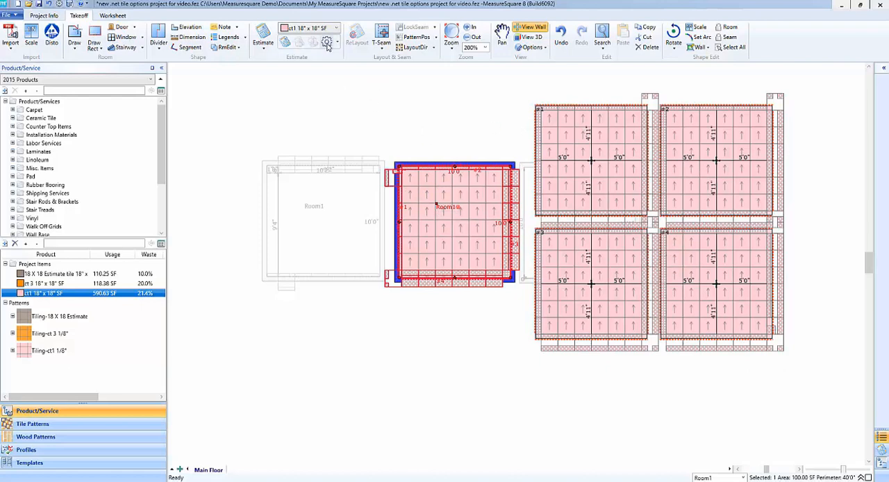
Step: Review the Waste Share Radius choices in Cut and Fit and keep it at infinity
left_click(328, 41)
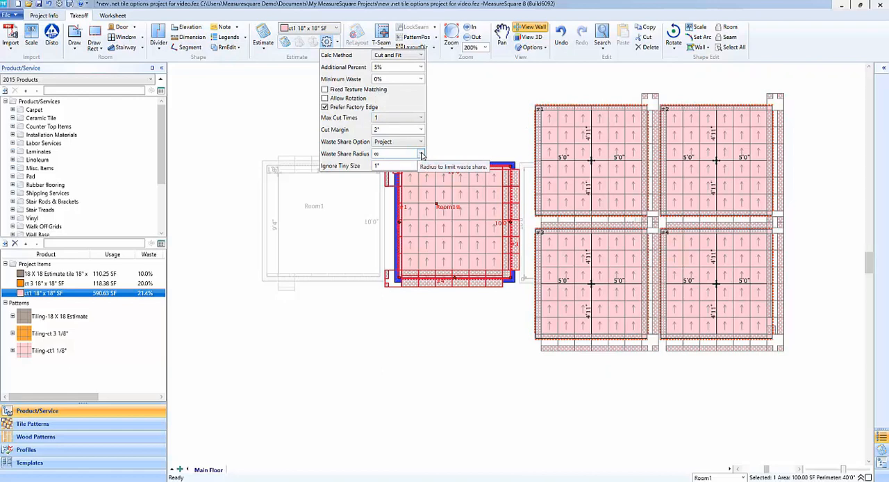
mouse_move(389, 122)
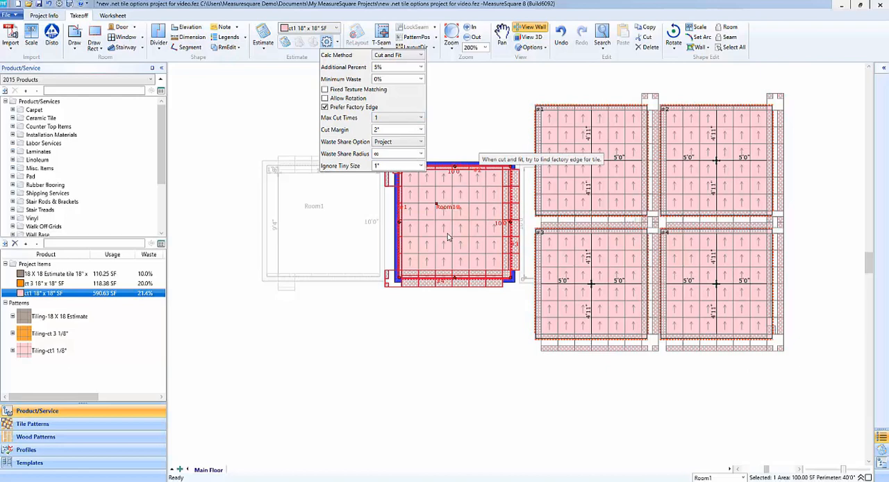
mouse_move(464, 147)
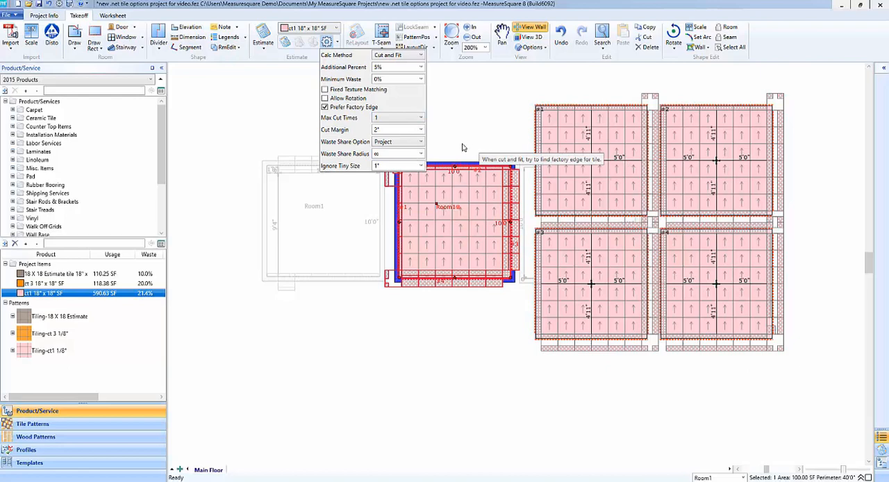
left_click(419, 153)
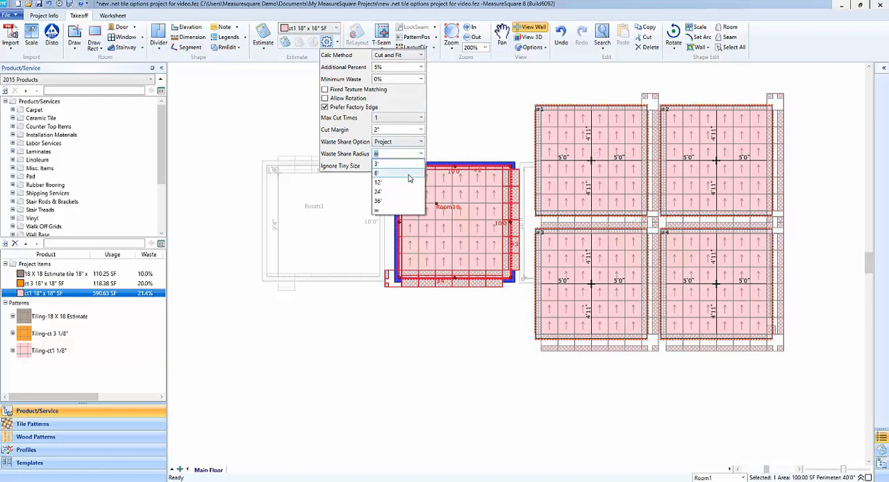
mouse_move(394, 201)
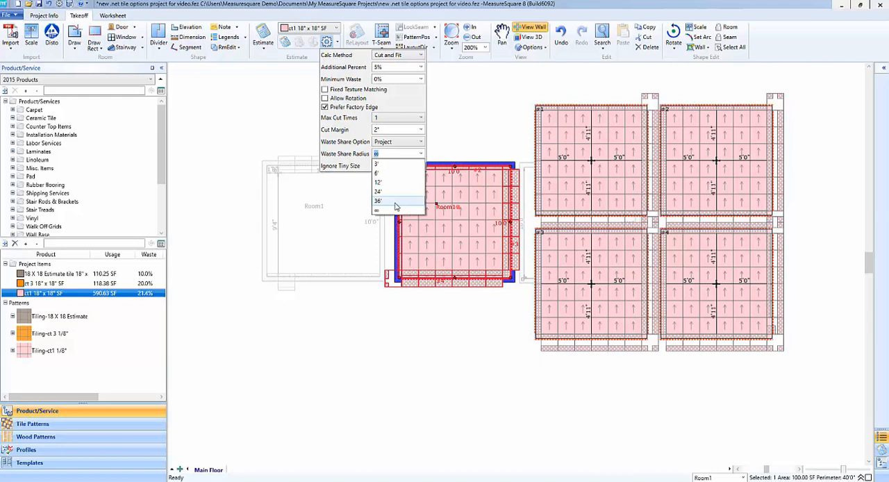
mouse_move(397, 193)
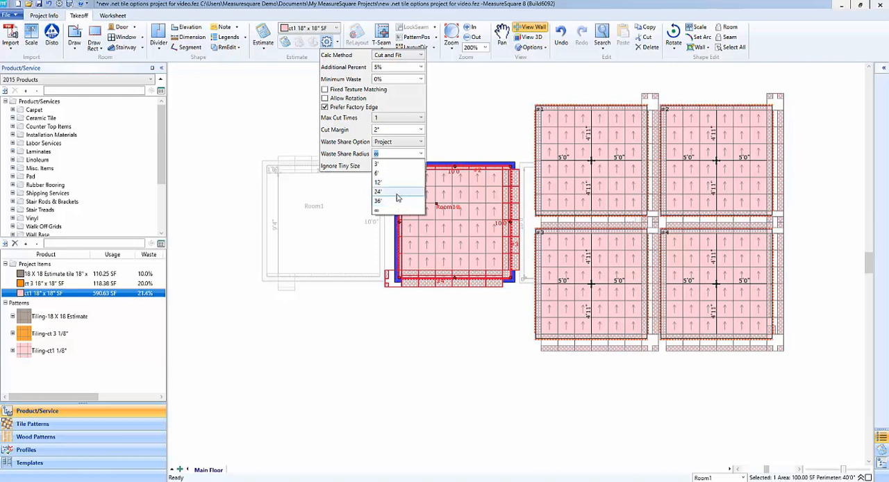
mouse_move(397, 174)
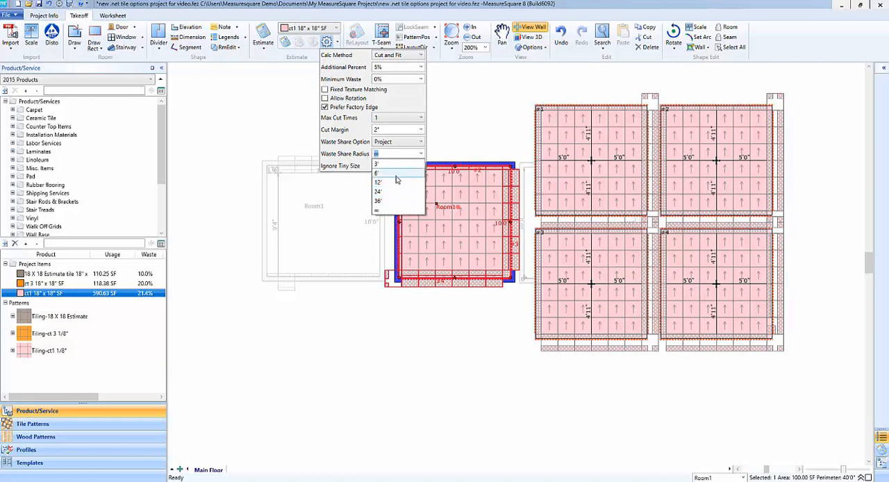
left_click(378, 164)
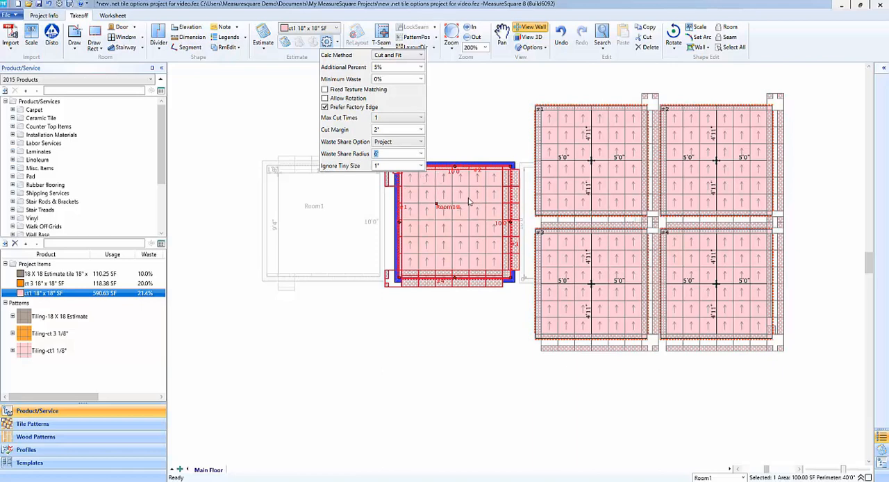
mouse_move(483, 264)
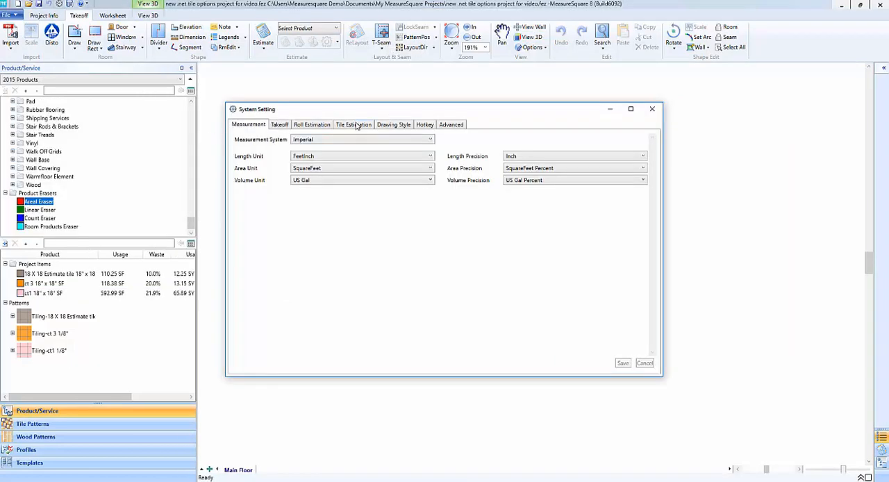
Step: Show the Tile Estimation defaults for ceramic, carpet/vinyl and hardwood tile in System Setting
left_click(353, 124)
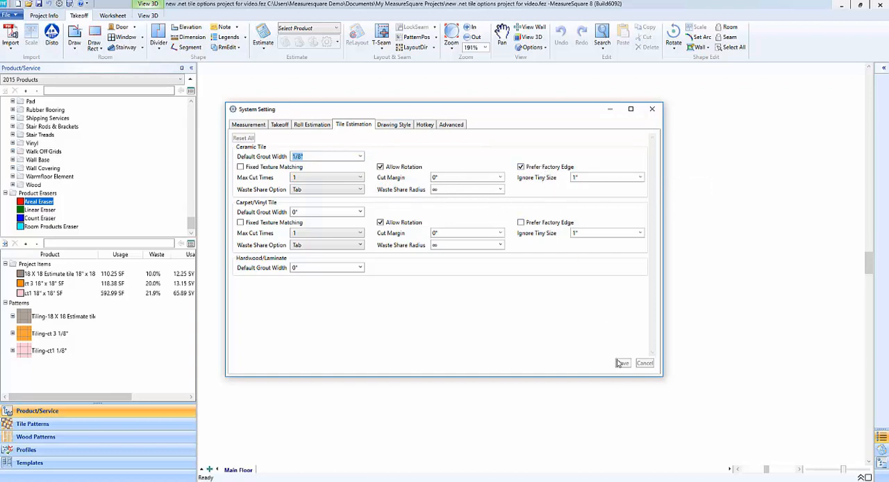
mouse_move(467, 158)
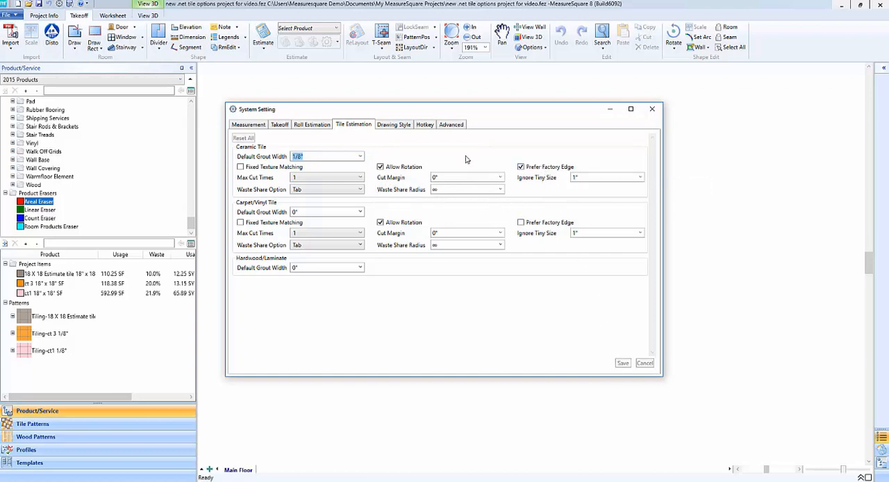